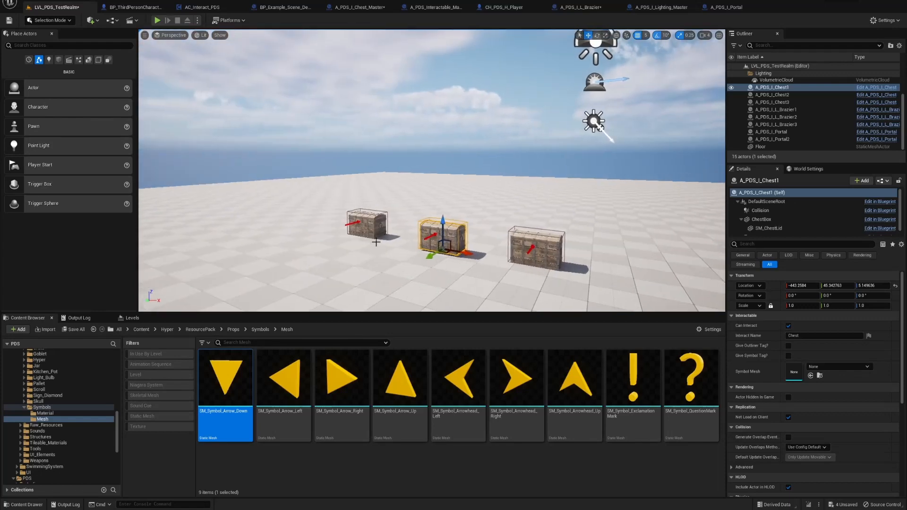
Step: Delete the extra chest and Brazier2 from the test level, leaving two chests
click(770, 103)
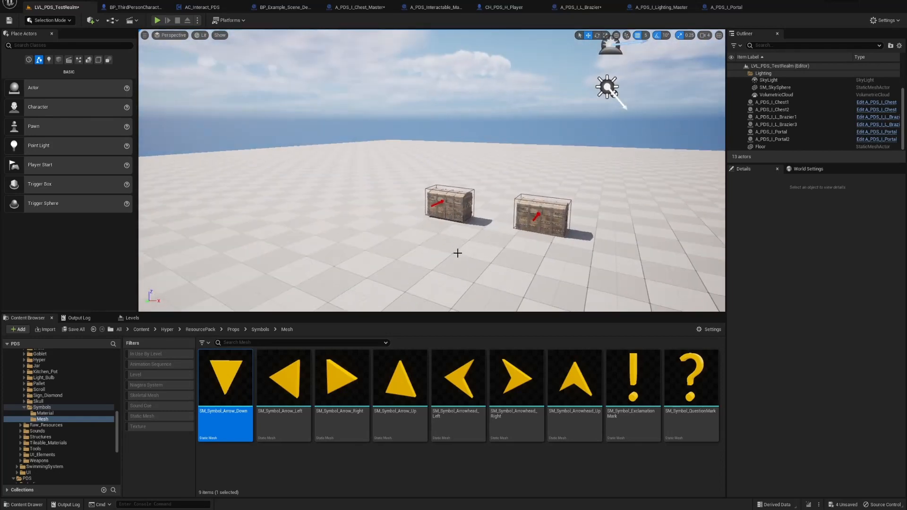
mouse_move(430, 255)
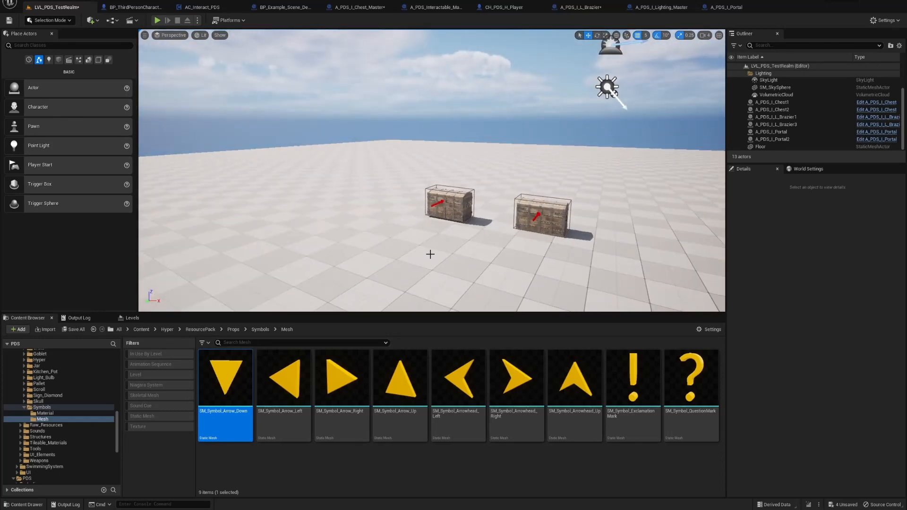
mouse_move(433, 254)
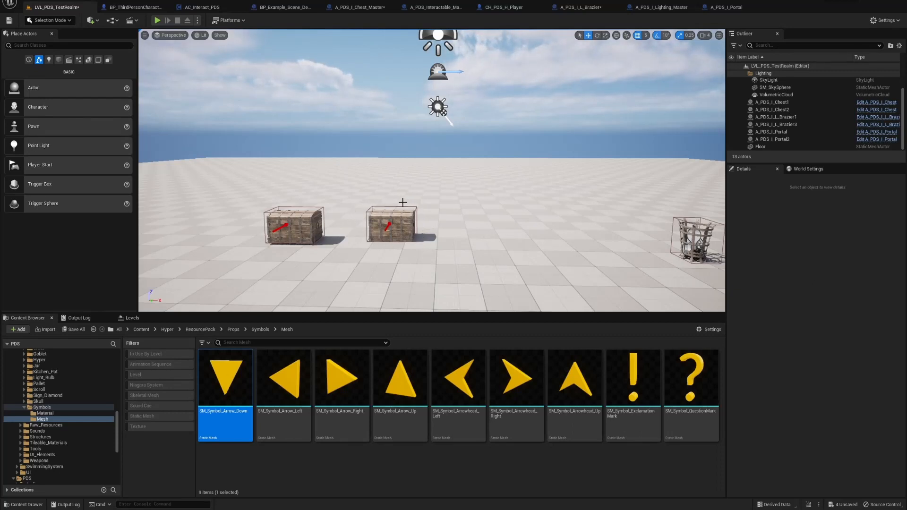
mouse_move(420, 242)
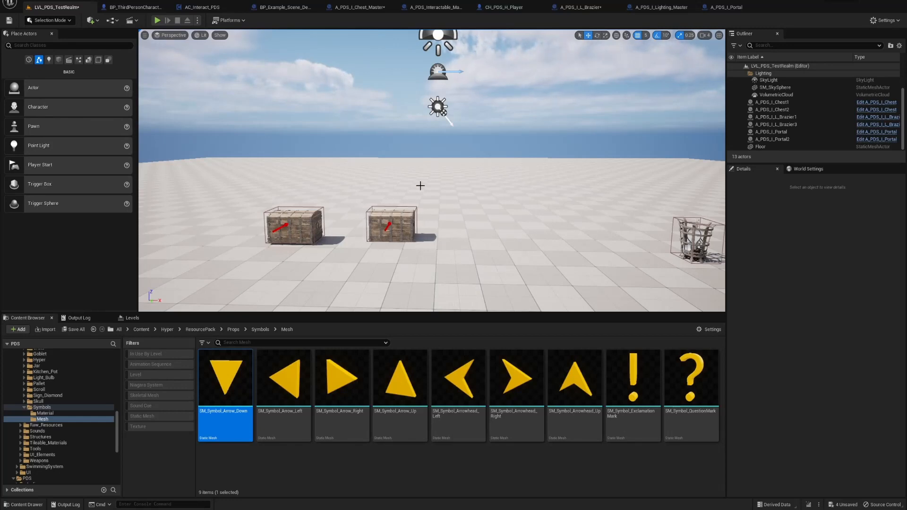
mouse_move(363, 213)
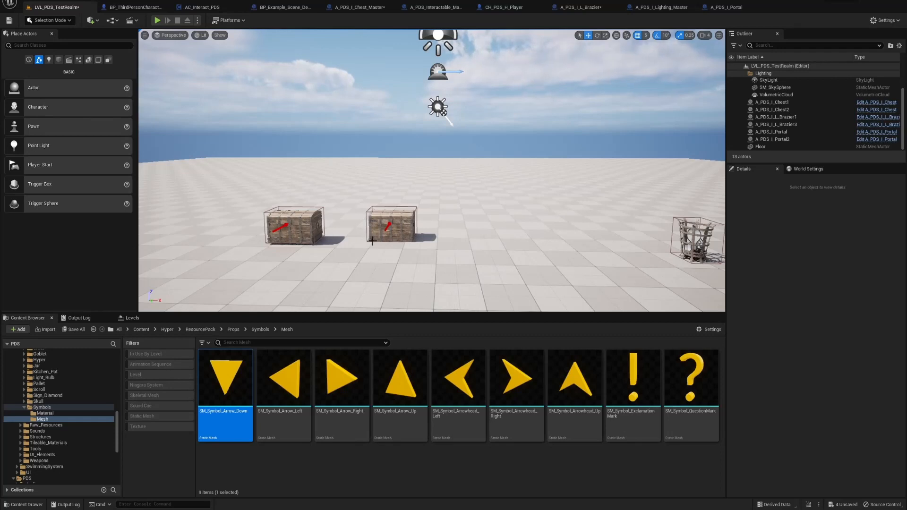
mouse_move(361, 237)
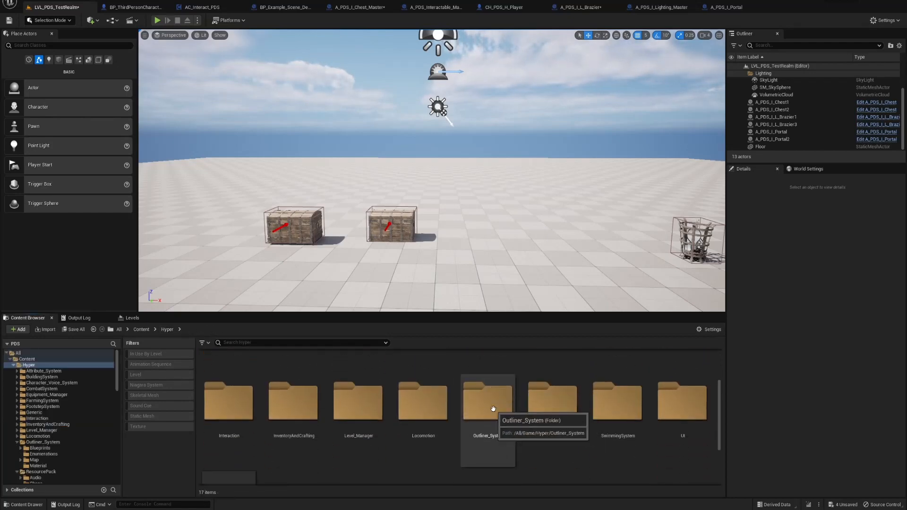
Step: Browse Hyper > Outliner_System > Blueprints, then return to Content and enter the PDS folder
double_click(487, 404)
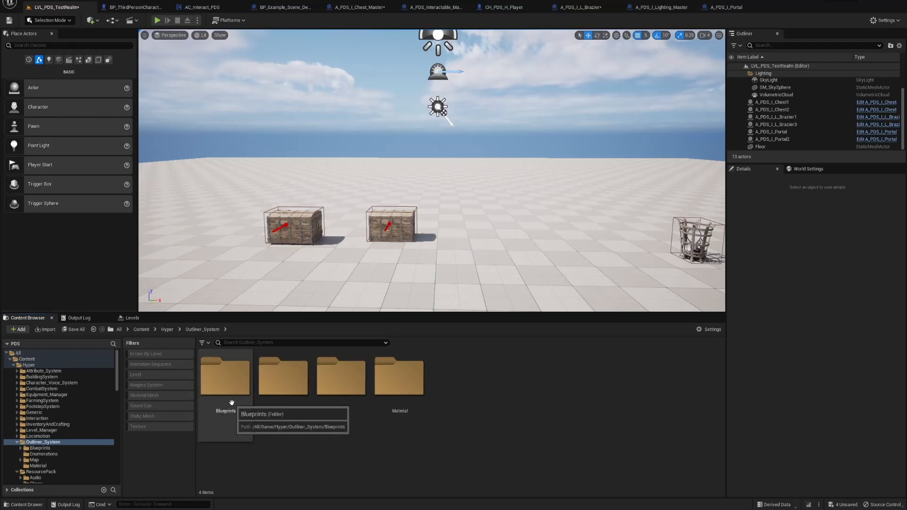
double_click(225, 376)
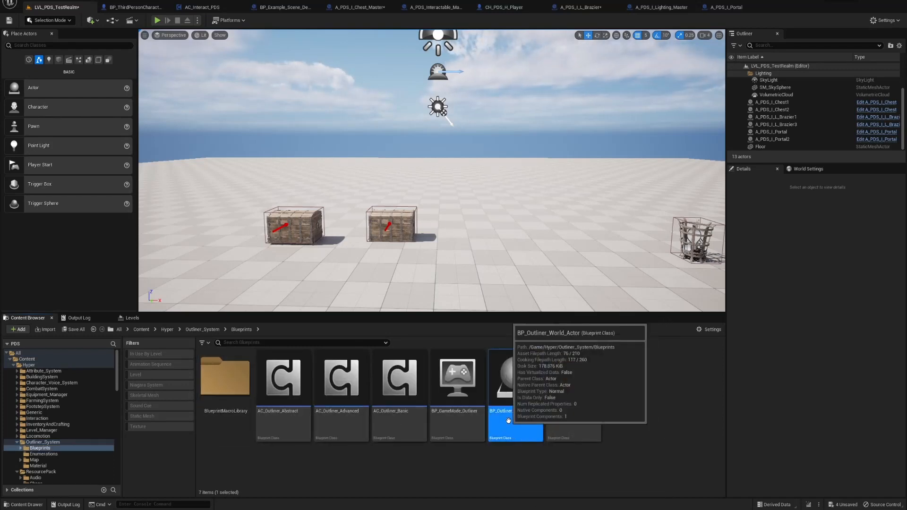
mouse_move(408, 427)
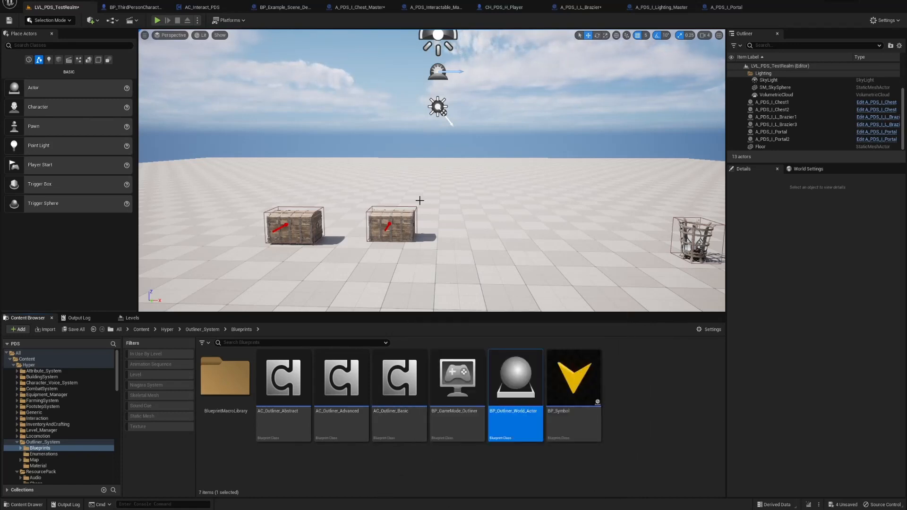
mouse_move(507, 8)
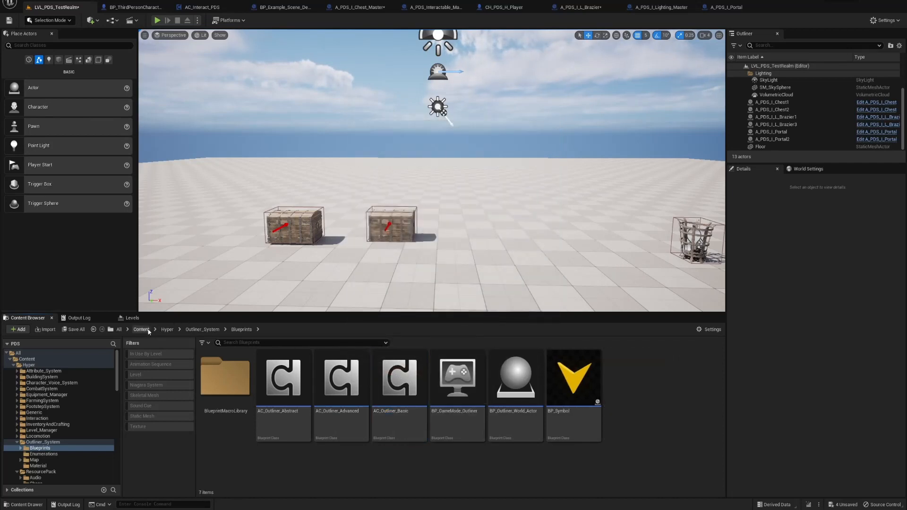
click(141, 328)
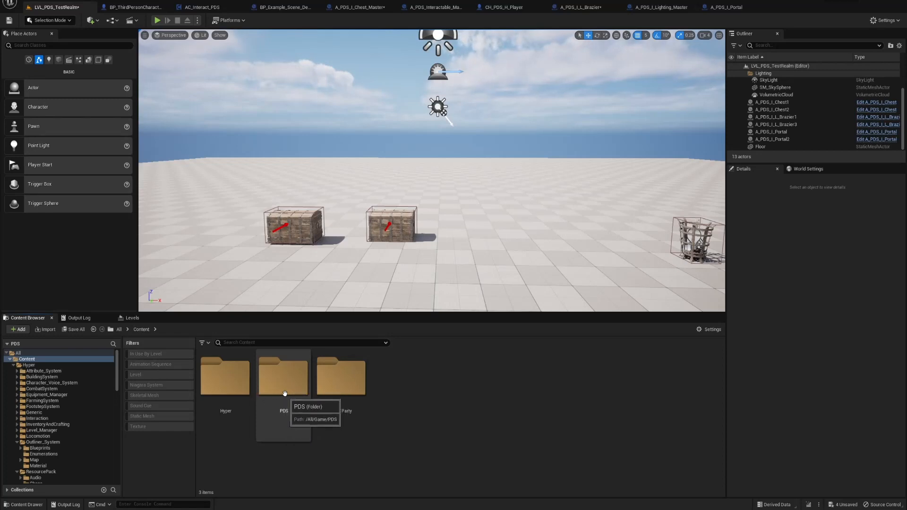
double_click(283, 378)
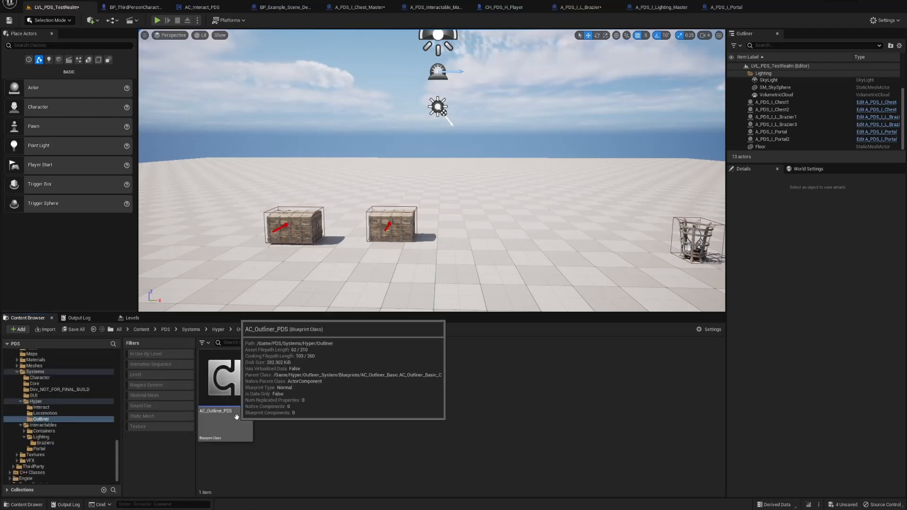
Step: Switch from the CH_PDS_H_Player blueprint to the A_PDS_Interactable_Master event graph
click(505, 7)
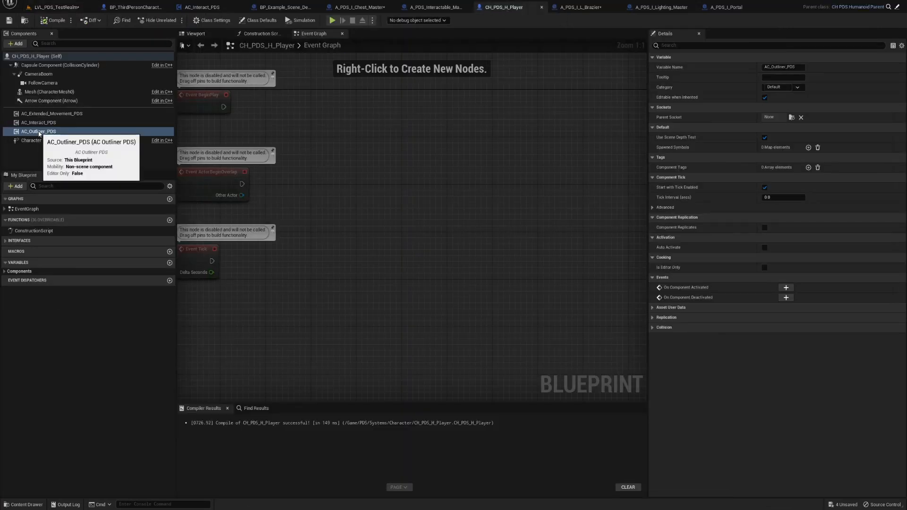
mouse_move(450, 32)
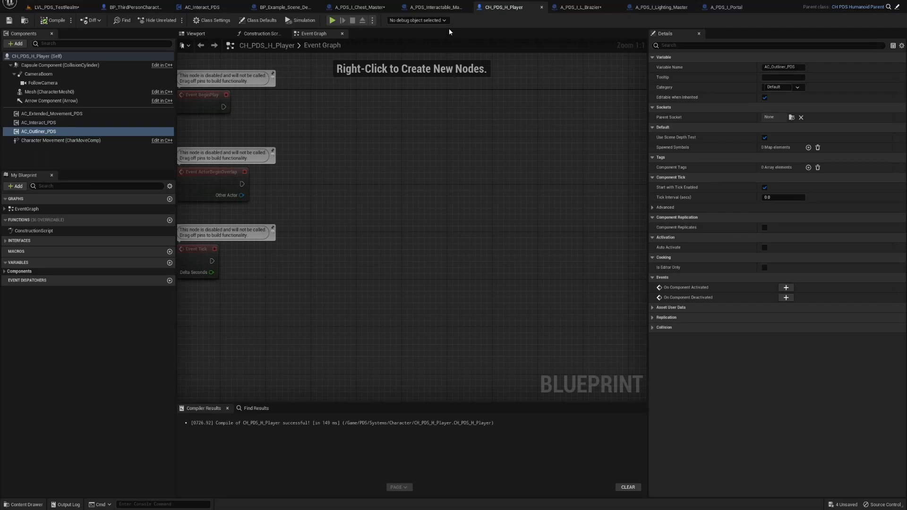
click(430, 7)
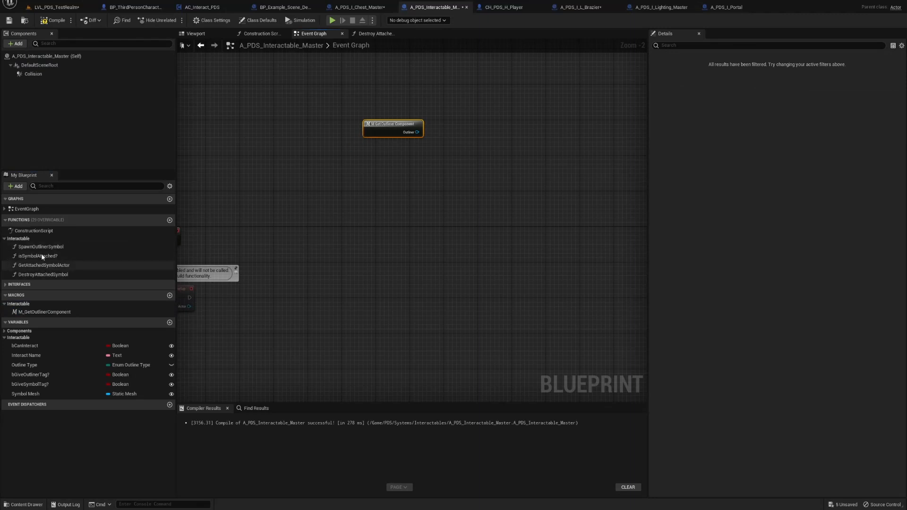
Step: Add Spawn Outliner Symbol, Is Symbol Attached, Get Attached Symbol Actor and Destroy Attached Symbol nodes
click(39, 247)
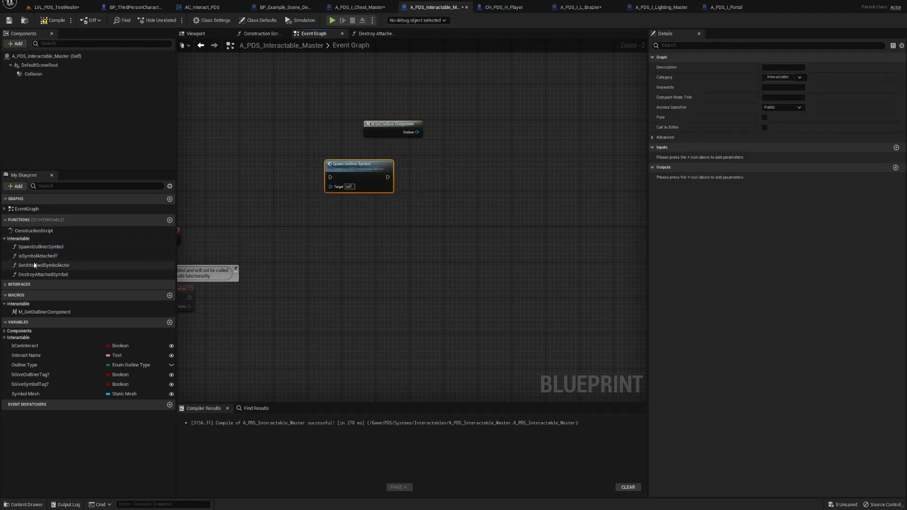
click(36, 255)
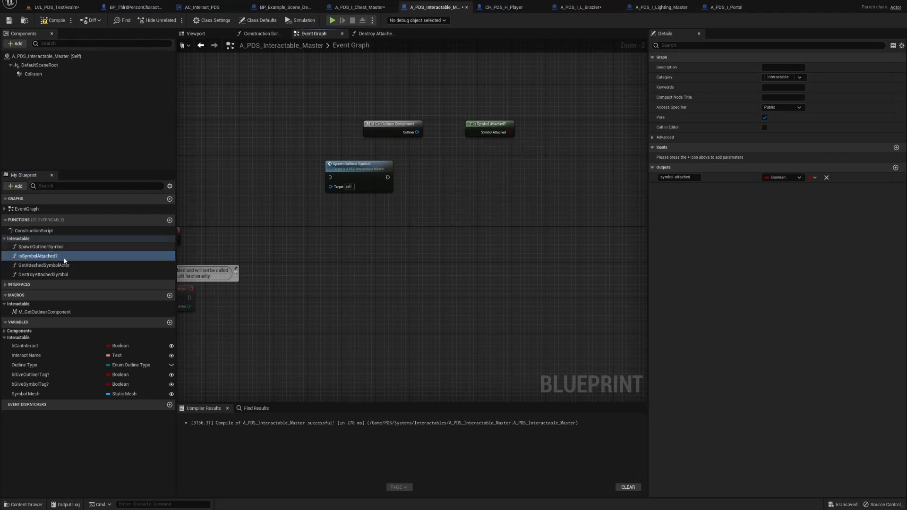
click(42, 265)
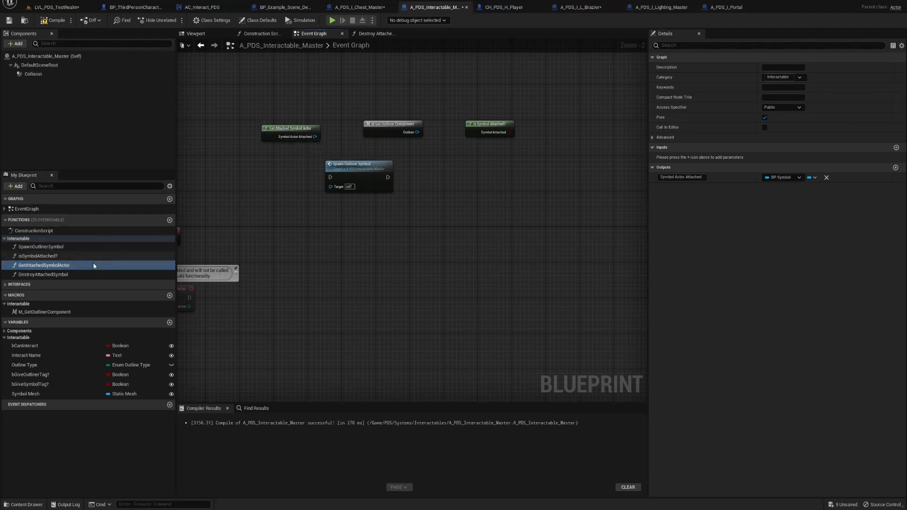
click(42, 274)
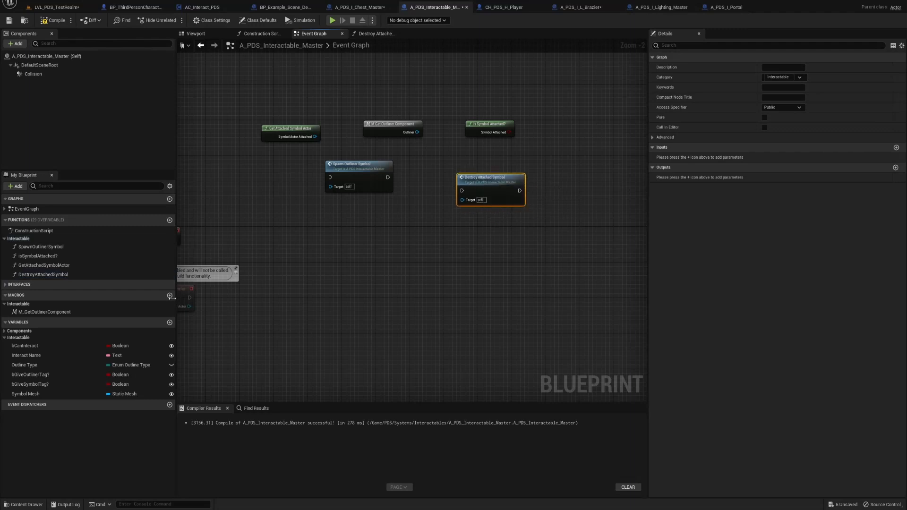
click(24, 365)
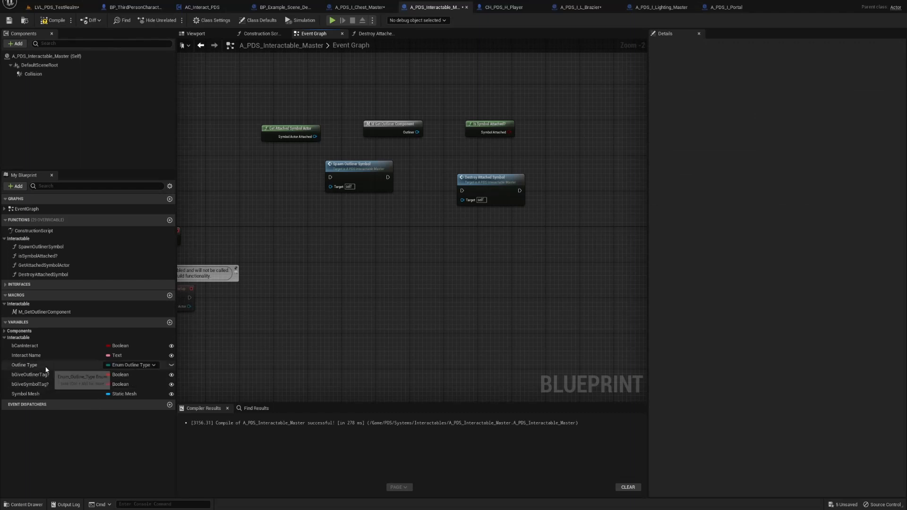
Step: Place getters for Outline Type, Give Symbol Tag, Give Outliner Tag and Symbol Mesh, then cut them
click(22, 364)
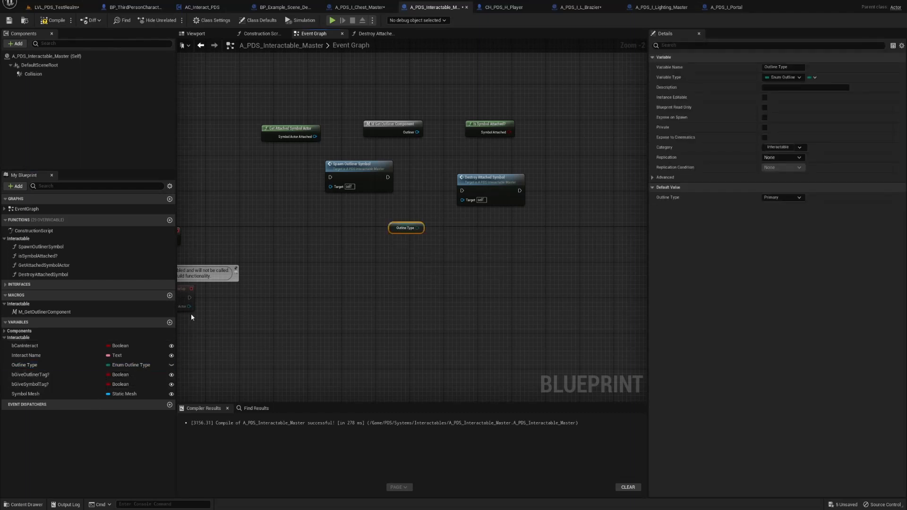
mouse_move(132, 364)
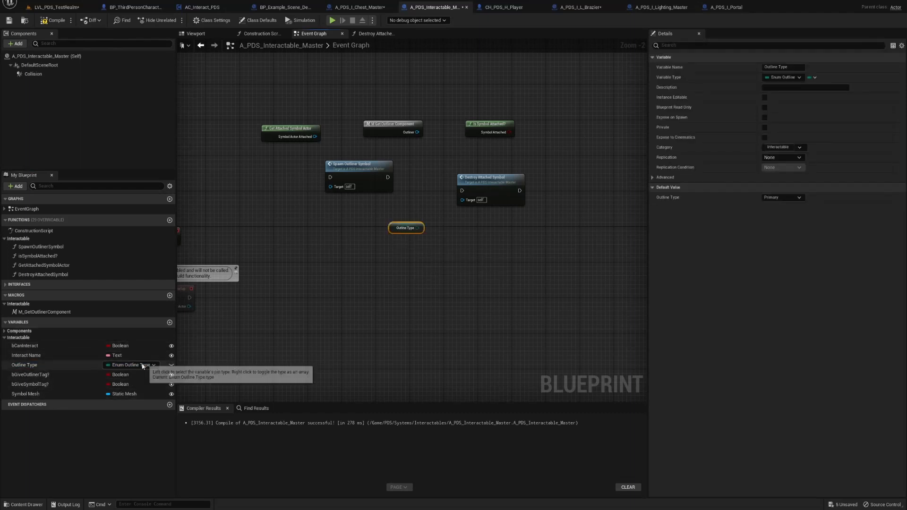
mouse_move(118, 380)
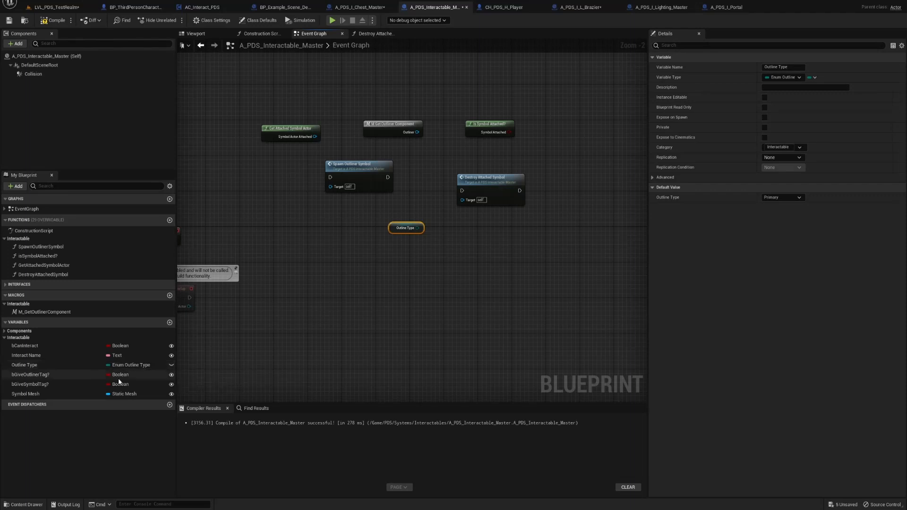
click(28, 384)
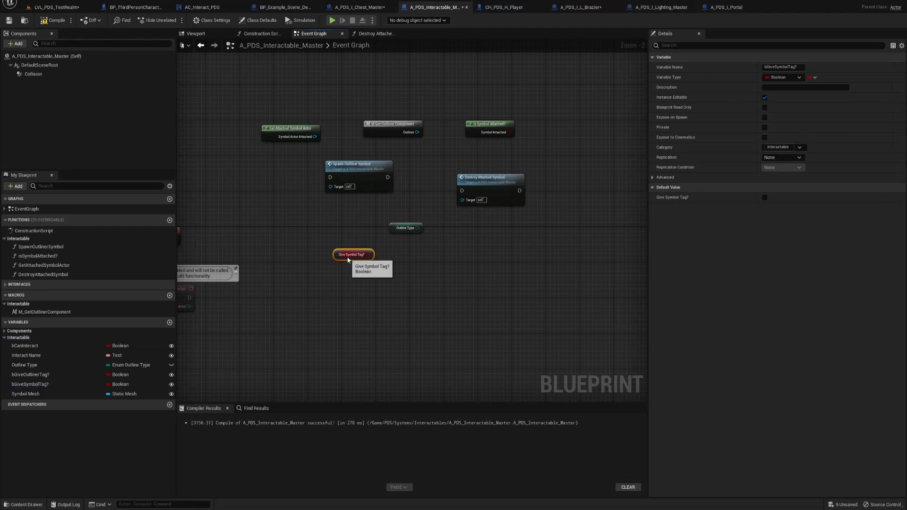
click(36, 375)
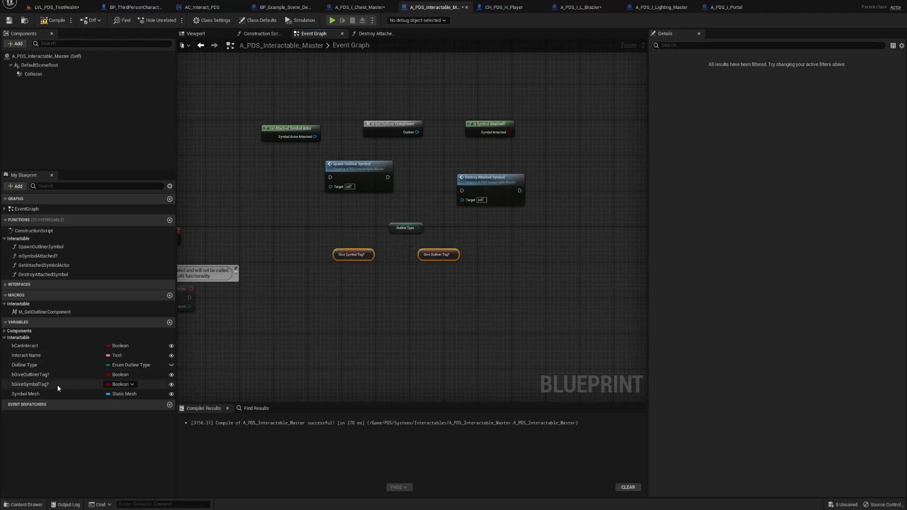
click(25, 394)
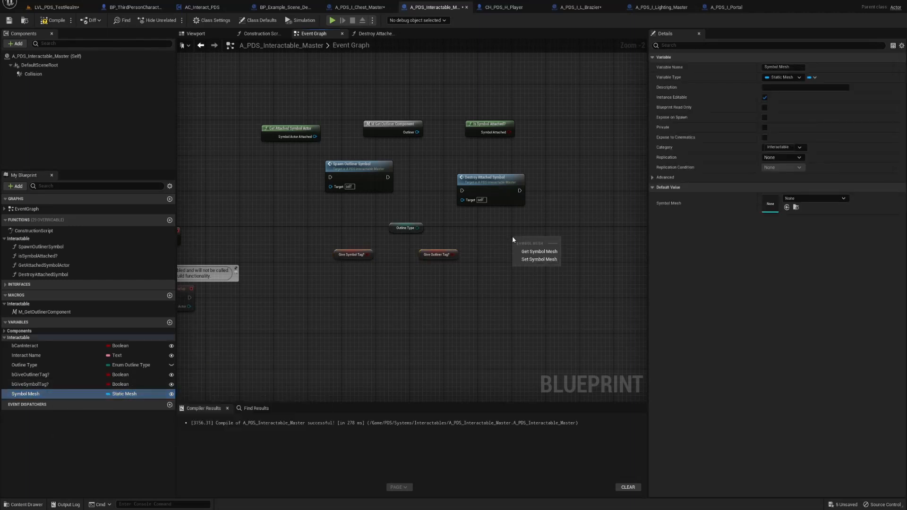
click(539, 252)
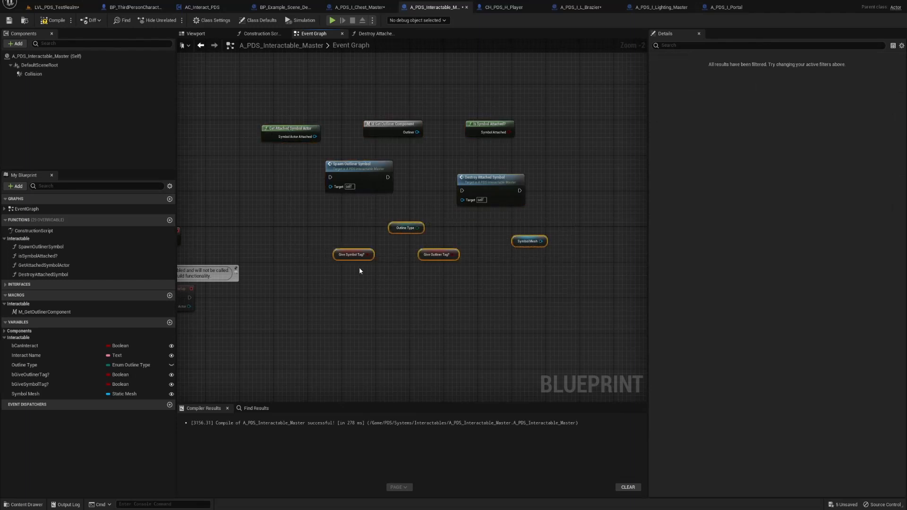
right_click(439, 255)
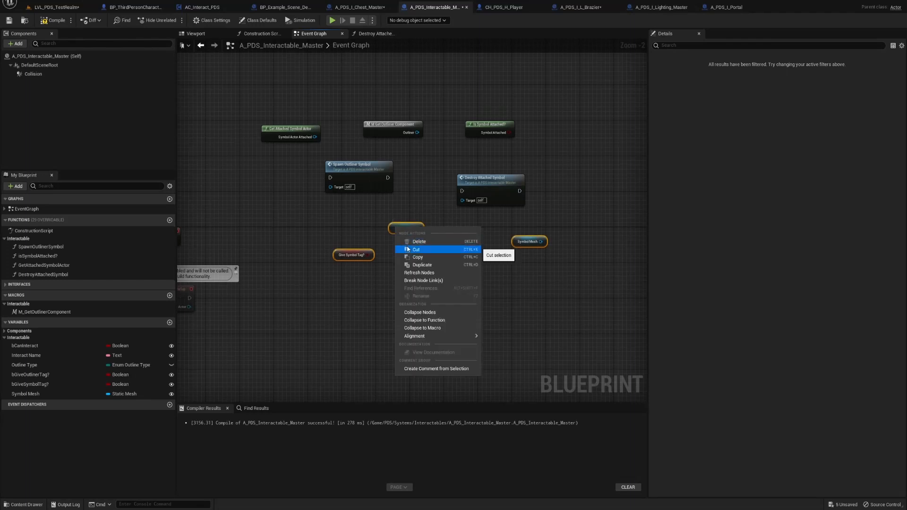
click(414, 249)
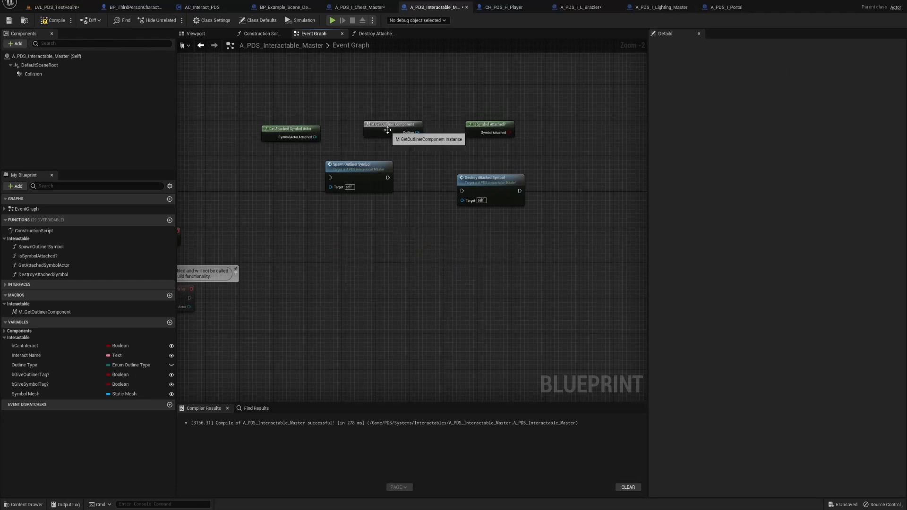
Step: Open the Get Outliner Component macro and compare it against the example scene depth and Chest Master blueprints
double_click(392, 125)
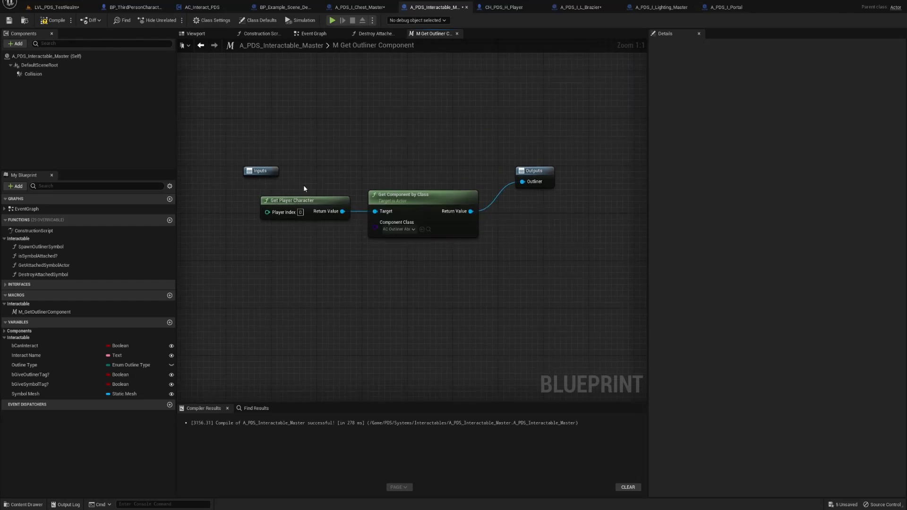
click(284, 7)
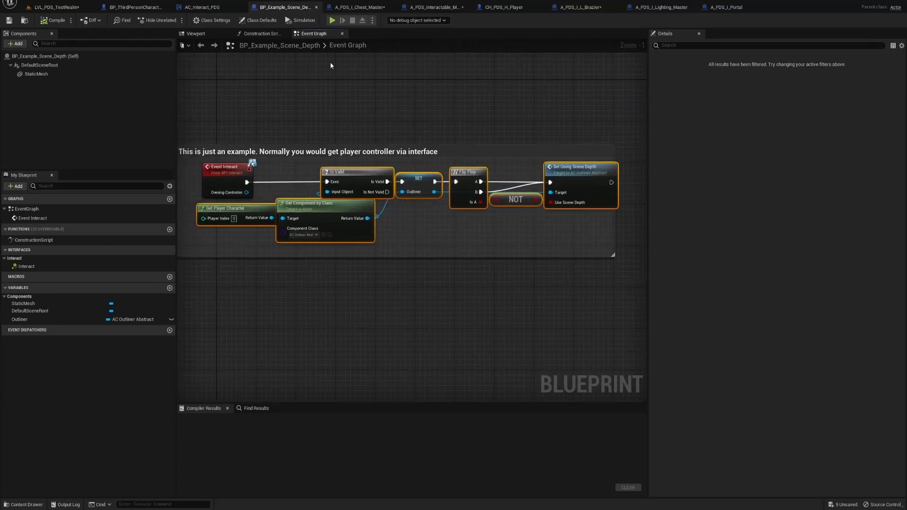
click(206, 8)
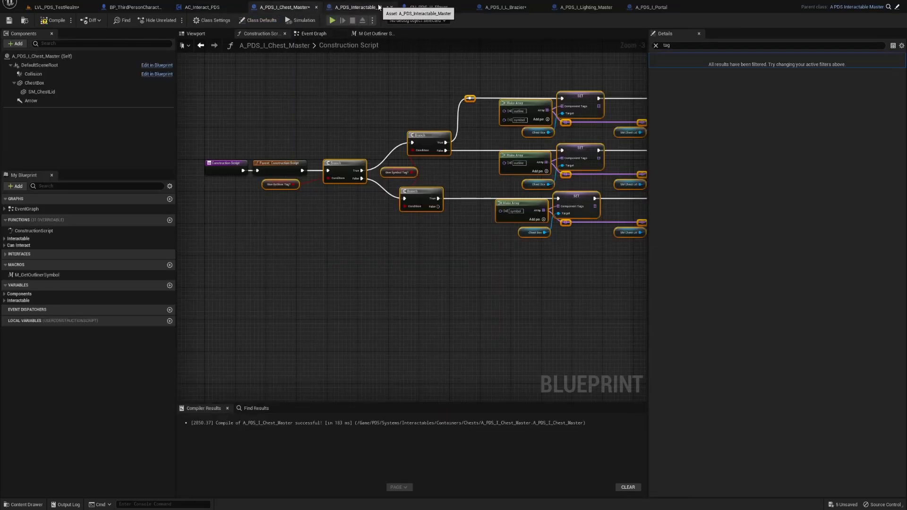
click(365, 7)
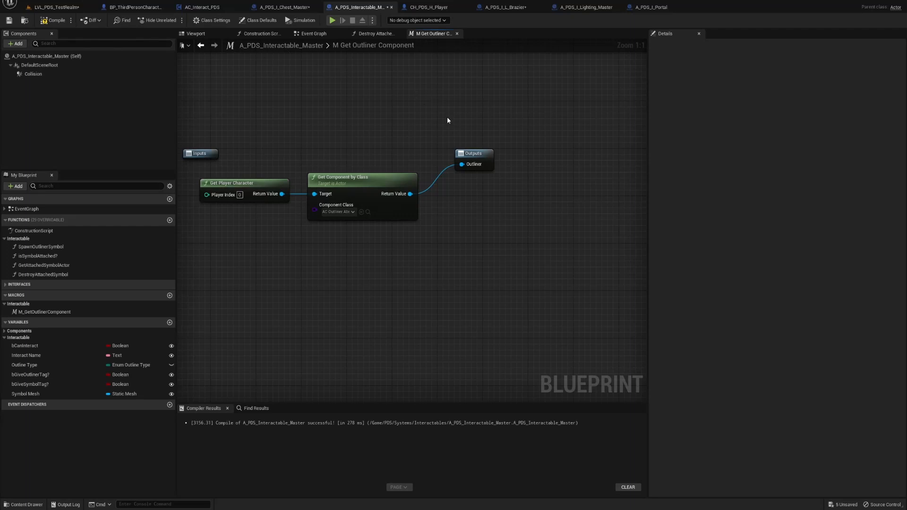
drag(447, 120, 384, 153)
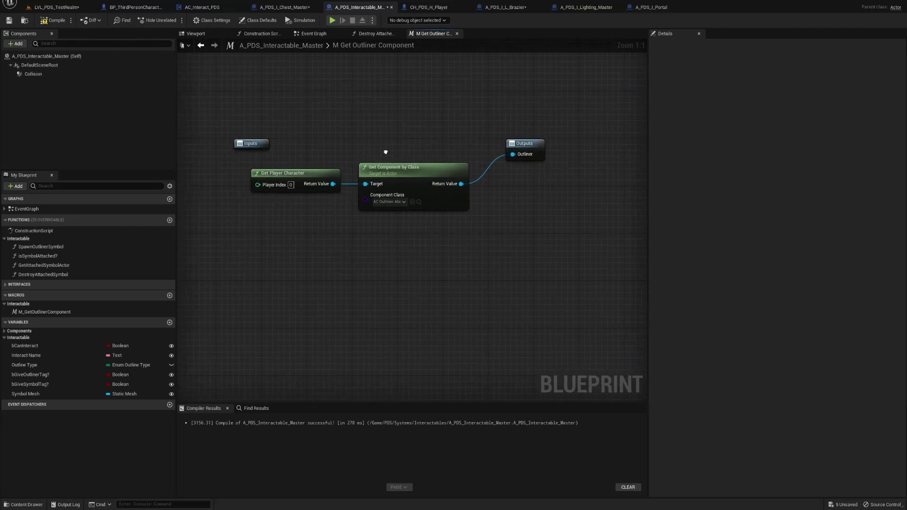
Step: Review the macro's Get Player Character node, Get Component by Class pin and Outliner output
click(311, 33)
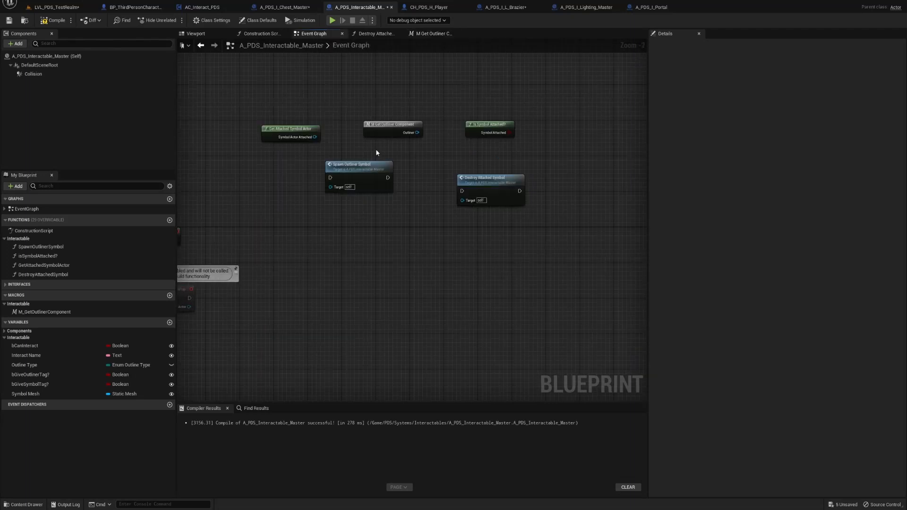
click(432, 34)
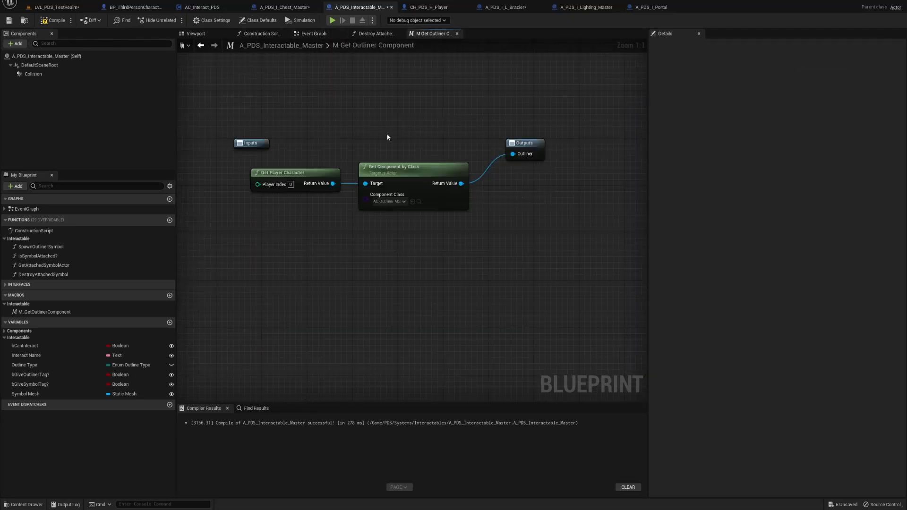
click(283, 172)
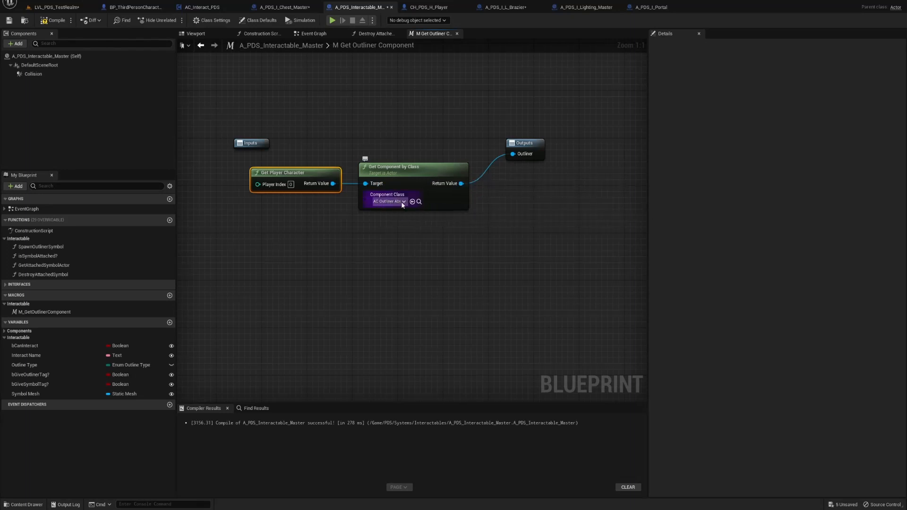
click(389, 201)
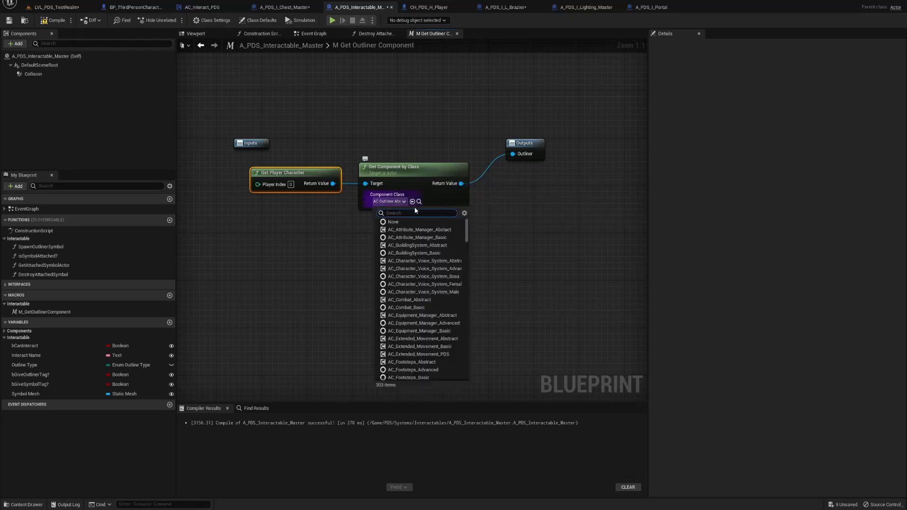
scroll(down, 3)
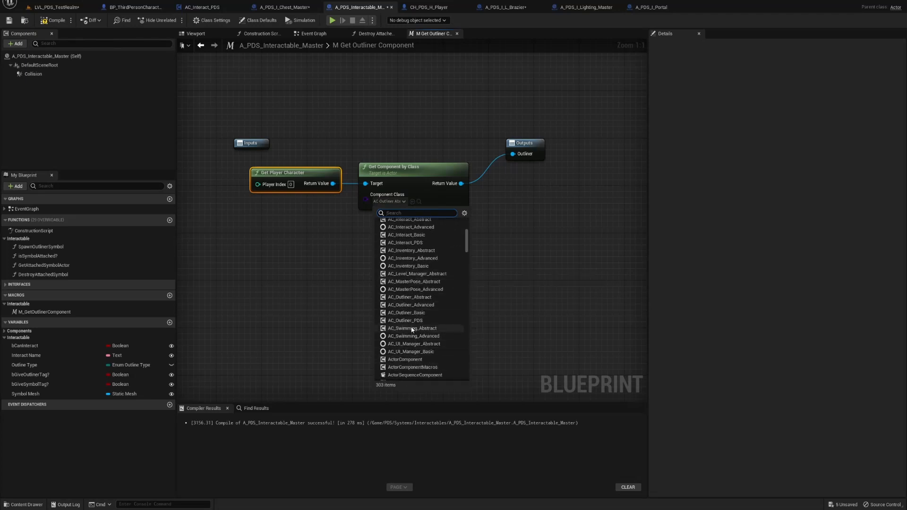
mouse_move(279, 296)
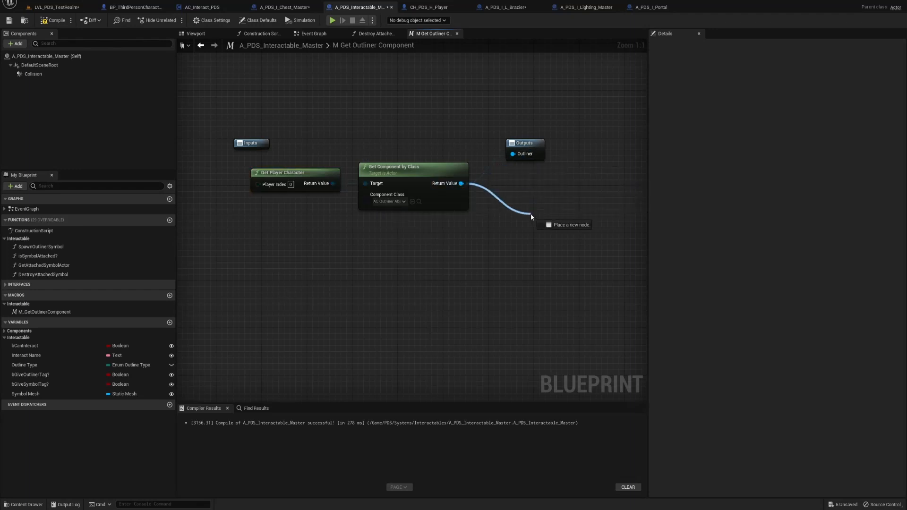
click(524, 143)
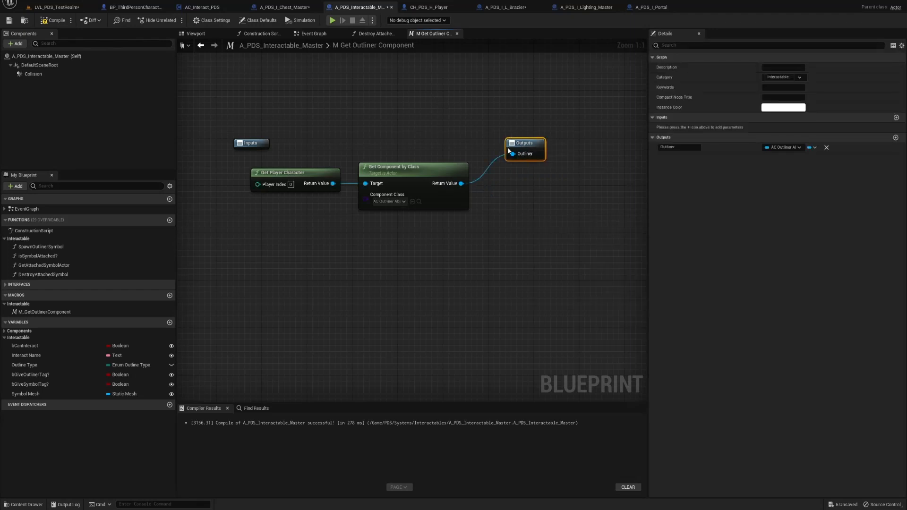
mouse_move(804, 79)
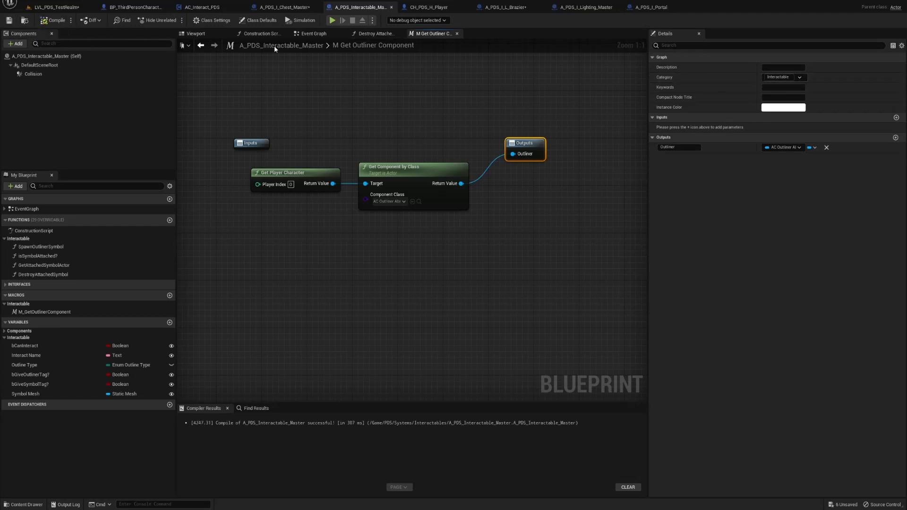
mouse_move(457, 34)
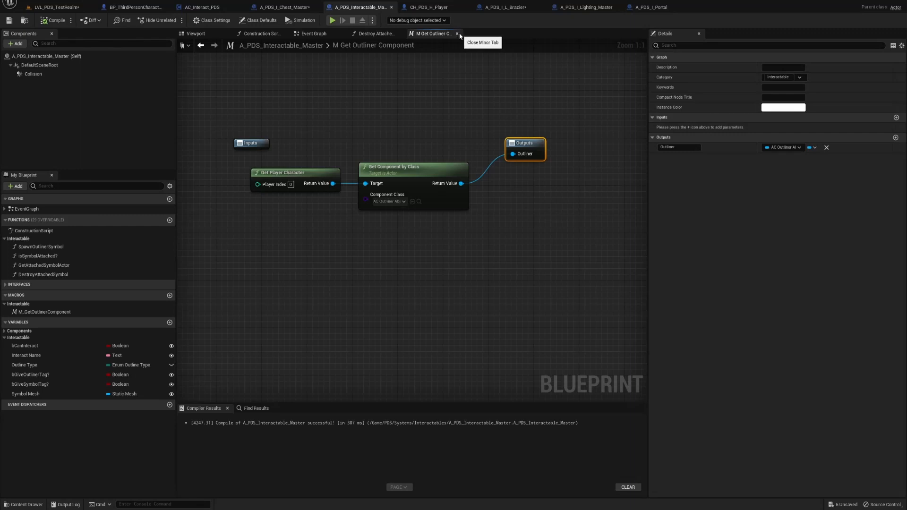
Step: Close the macro and open the pure Is Symbol Attached? function in the graph
click(457, 34)
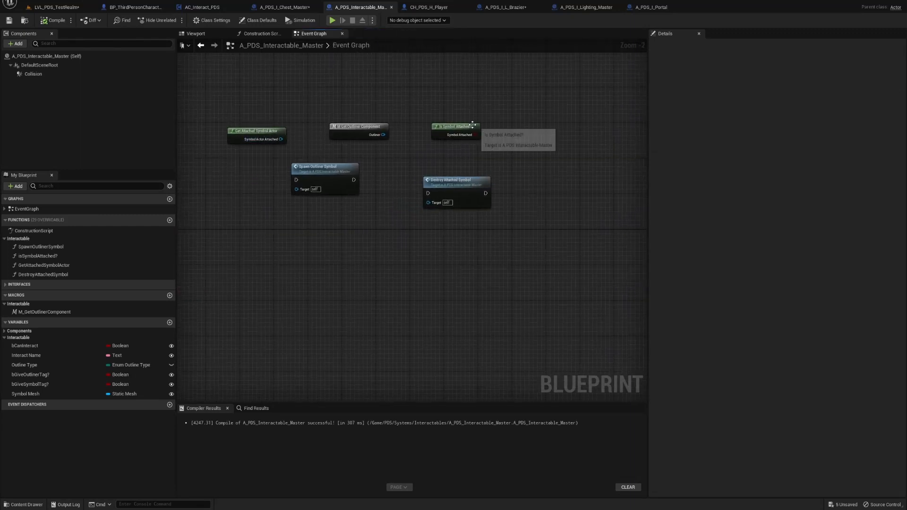
click(454, 126)
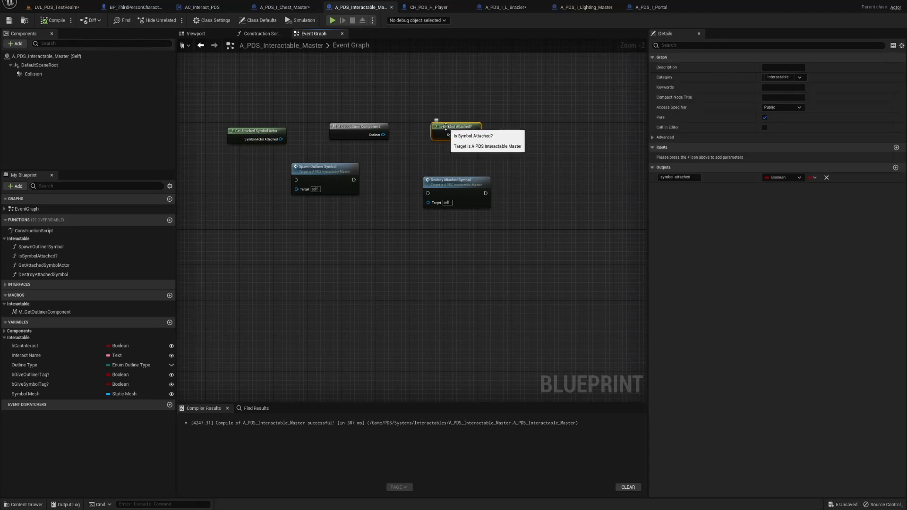
mouse_move(446, 128)
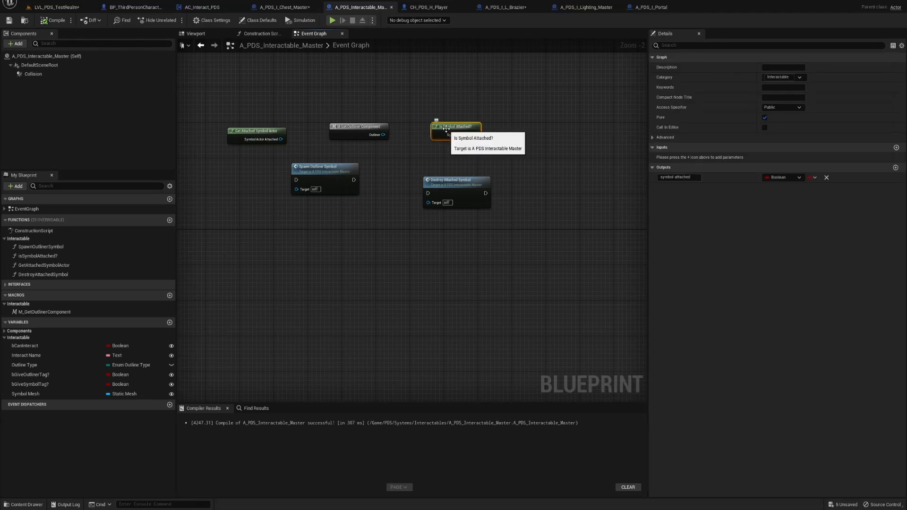
click(170, 220)
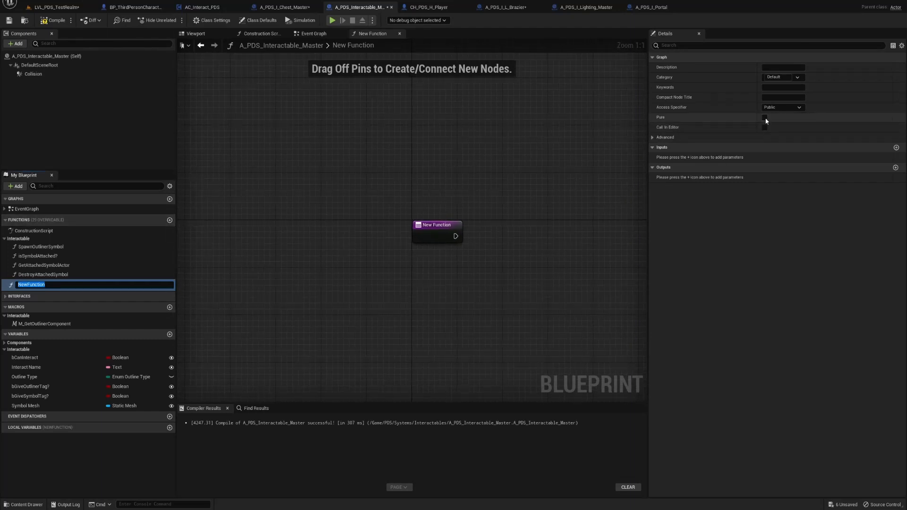
click(764, 117)
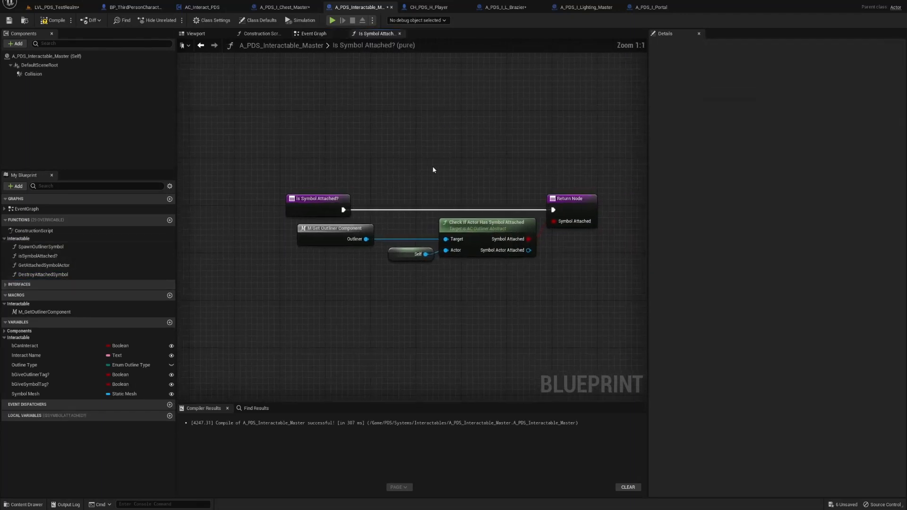
click(43, 312)
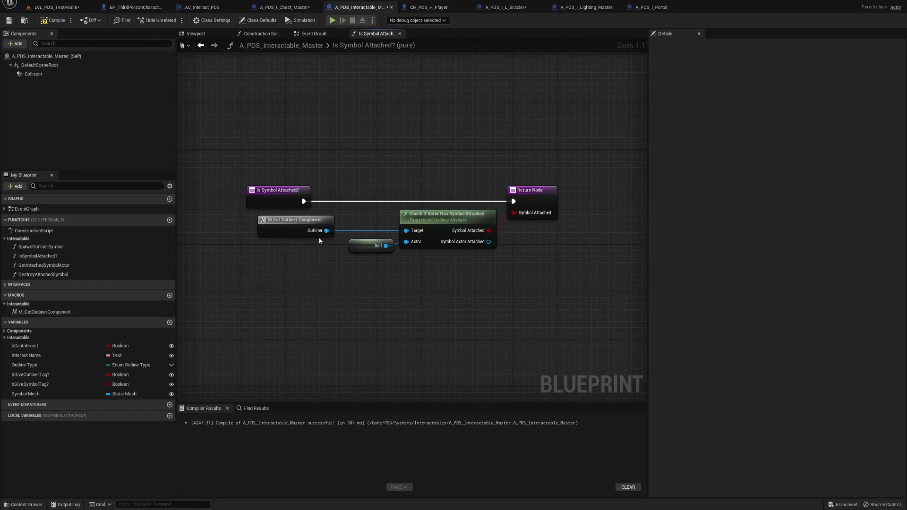
Step: Have the outliner component run Check If Actor Has Symbol Attached on Self and review the function settings
drag(326, 230, 395, 278)
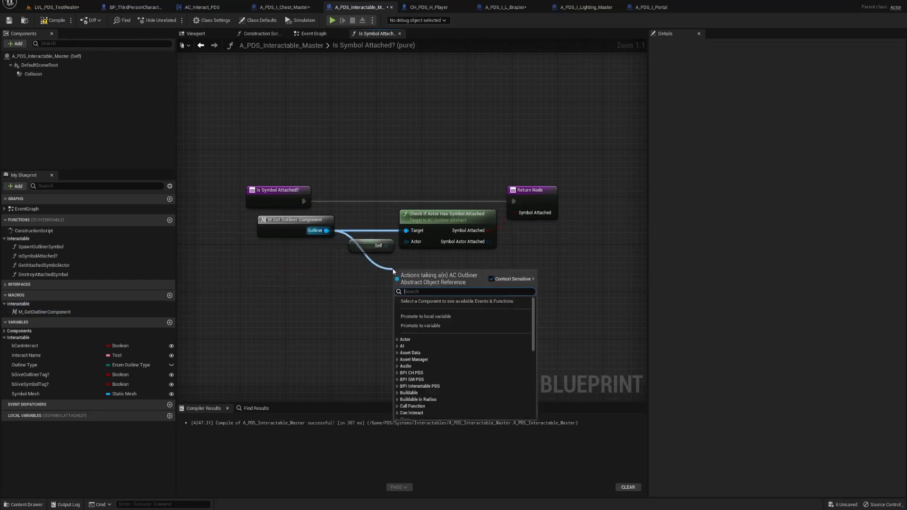
text(checkif)
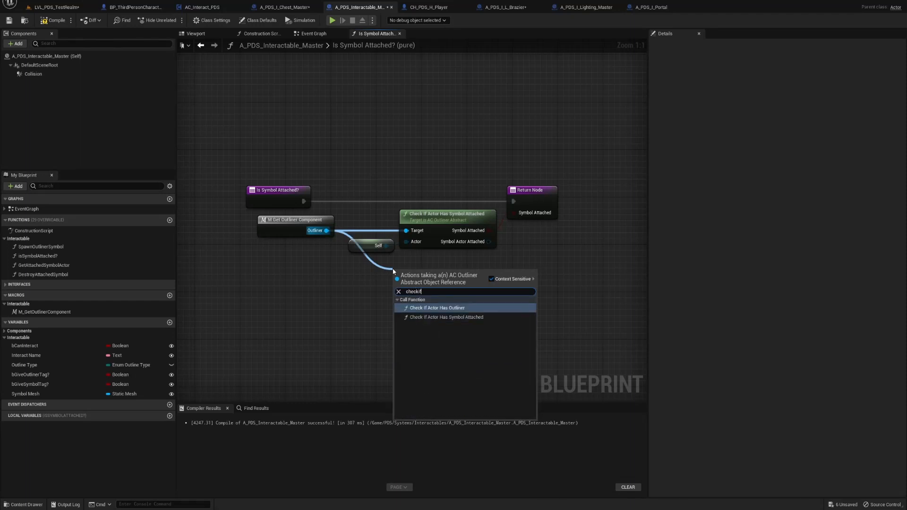
text(acto)
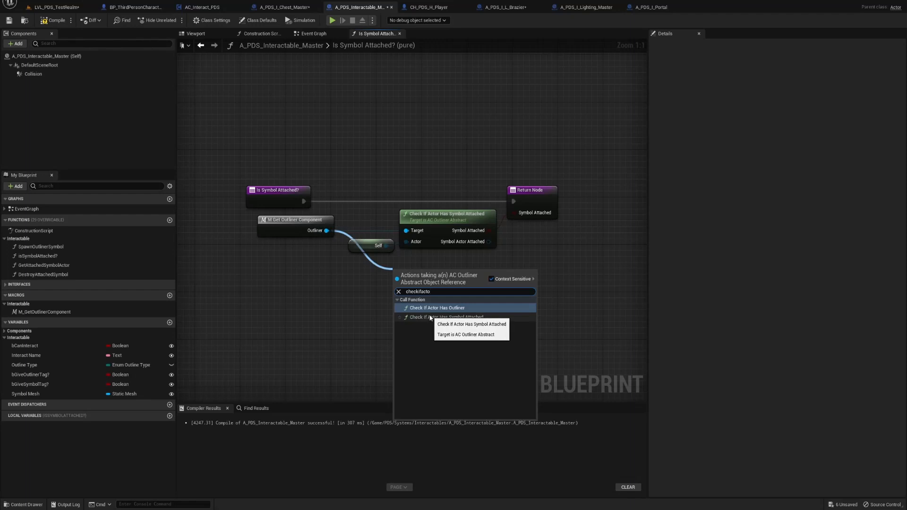
click(446, 318)
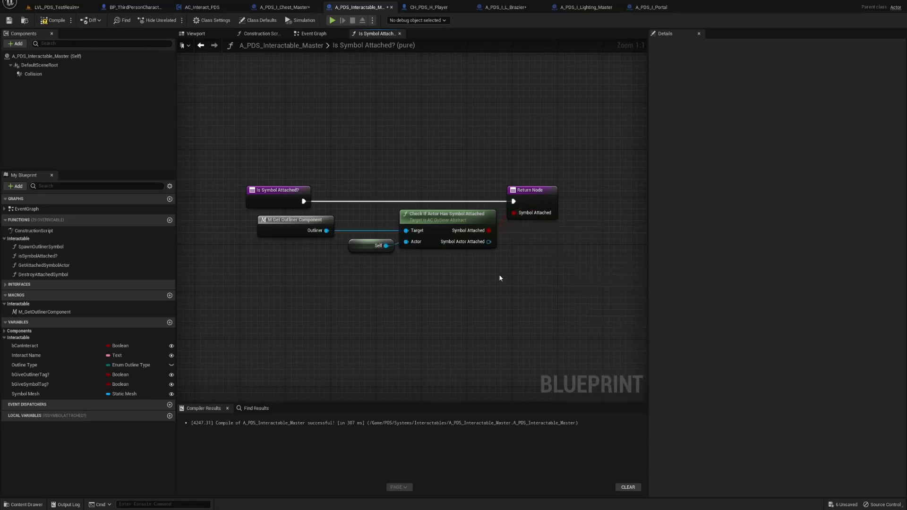
click(277, 190)
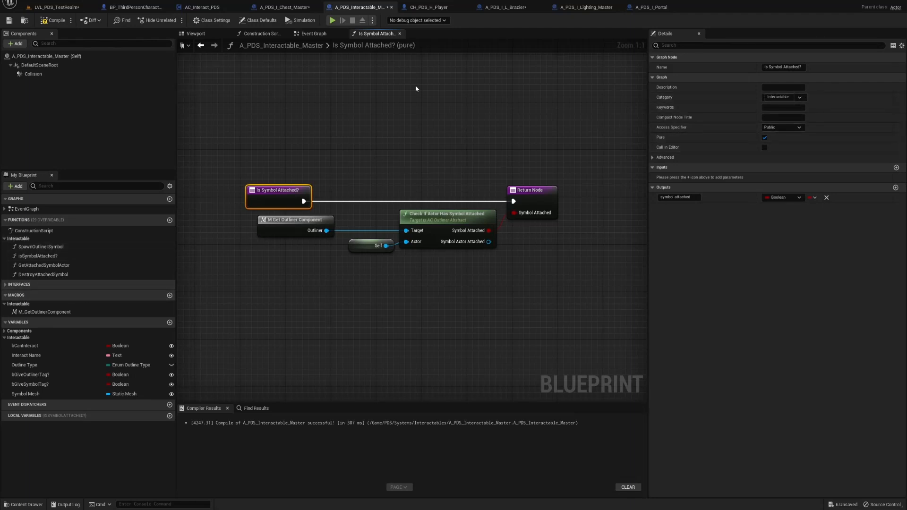
mouse_move(7, 21)
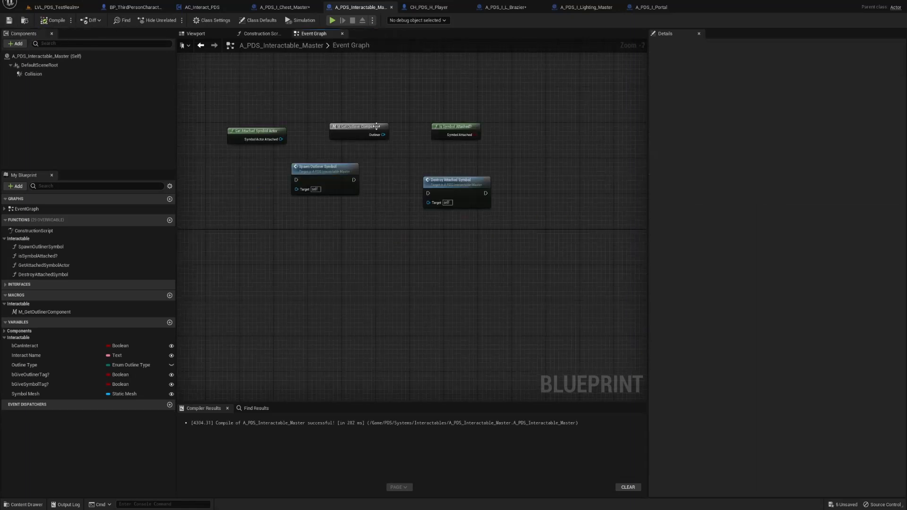
mouse_move(256, 132)
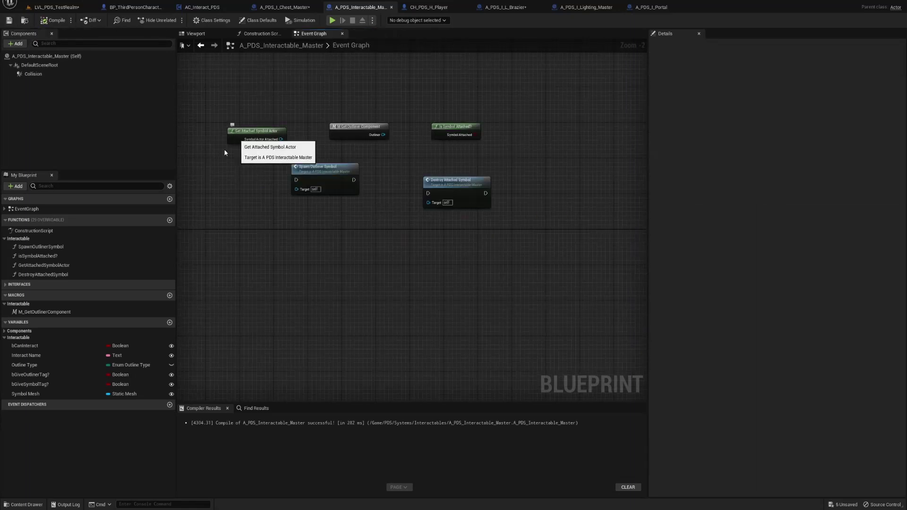
click(44, 264)
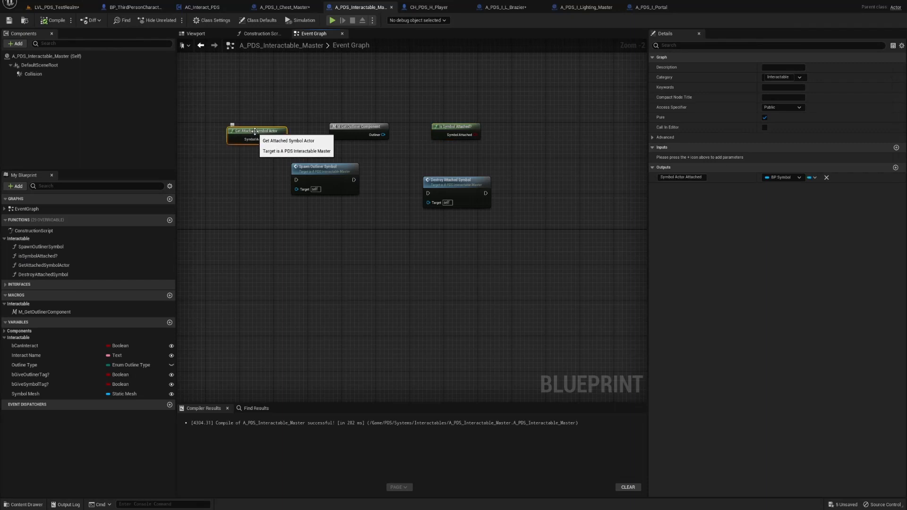
double_click(255, 131)
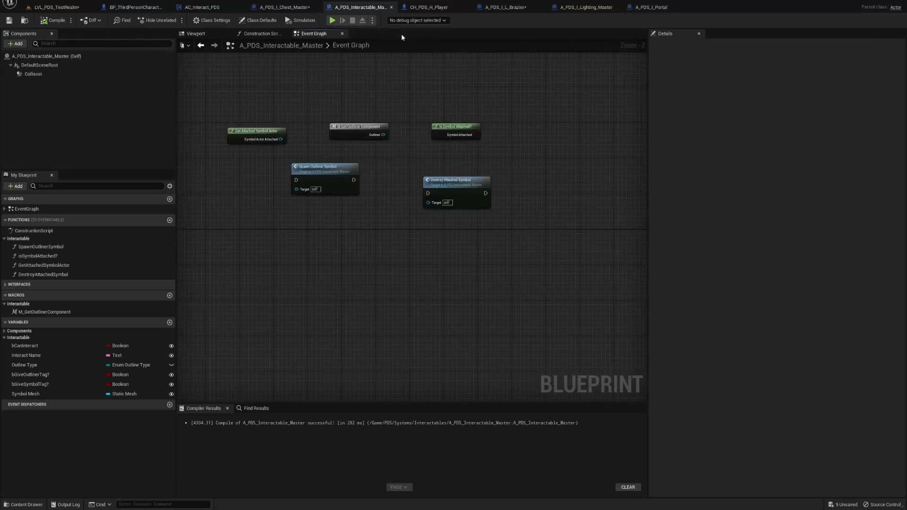
mouse_move(497, 115)
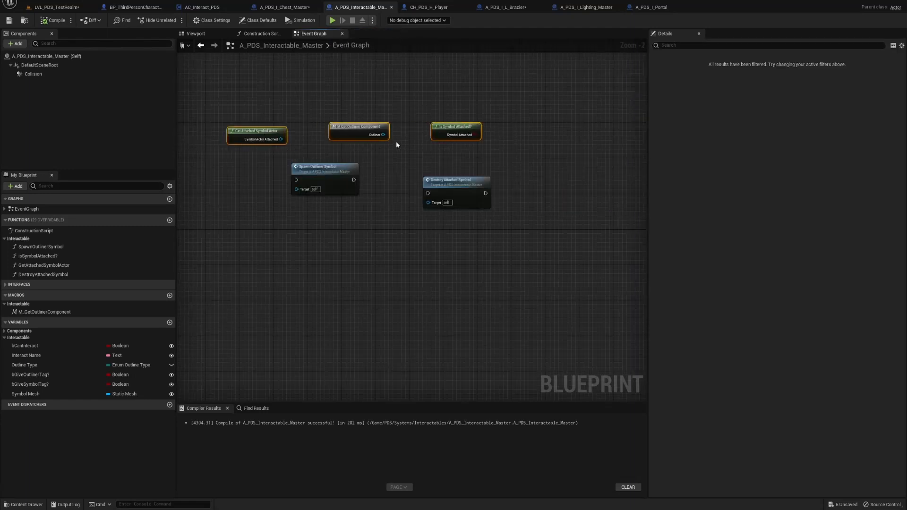
Step: Add a Location input to Spawn Outliner Symbol with default 0, 0, 200 feeding the spawn transform
click(324, 166)
text(spawn)
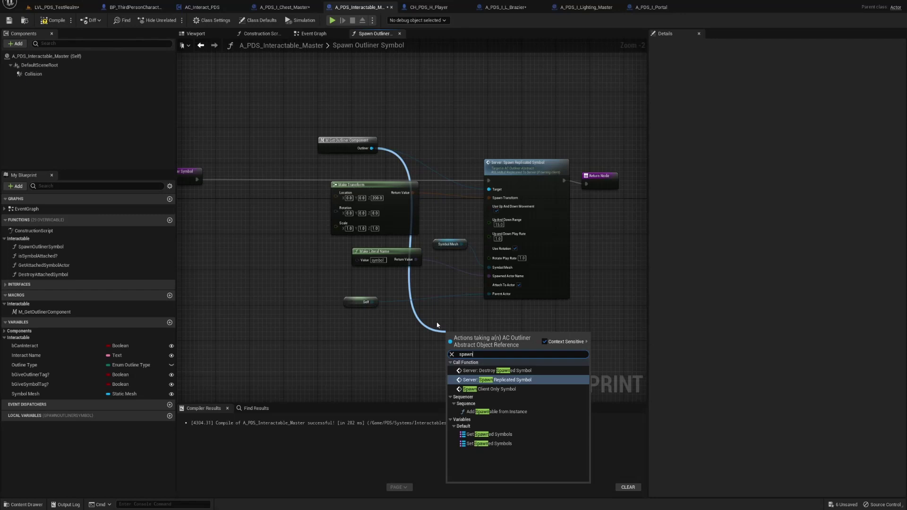
mouse_move(496, 380)
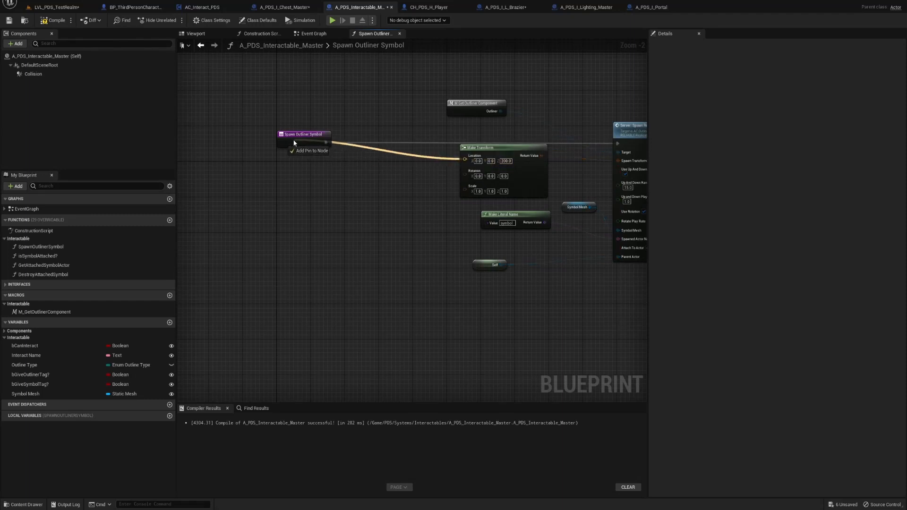
mouse_move(297, 146)
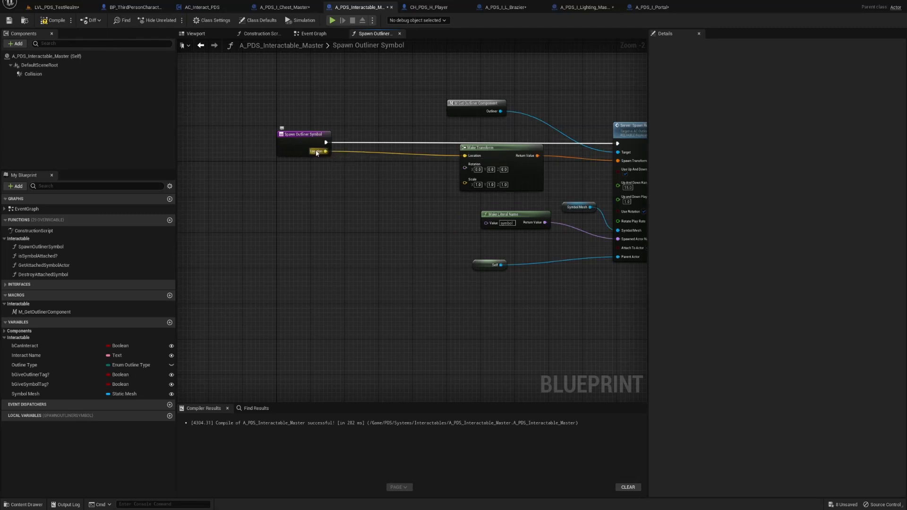
click(303, 135)
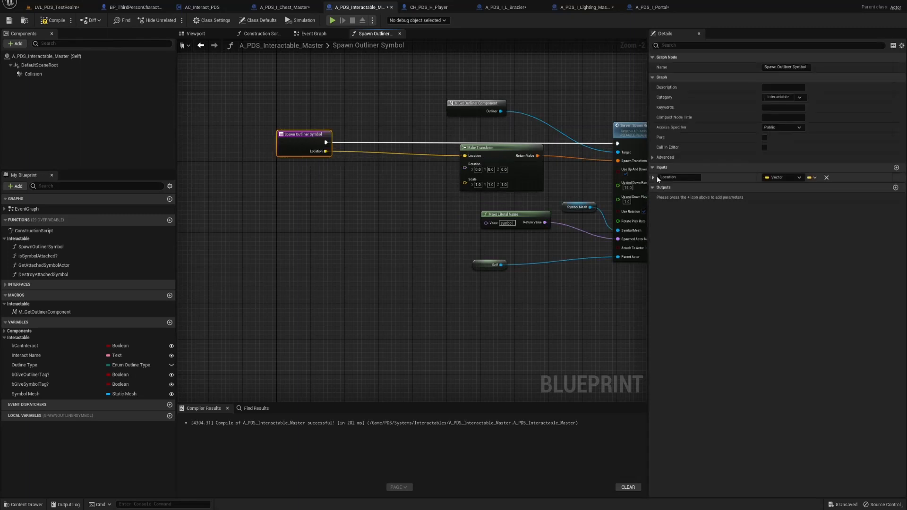
click(654, 178)
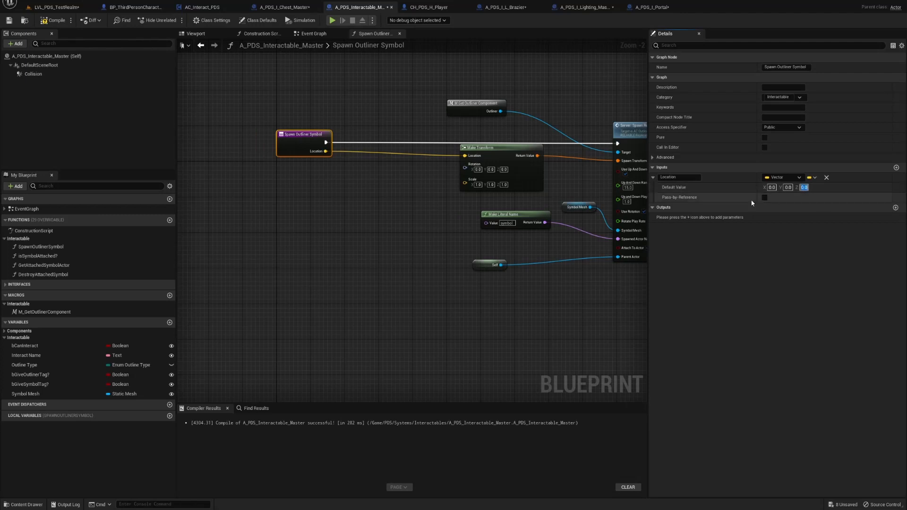
text(200.0)
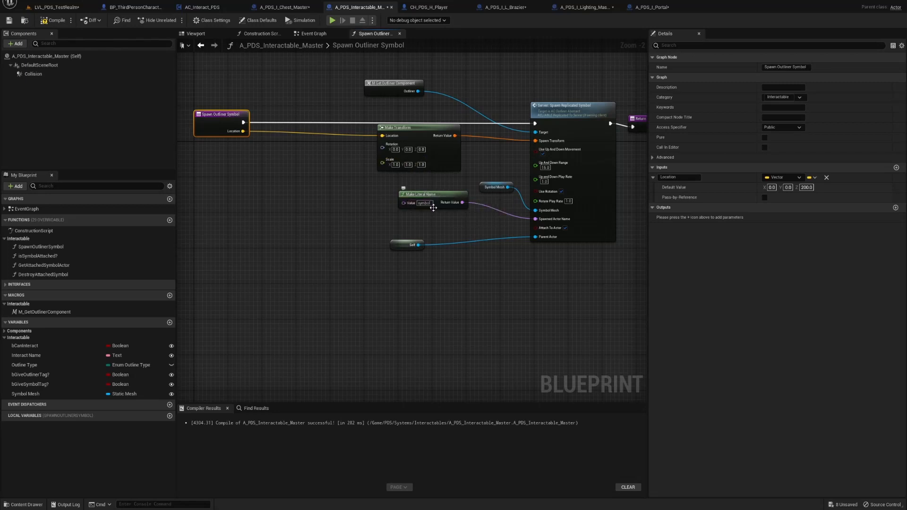
mouse_move(425, 197)
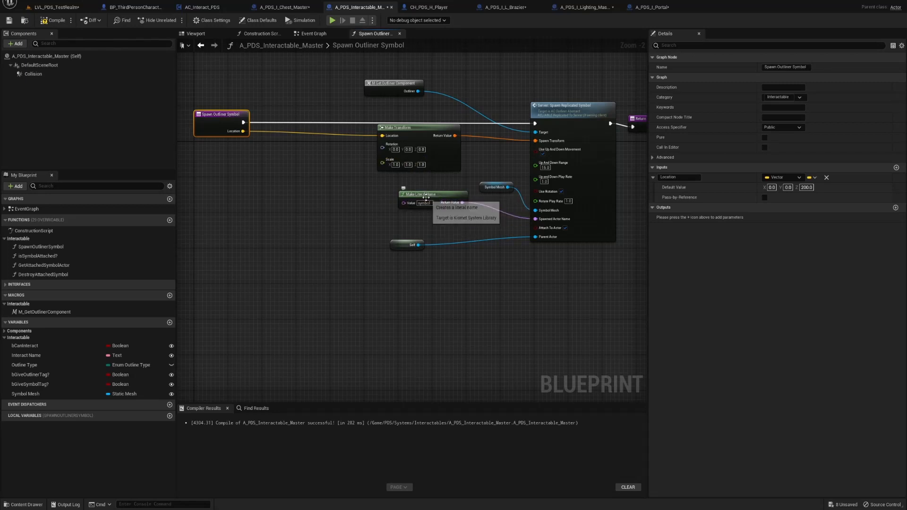
click(495, 188)
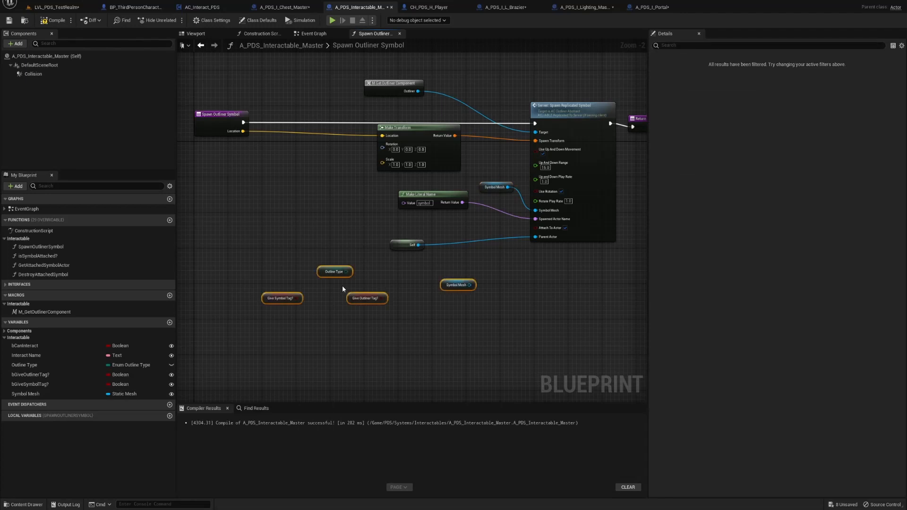
mouse_move(282, 318)
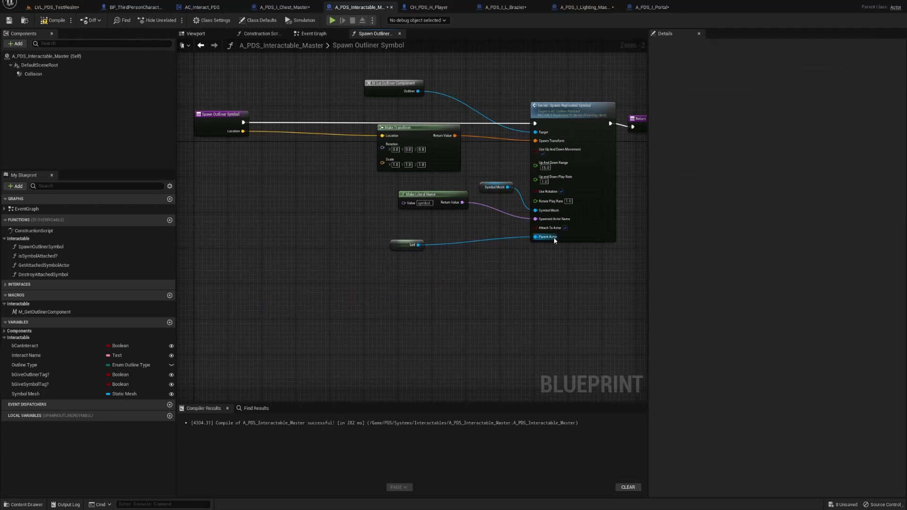
mouse_move(399, 244)
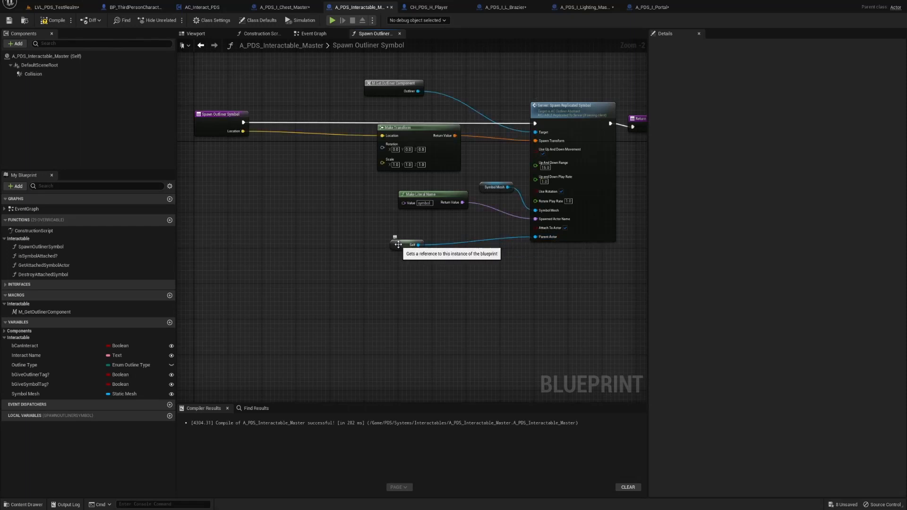
mouse_move(53, 21)
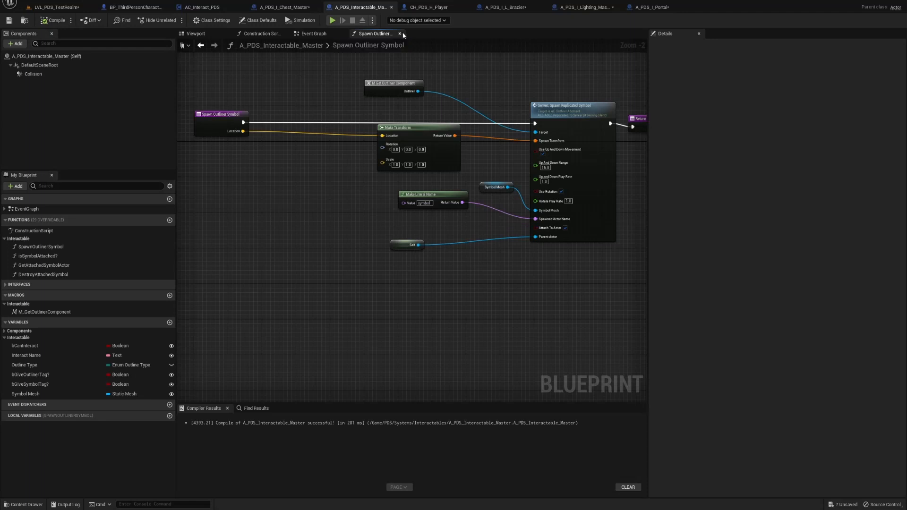
mouse_move(243, 111)
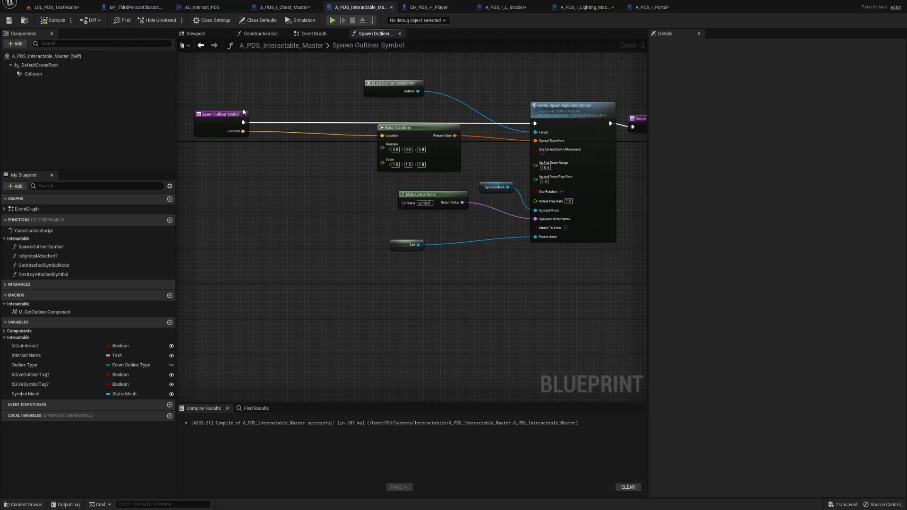
Step: Delete the Spawn Outliner Symbol call from the event graph and open Destroy Attached Symbol
click(219, 114)
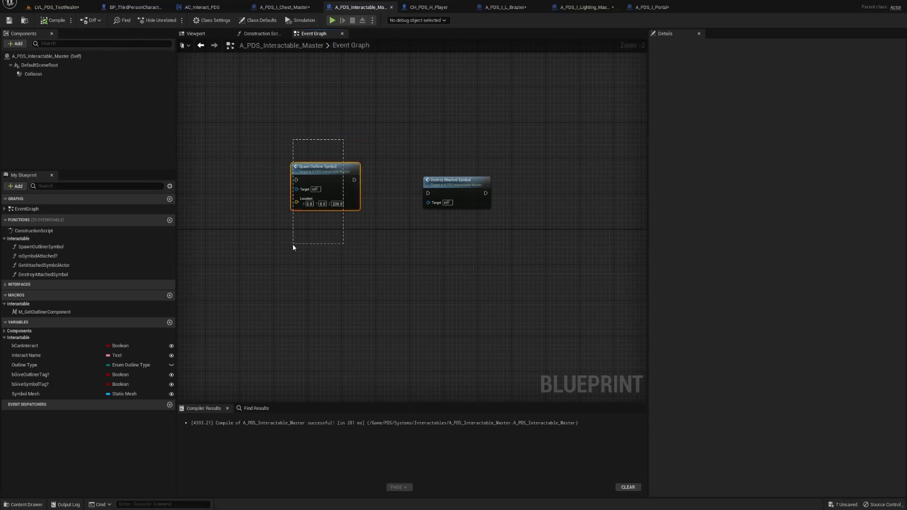
click(307, 199)
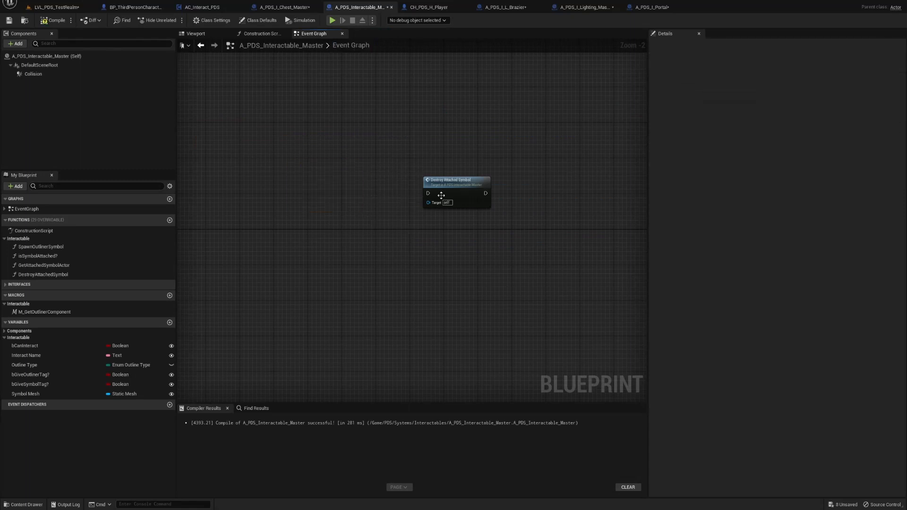
click(450, 179)
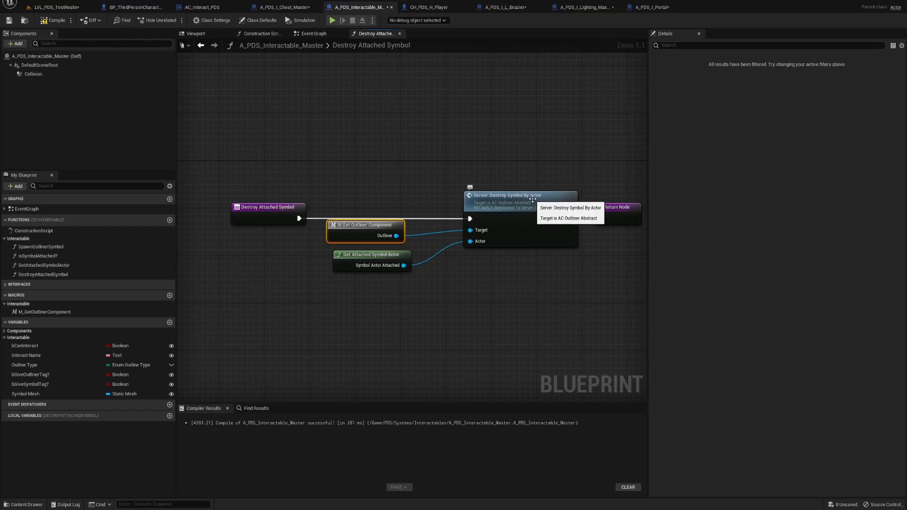
mouse_move(346, 259)
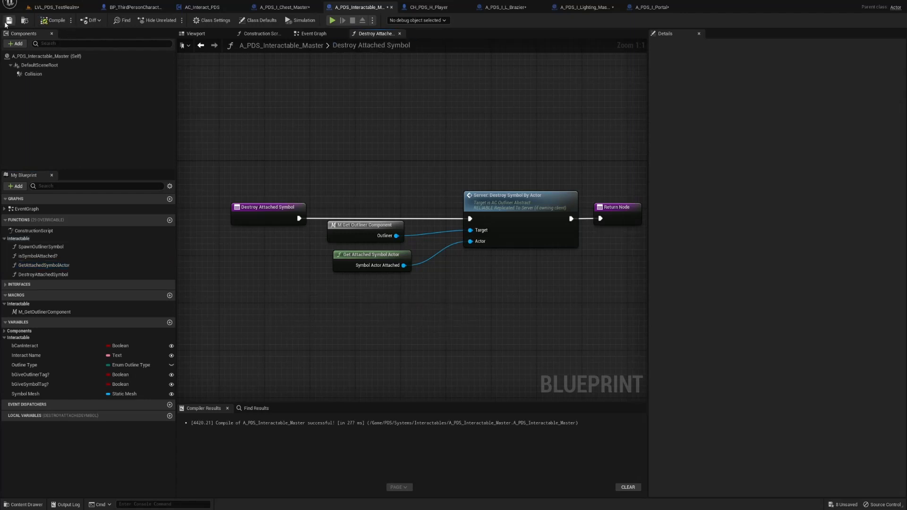
Step: Save, clear stray variable nodes from the Chest Master construction script and review ChestBox in the viewport
click(46, 8)
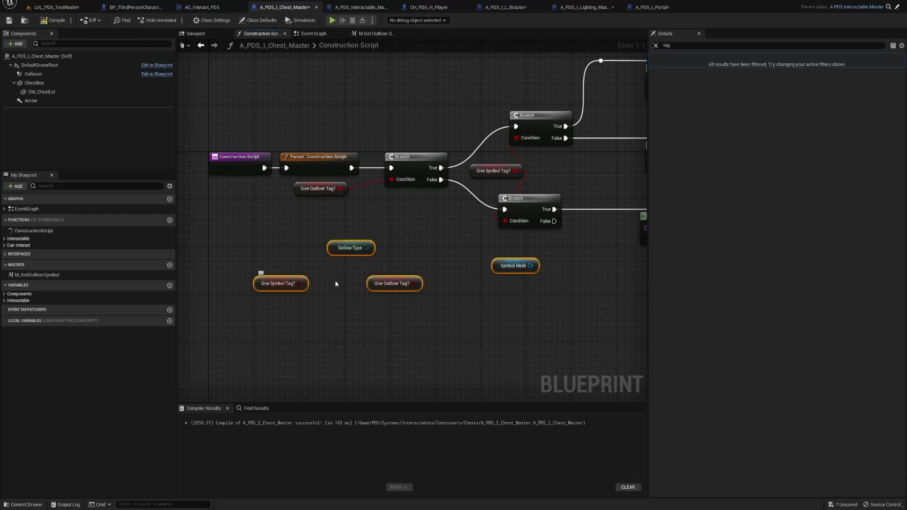
click(394, 284)
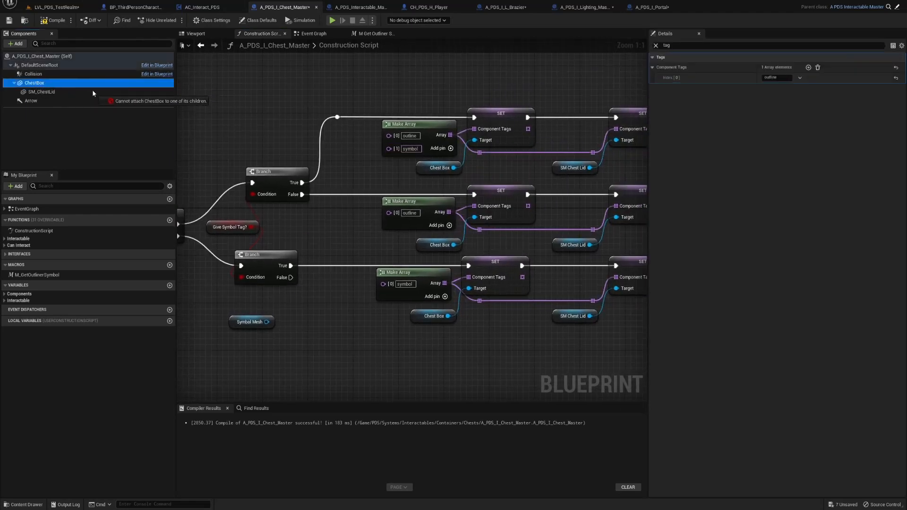
click(193, 34)
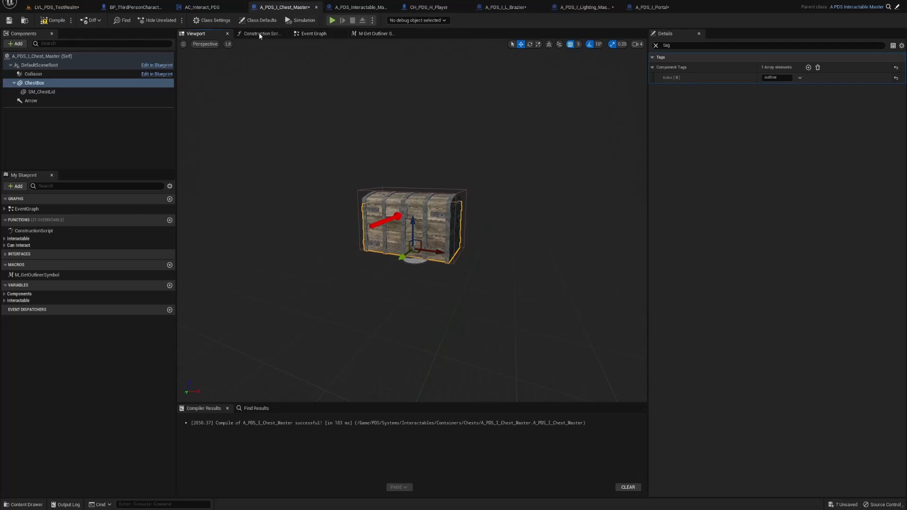
click(263, 33)
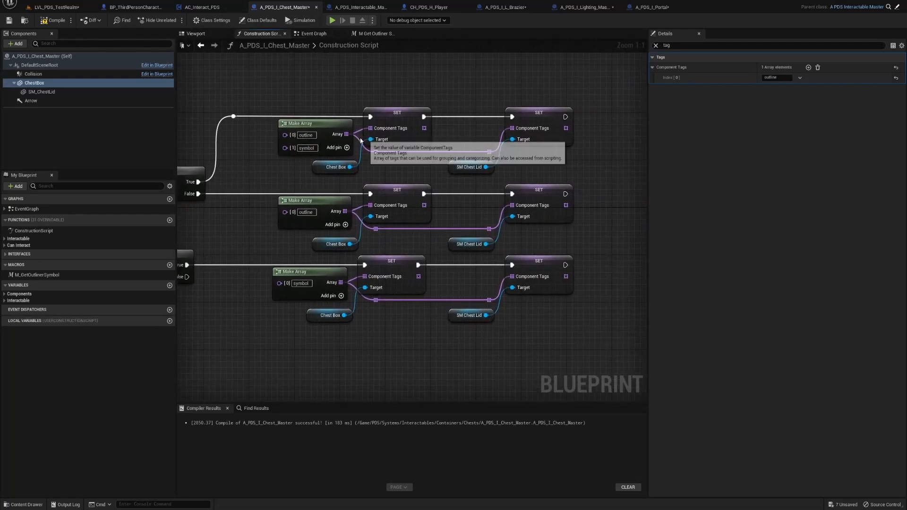
mouse_move(357, 162)
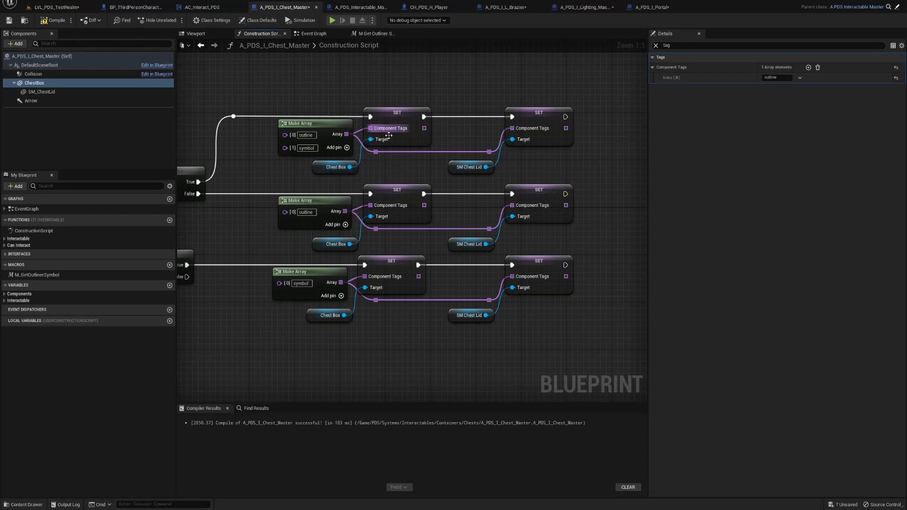
Step: Wire a Set Component Tags node fed by a Make Array from the Chest Box reference
drag(349, 166, 404, 171)
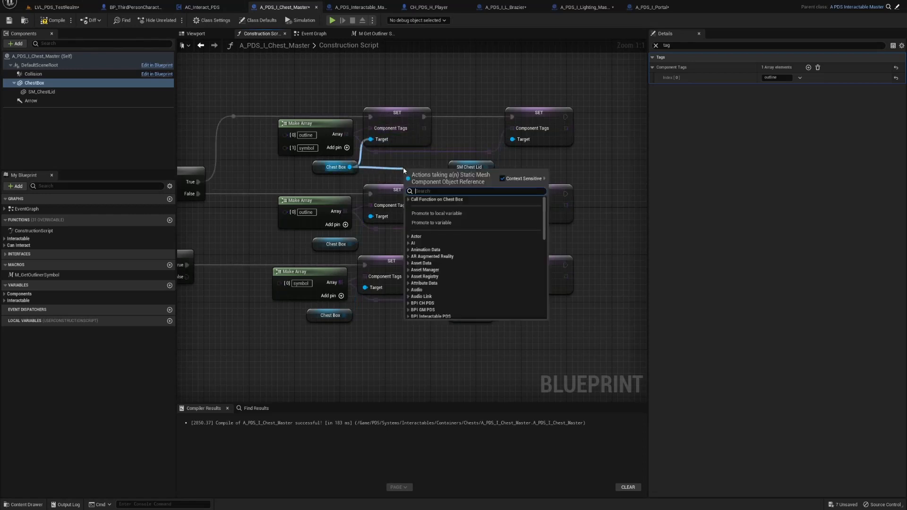
text(setcomp)
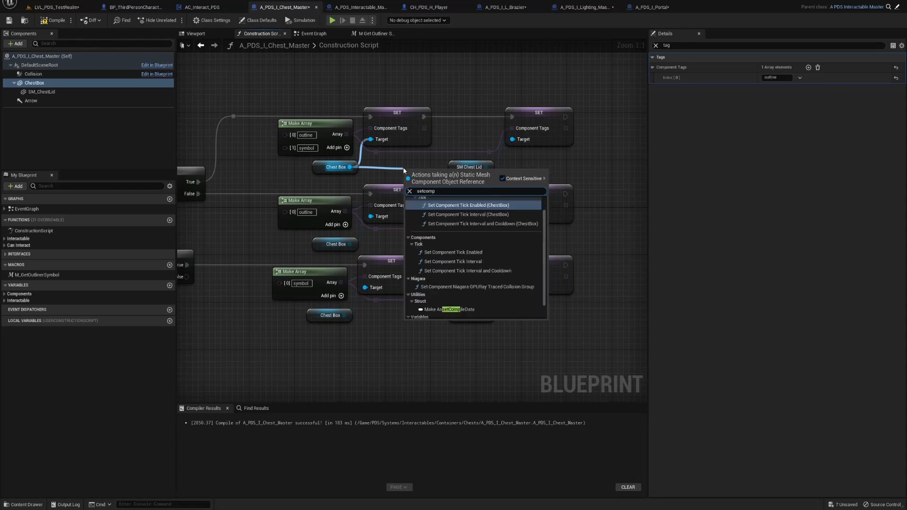
text(on)
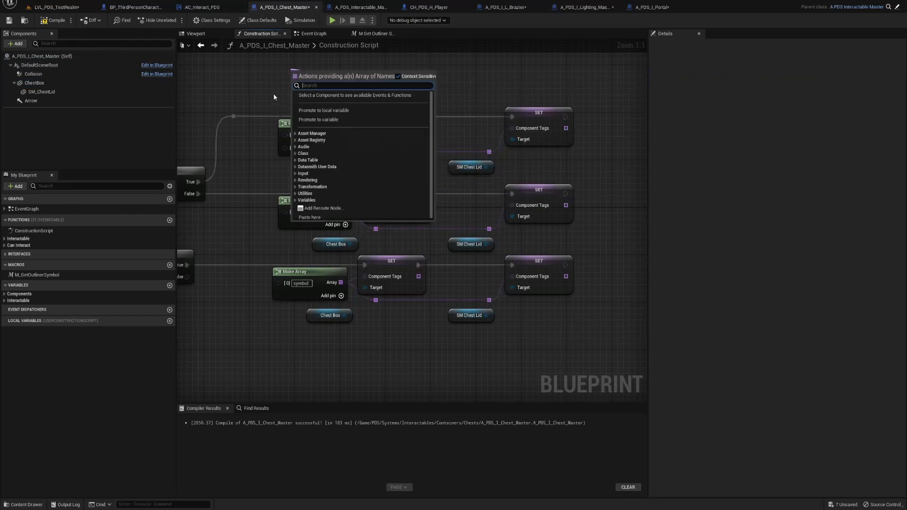
text(mak)
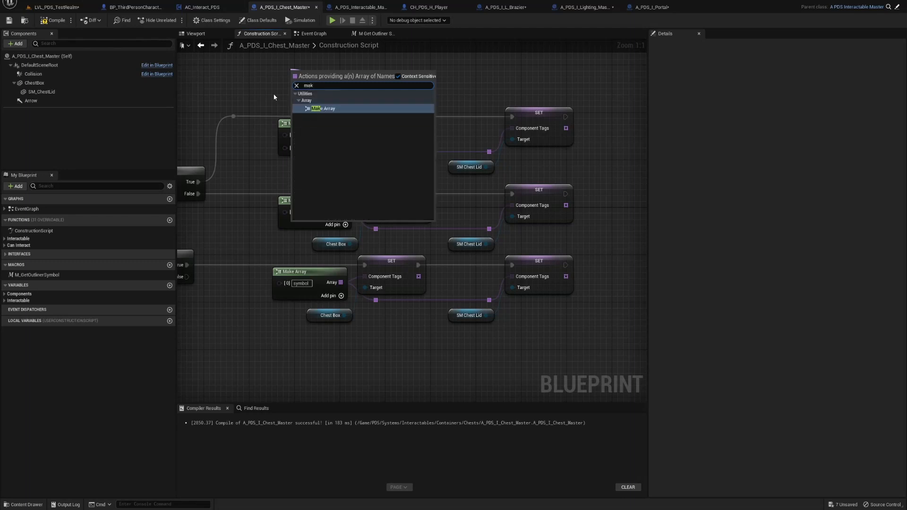
click(321, 107)
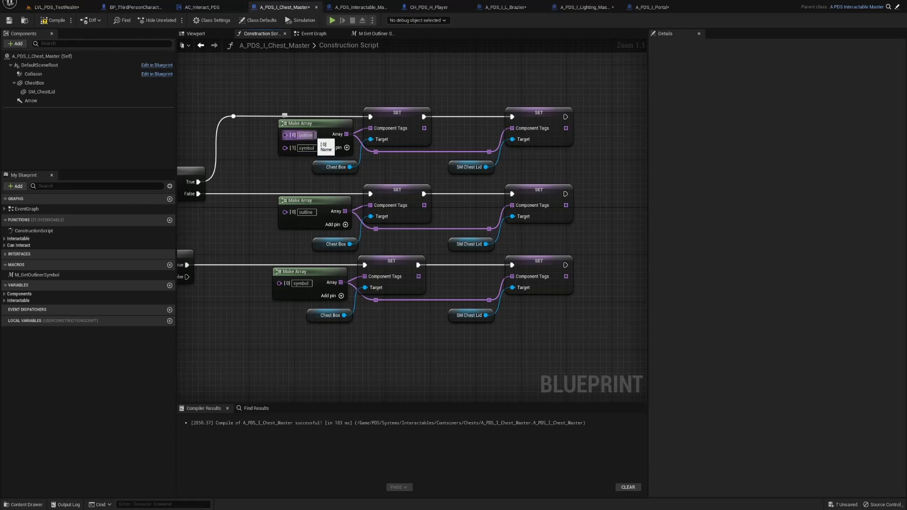
Step: Keep the tag array at two entries, outline and symbol, removing the empty third element
double_click(307, 134)
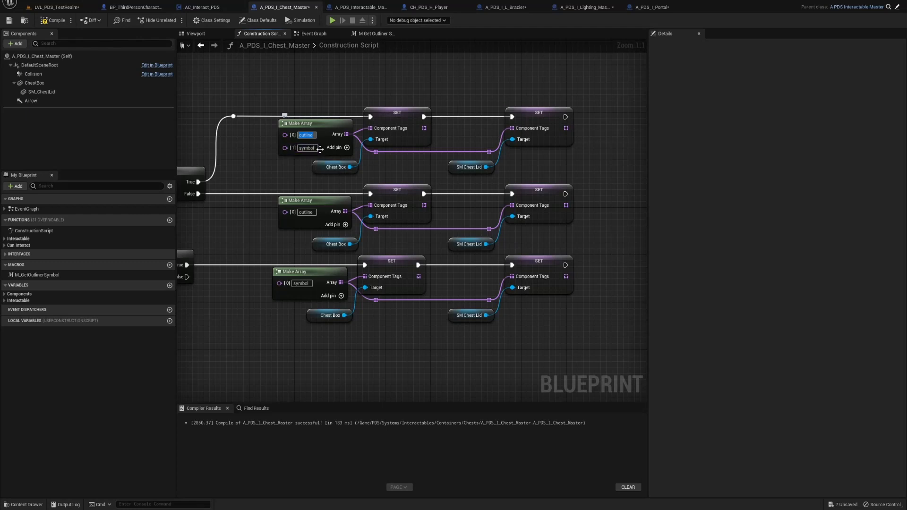
click(346, 147)
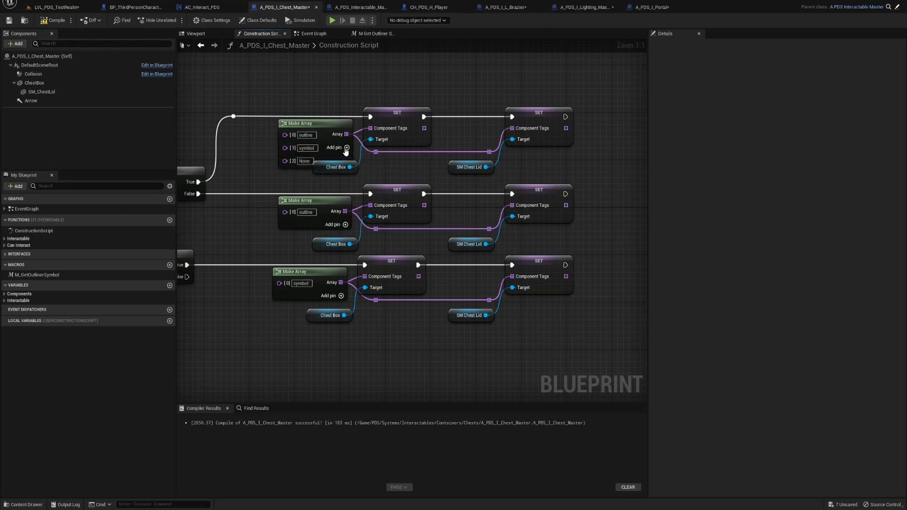
right_click(285, 161)
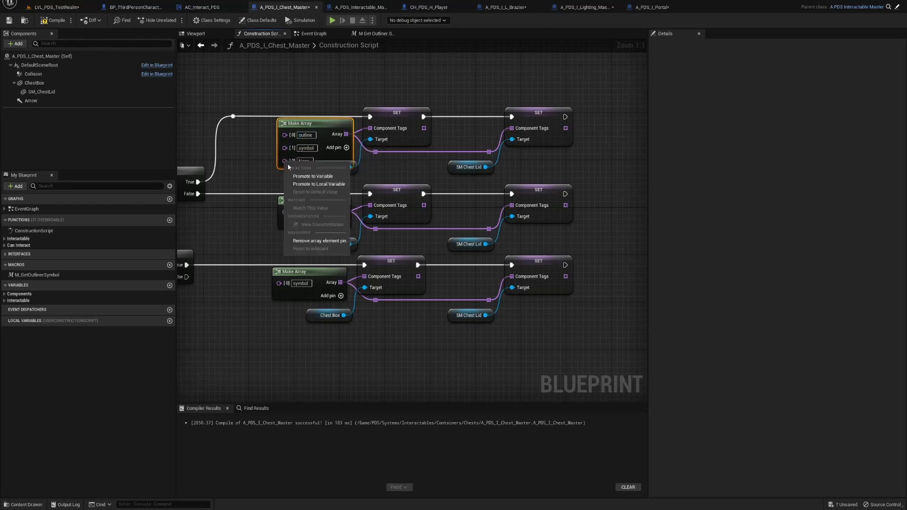
mouse_move(318, 241)
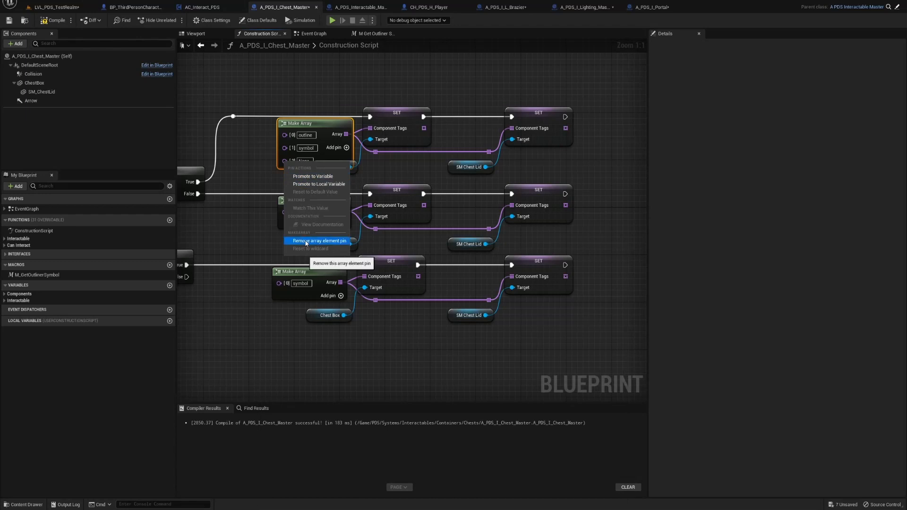
click(318, 241)
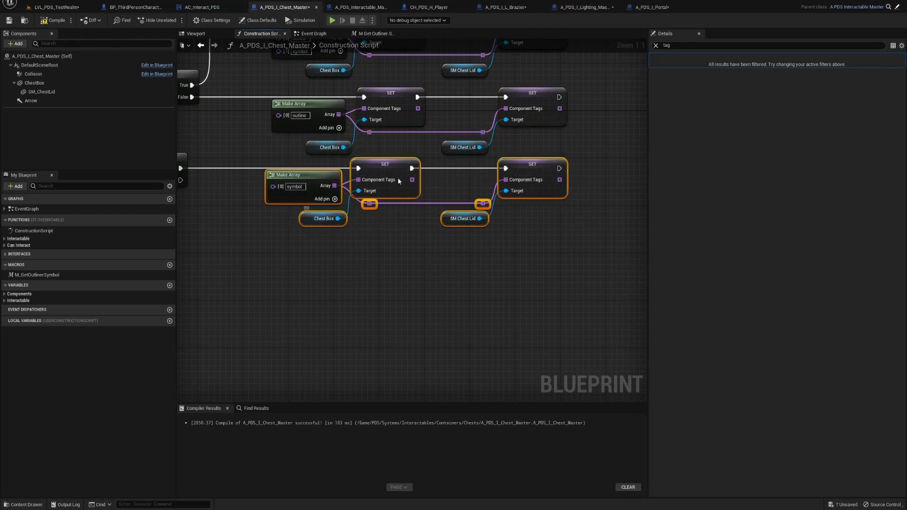
Step: Try adding two entries to the chest's default actor Tags list in Class Defaults
click(38, 56)
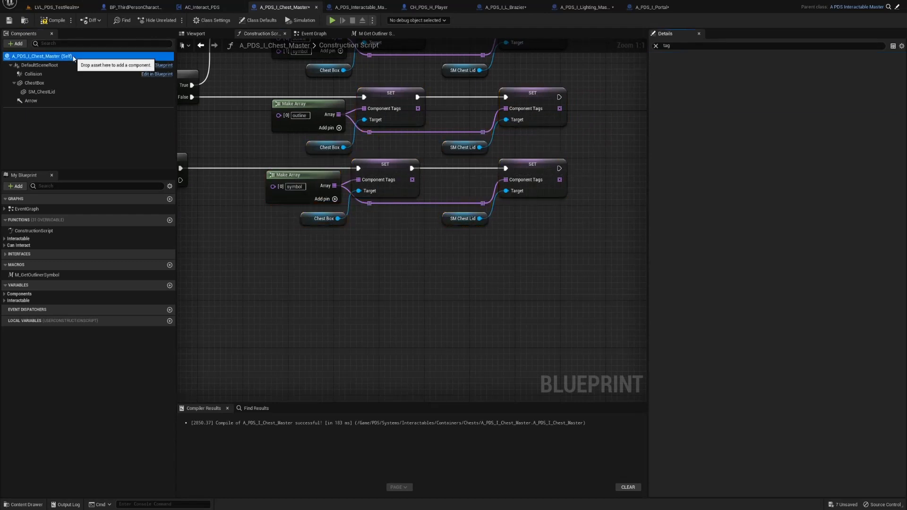
click(261, 20)
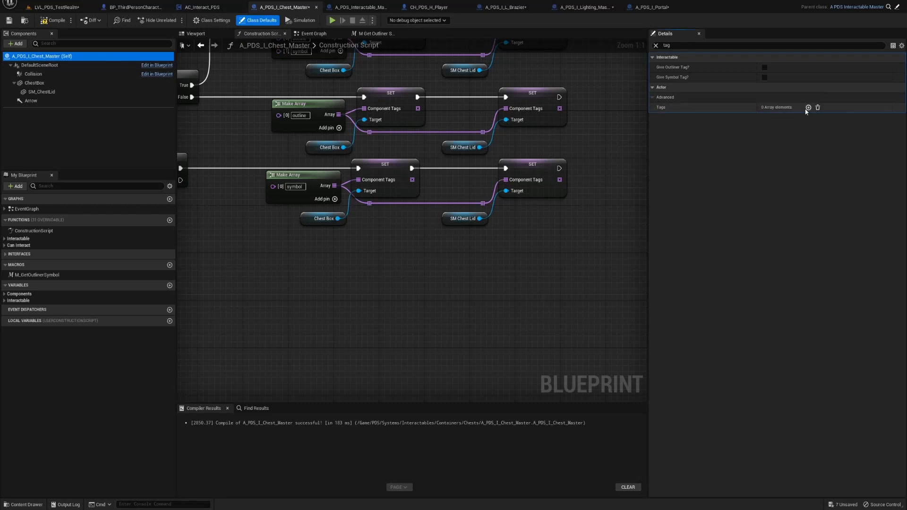
mouse_move(756, 113)
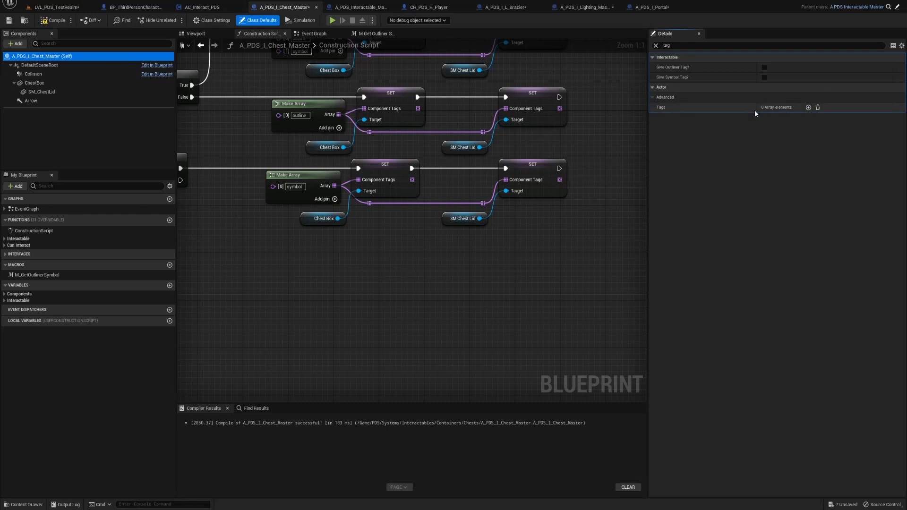
scroll(down, 3)
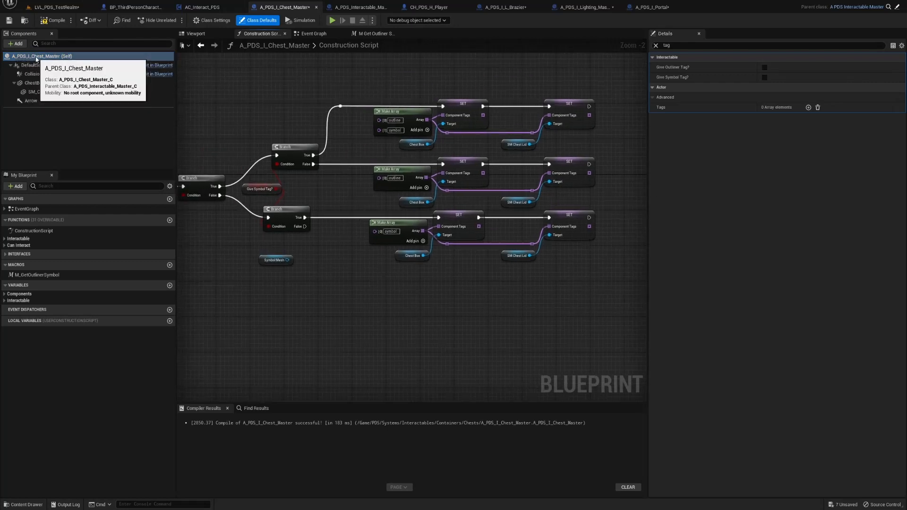
mouse_move(671, 55)
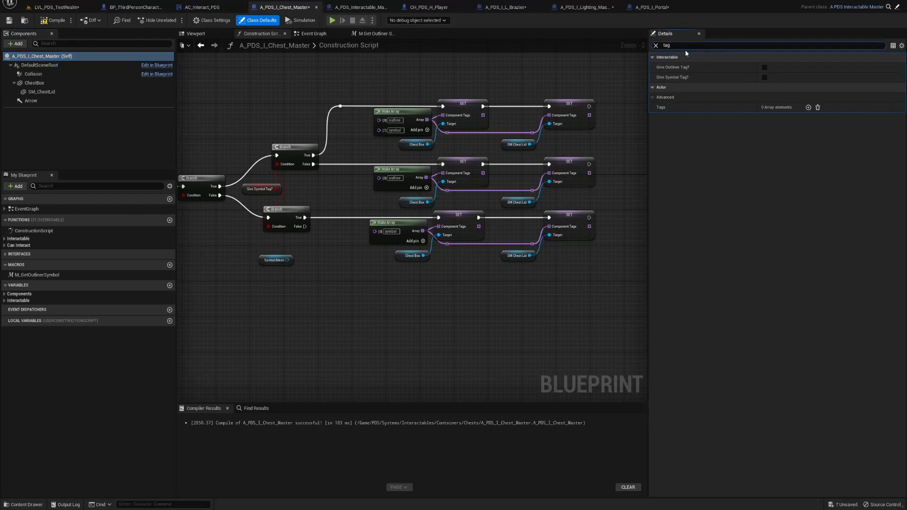
click(808, 107)
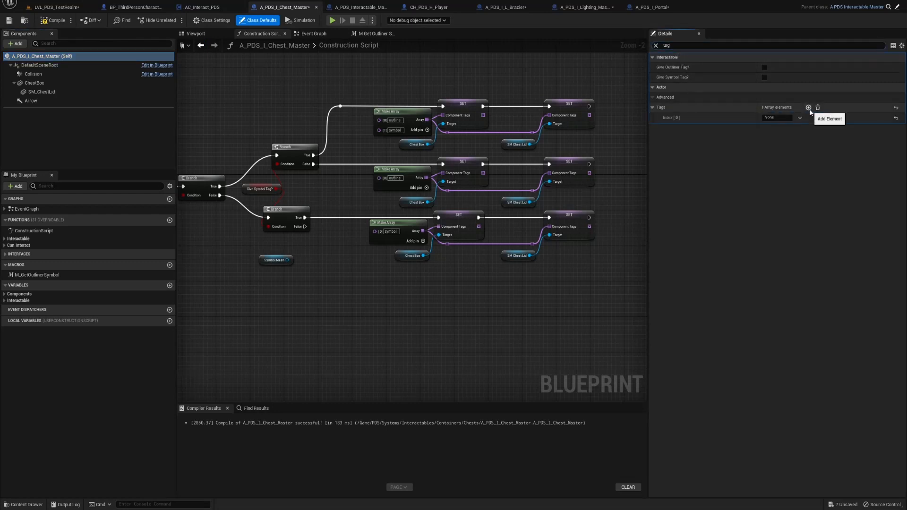
click(808, 107)
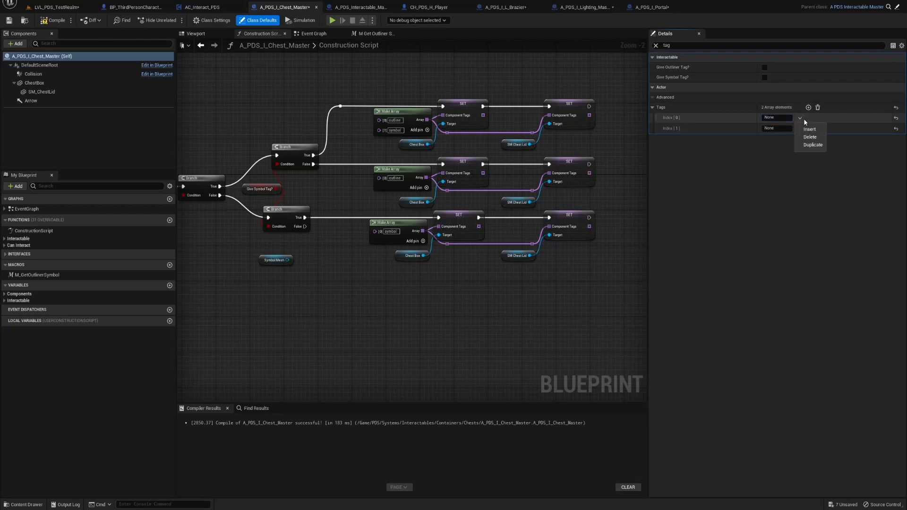
click(803, 117)
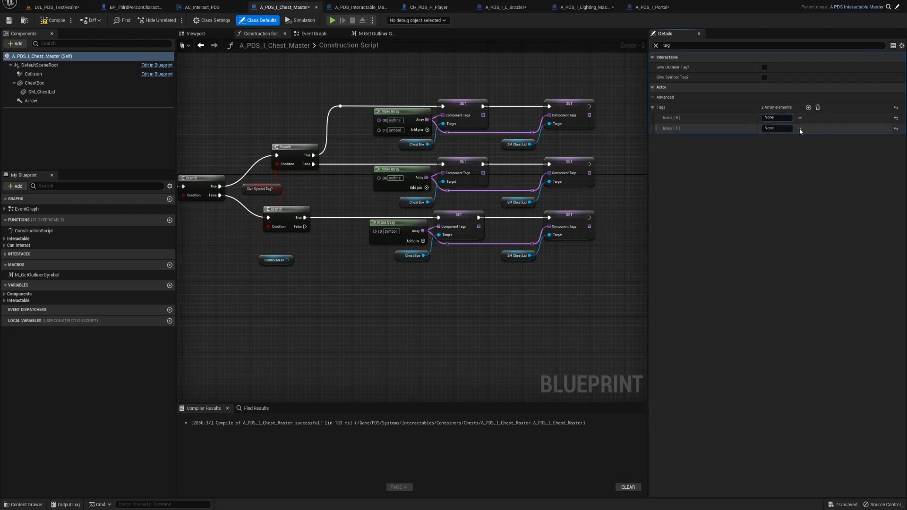
Step: Clear all Tags entries again and recompile the chest blueprint
click(818, 107)
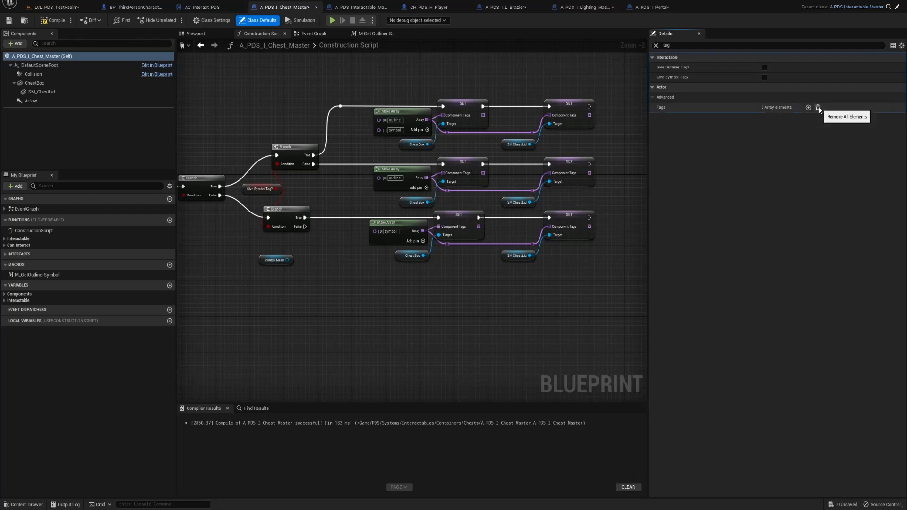
click(56, 21)
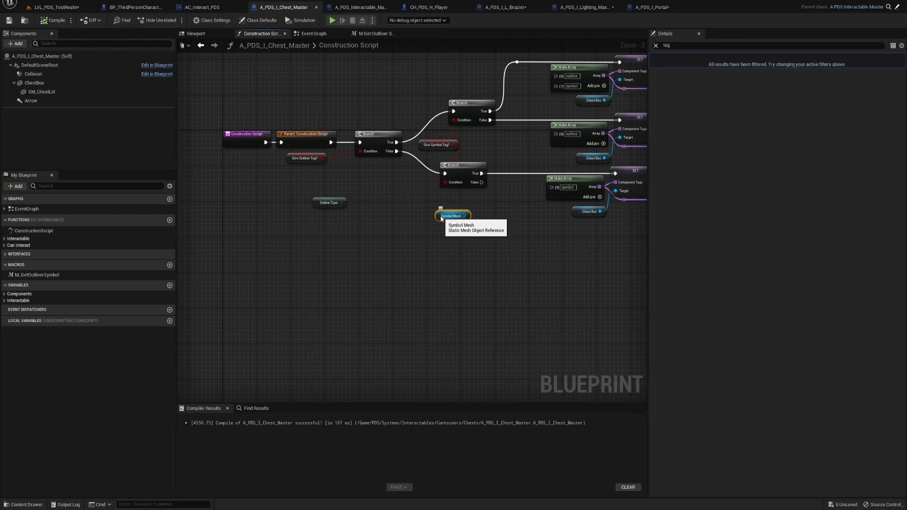
Step: Delete the stray Outline Type and Symbol Mesh getters and recompile
click(451, 216)
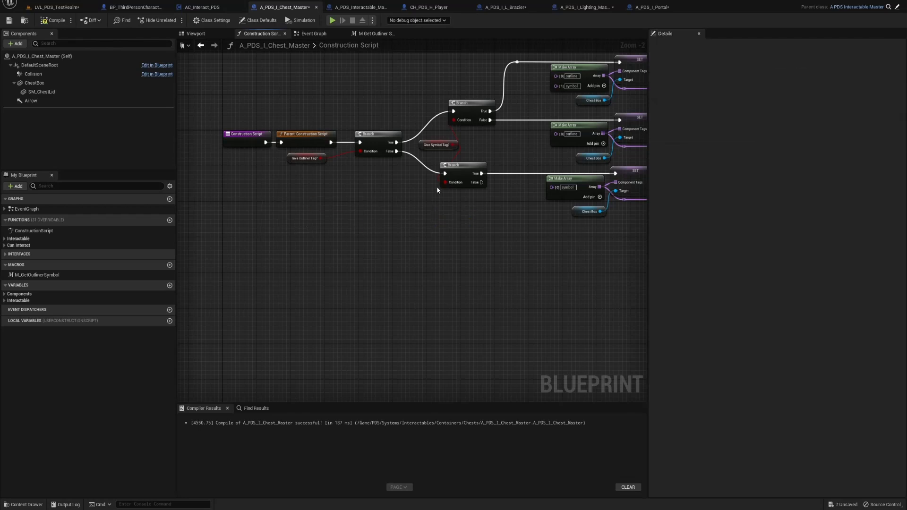
mouse_move(344, 229)
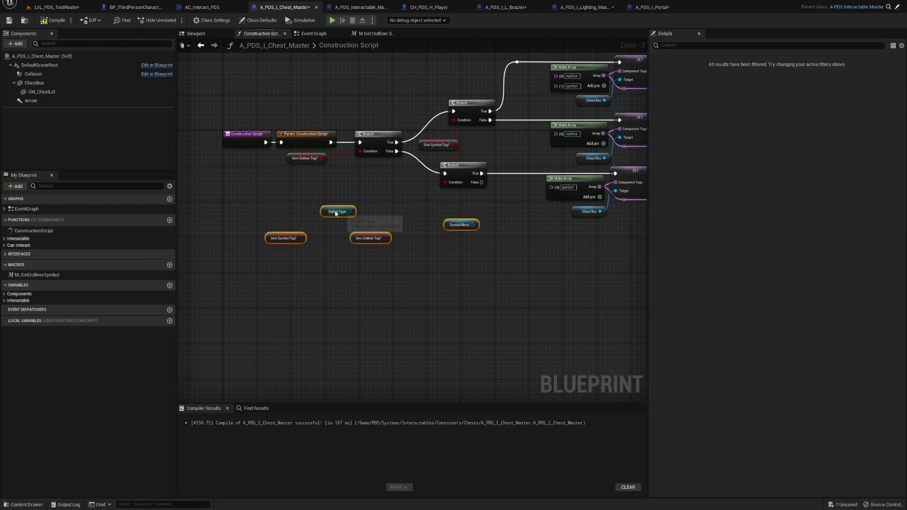
click(338, 212)
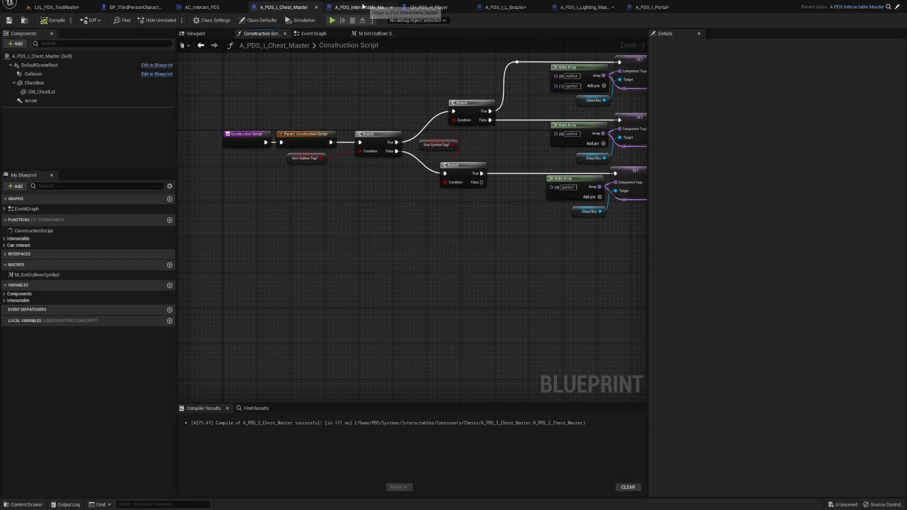
Step: Review the event graph branch that spawns a symbol 200 units up or destroys the attached one
click(313, 34)
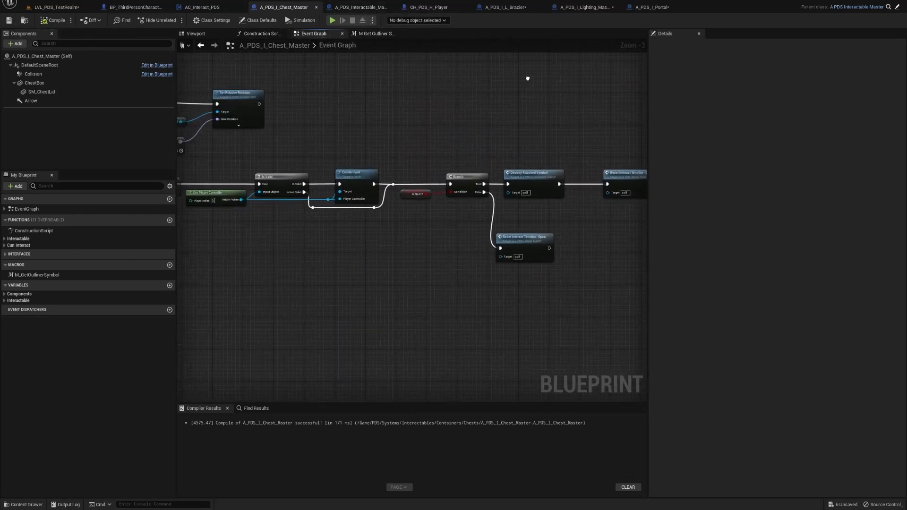
scroll(down, 3)
text(spawnou)
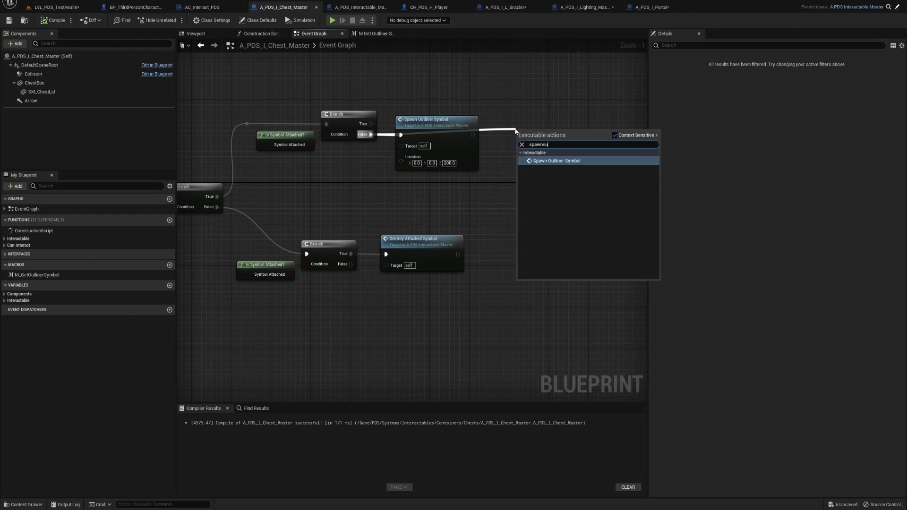
key(Escape)
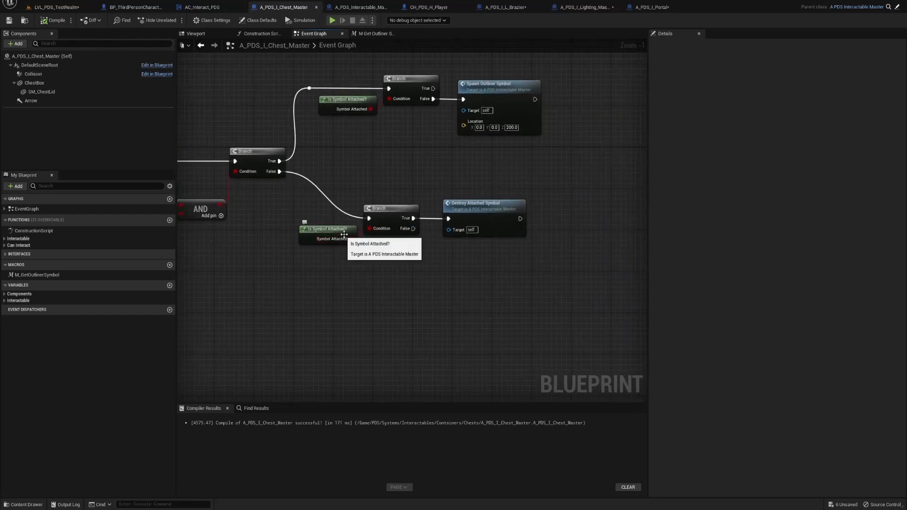
mouse_move(443, 224)
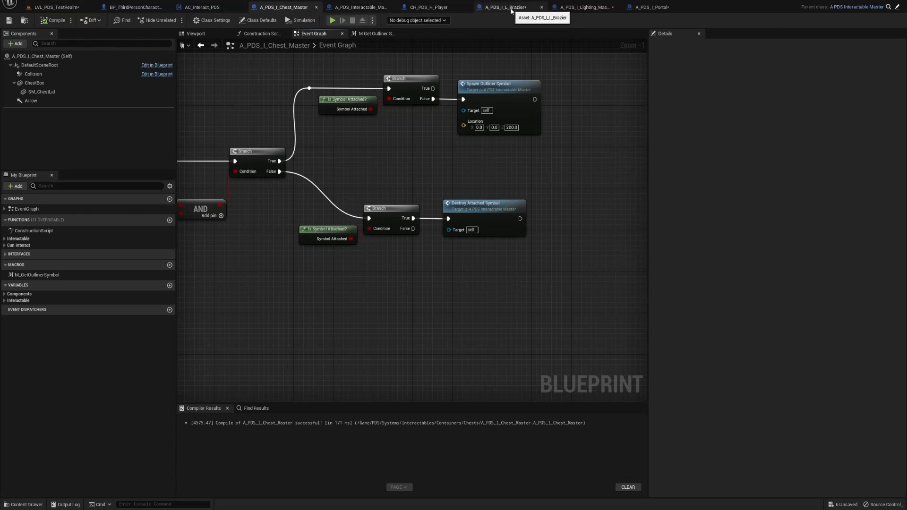
Step: Switch between the lighting master and interactable master blueprints
click(580, 7)
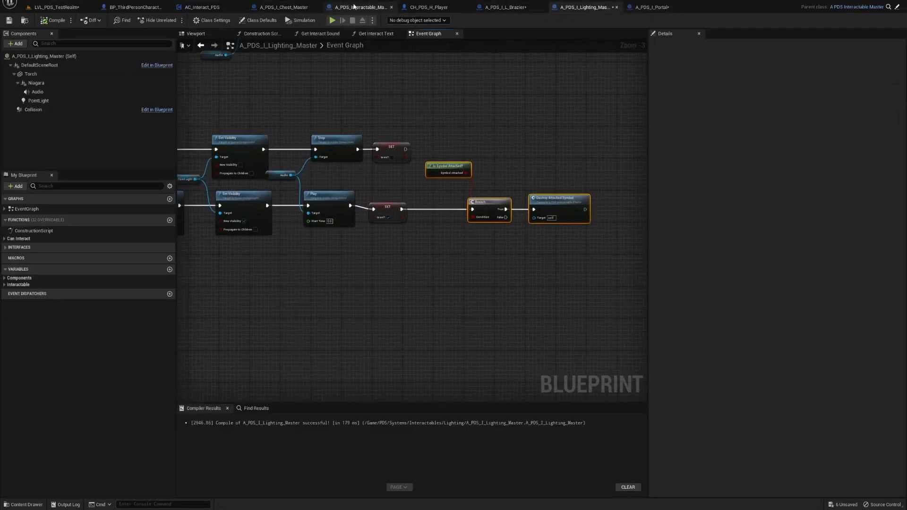
click(282, 6)
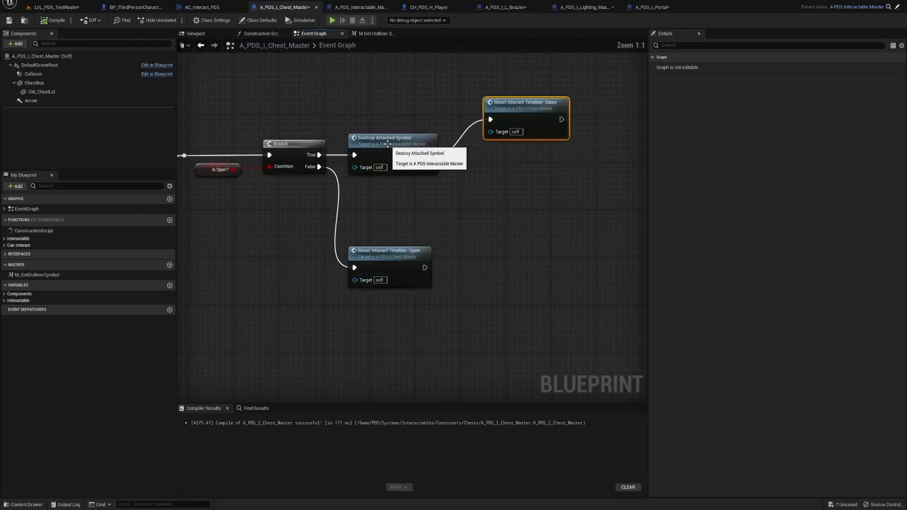
mouse_move(297, 155)
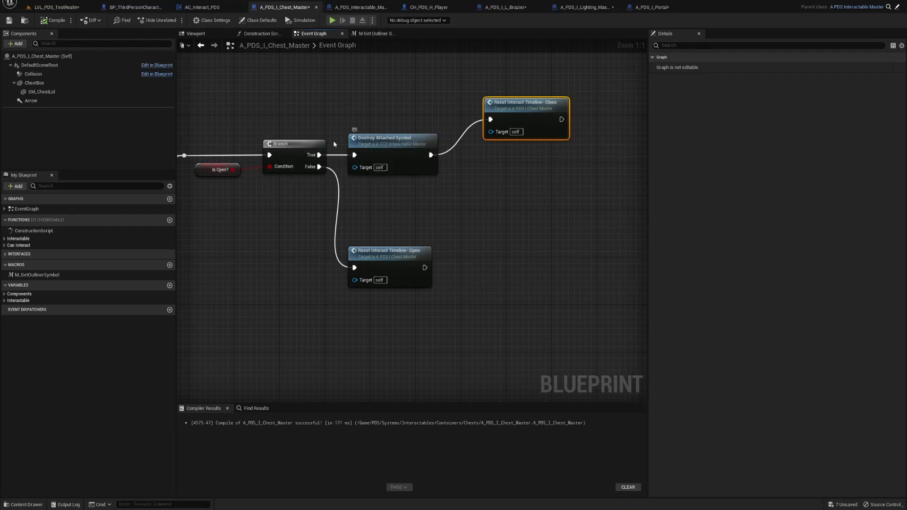
mouse_move(210, 177)
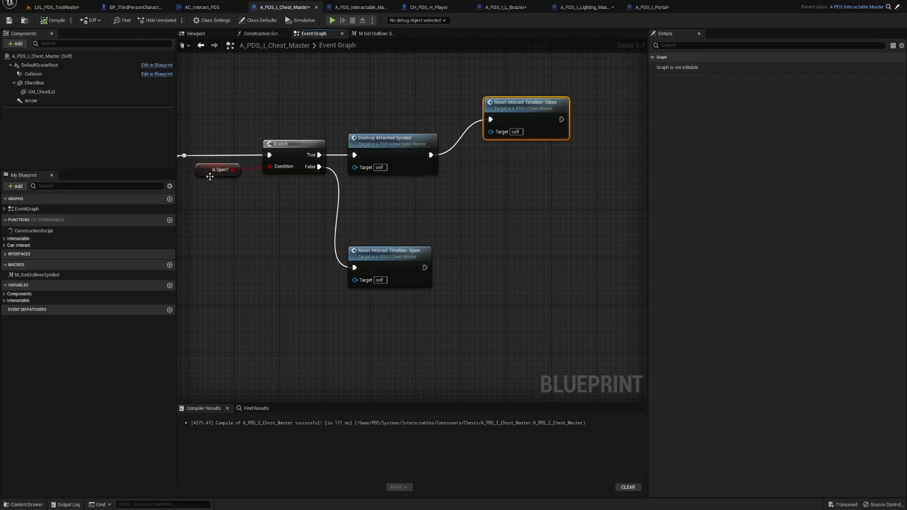
mouse_move(509, 108)
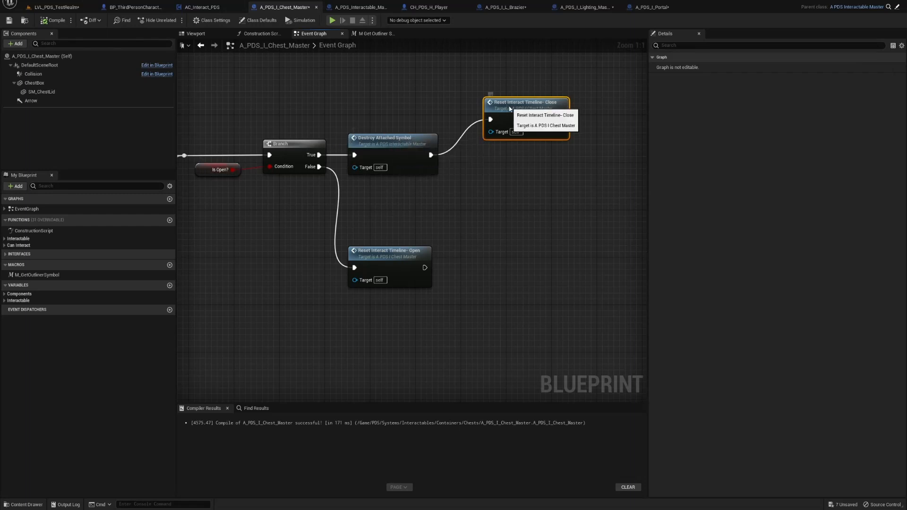
mouse_move(383, 143)
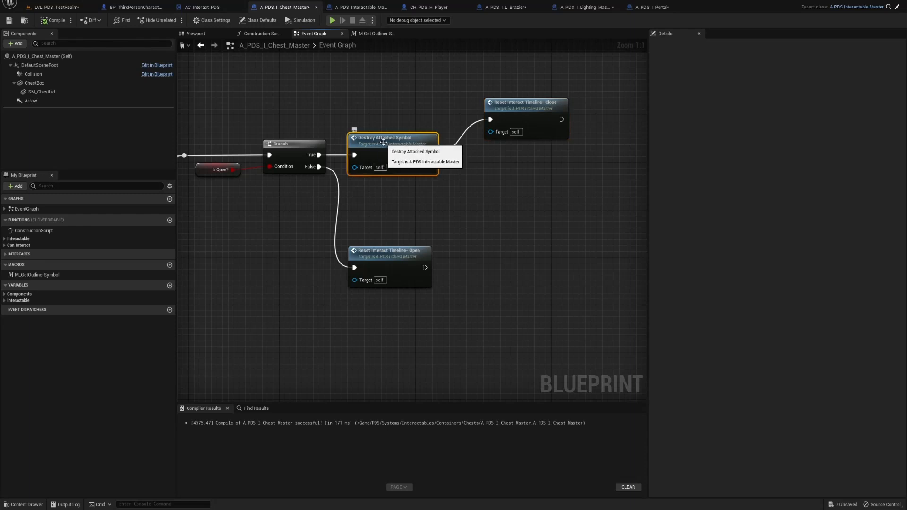
mouse_move(518, 110)
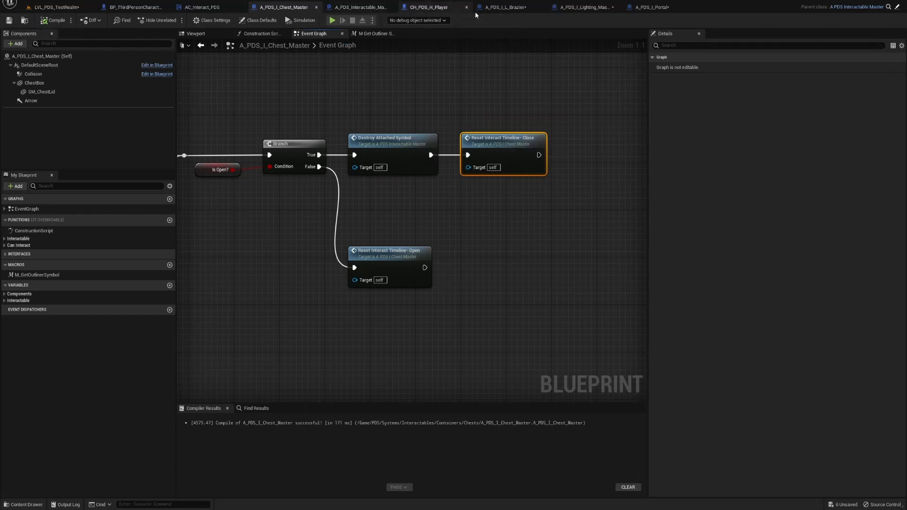
Step: Close the Get Interact Sound and Text functions, leaving the lighting master's construction script
click(585, 7)
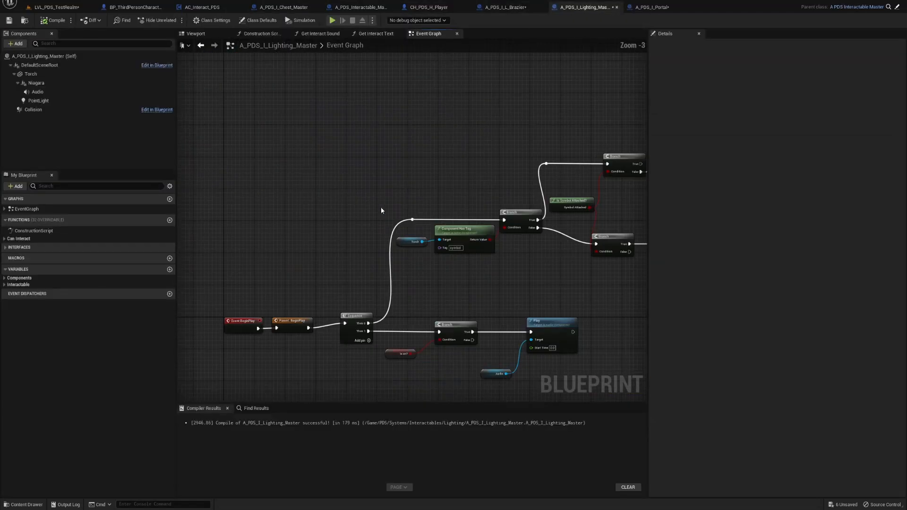
click(261, 33)
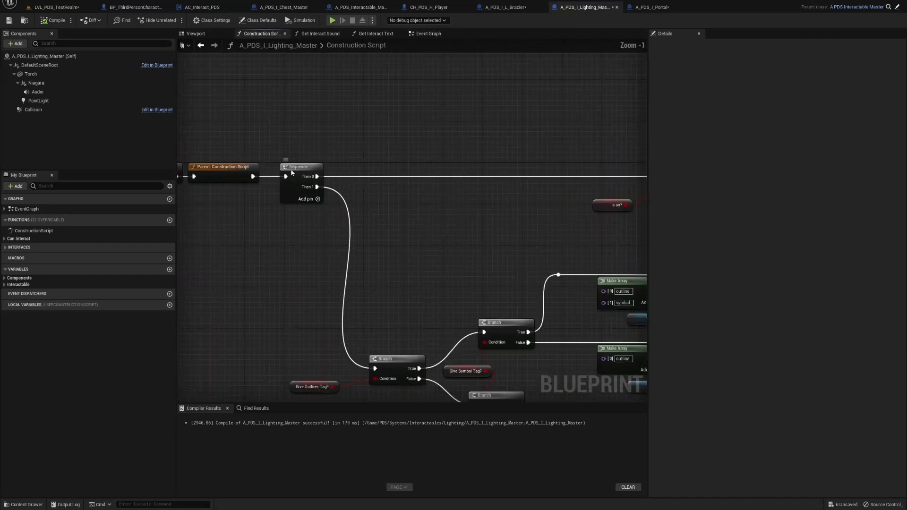
mouse_move(329, 128)
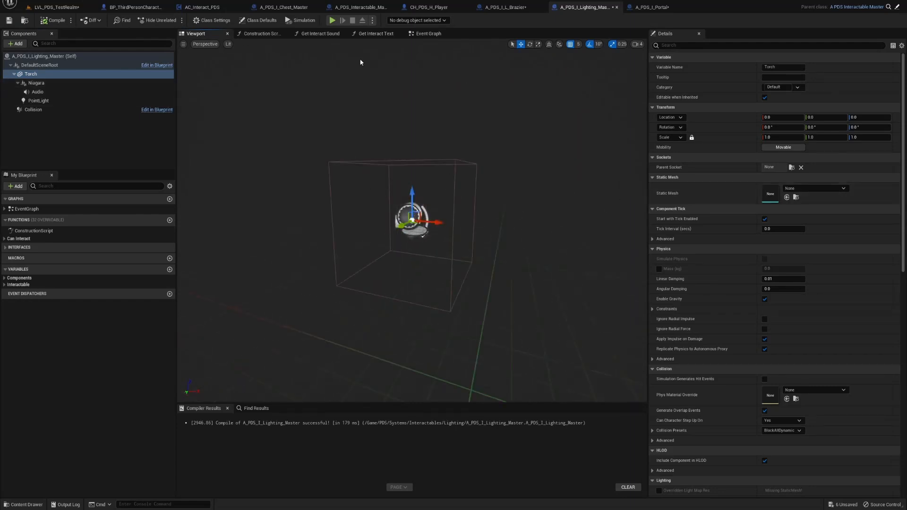
click(428, 33)
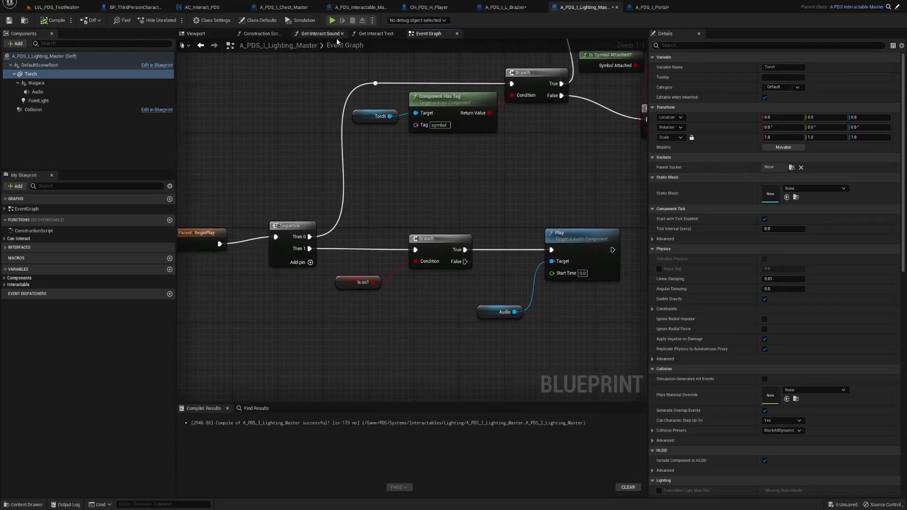
click(259, 34)
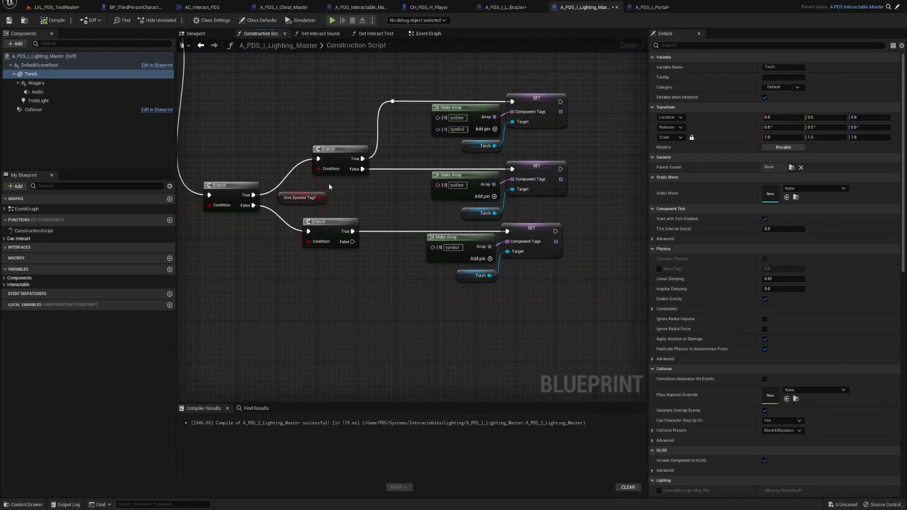
mouse_move(342, 34)
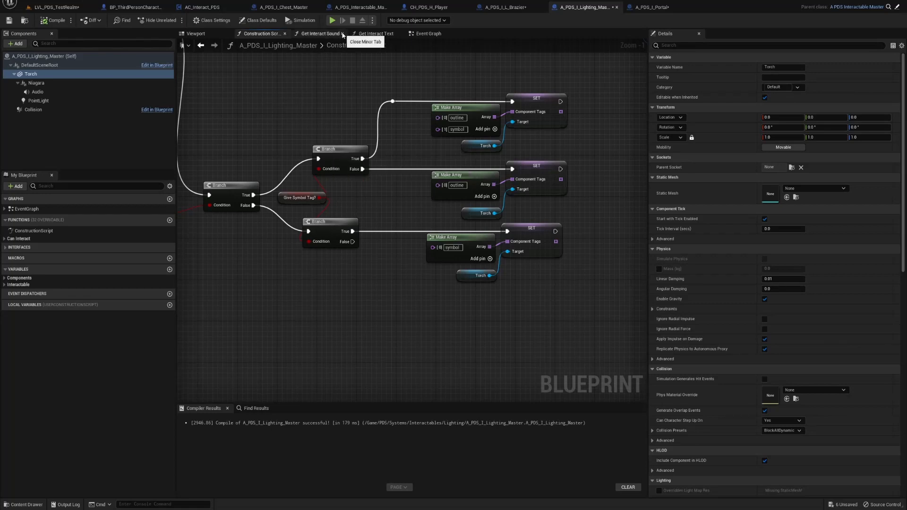
click(342, 34)
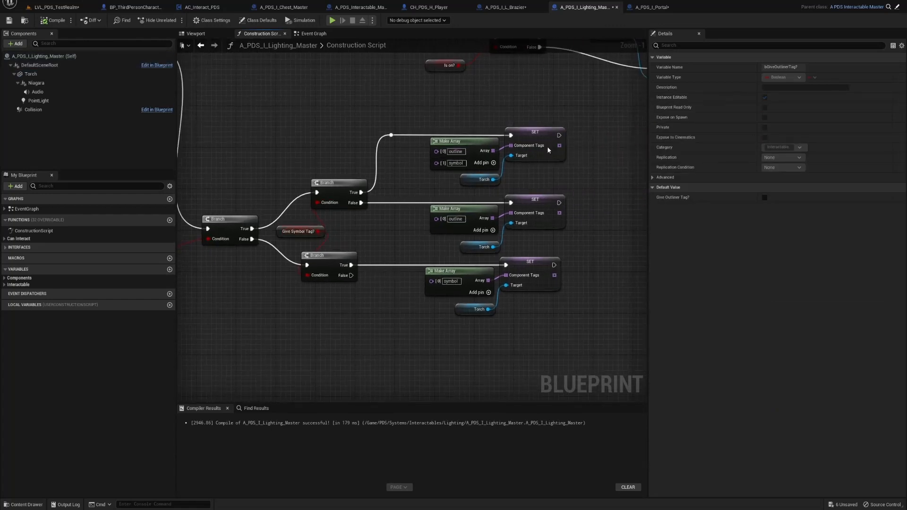
Step: Inspect the Torch reference and the symbol-only tag nodes in the construction script
click(479, 180)
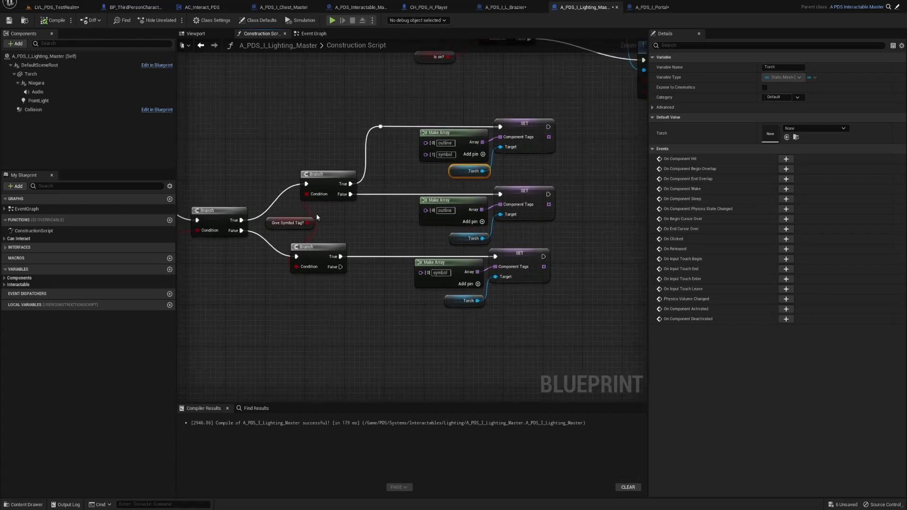
mouse_move(495, 217)
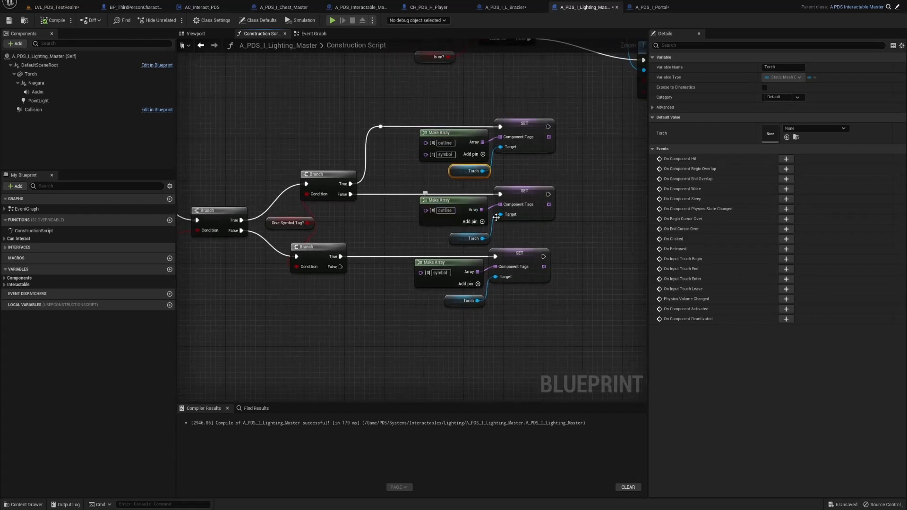
click(452, 208)
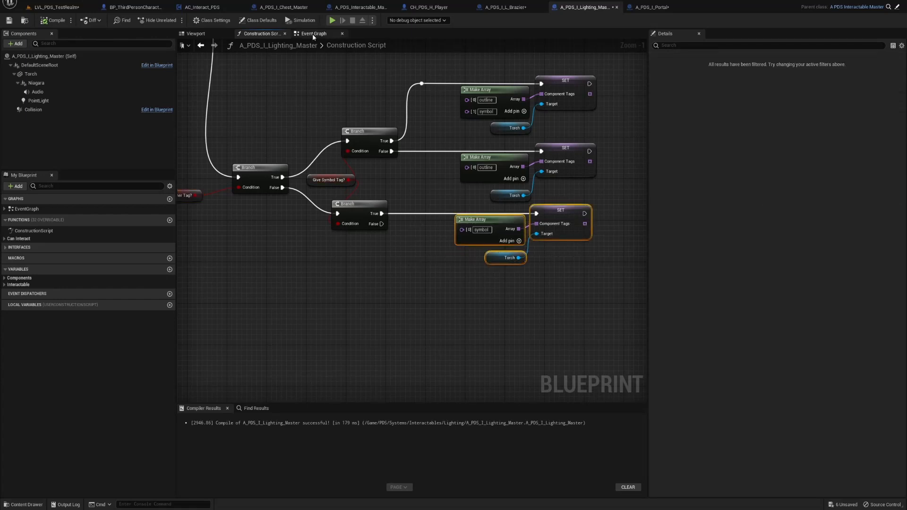
scroll(down, 3)
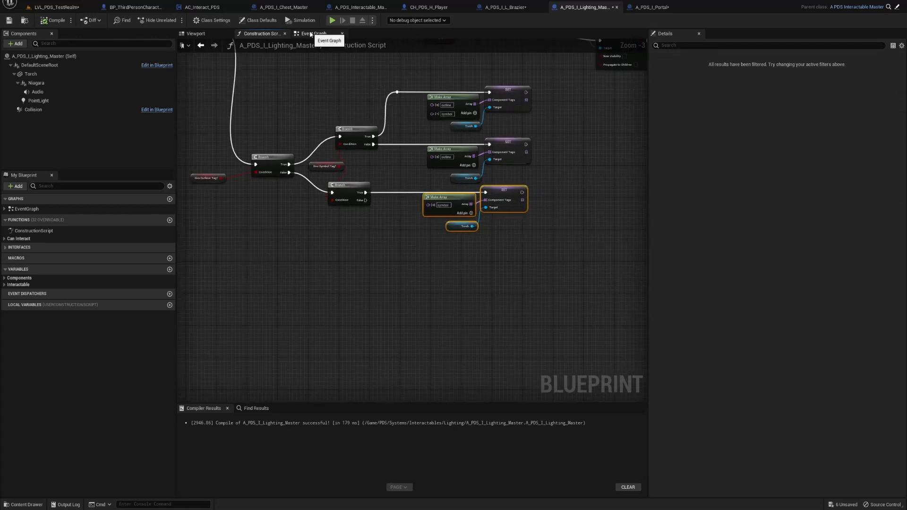
Step: Review the lighting master event graph's symbol spawn and destroy branch
click(317, 33)
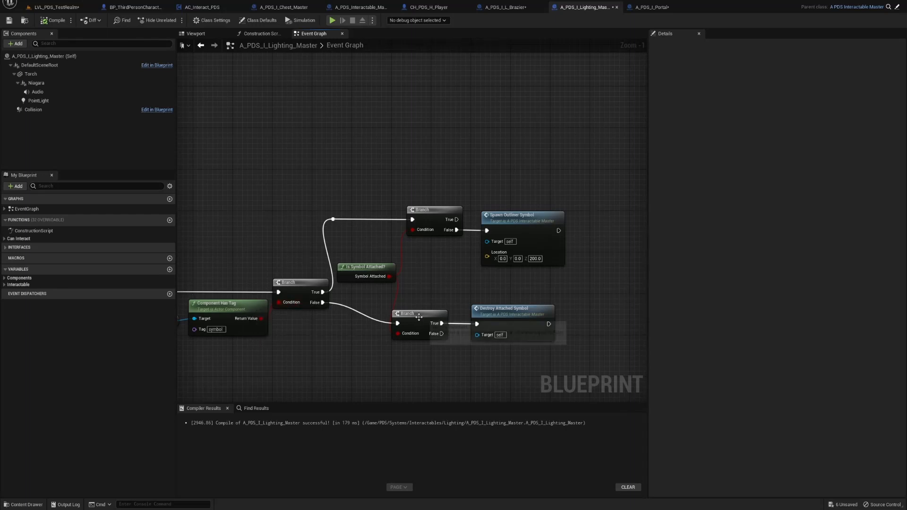
mouse_move(508, 311)
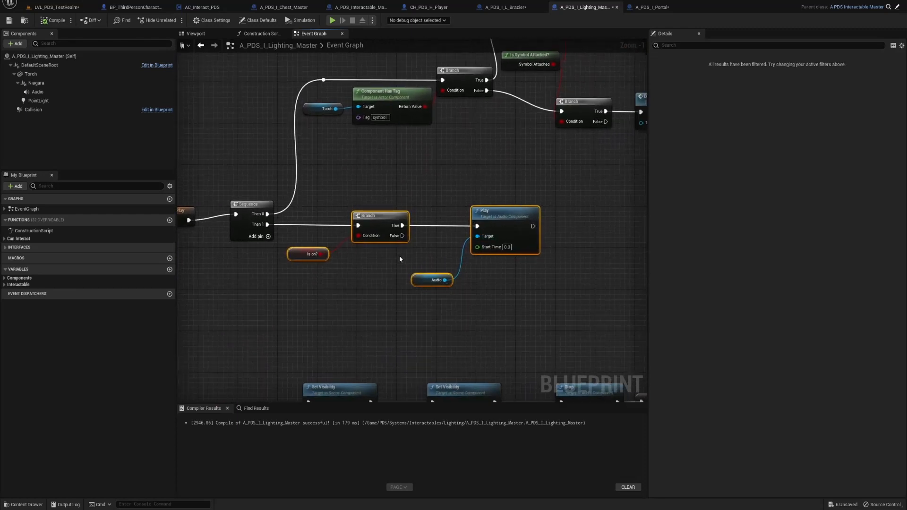
scroll(down, 3)
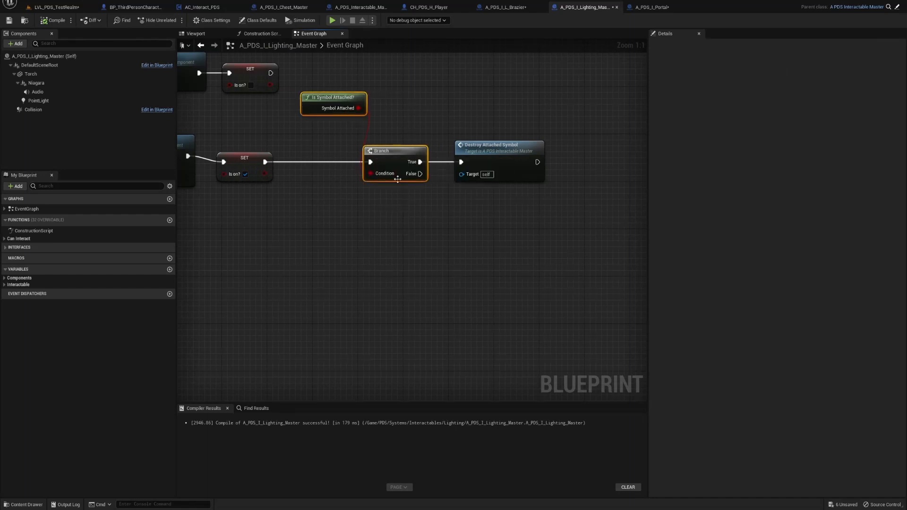
mouse_move(382, 153)
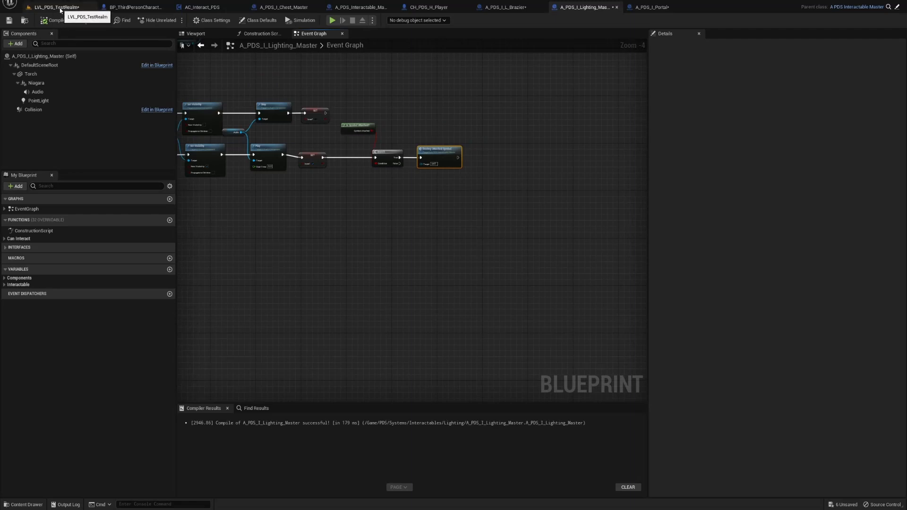
Step: From the test level, edit the A_PDS_I_Portal blueprint via the second portal
click(45, 8)
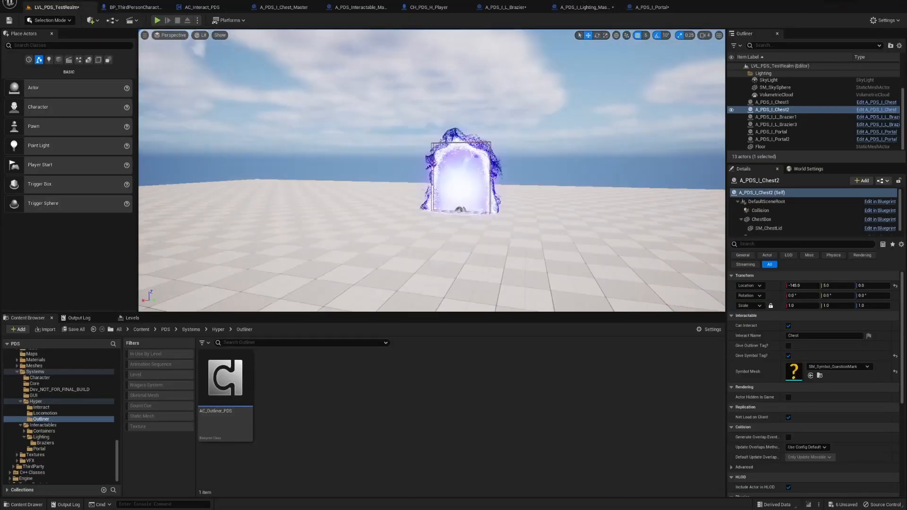
click(777, 139)
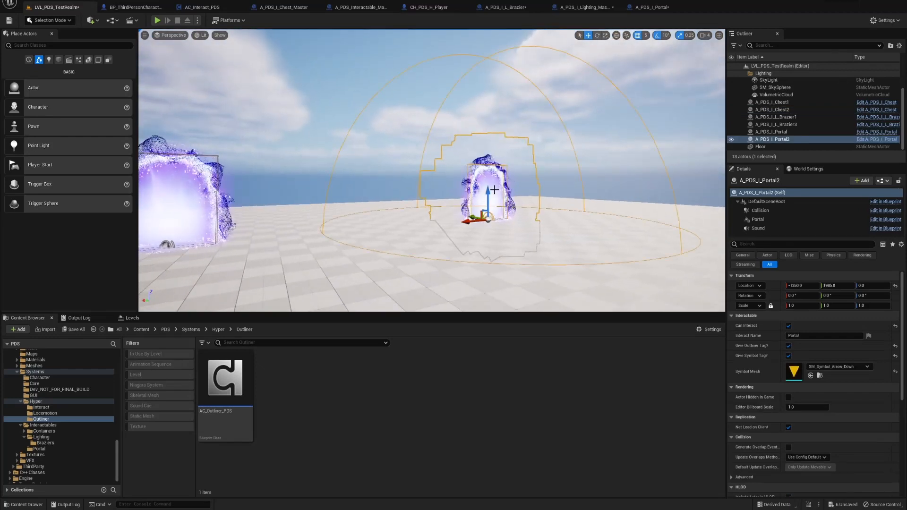
mouse_move(886, 140)
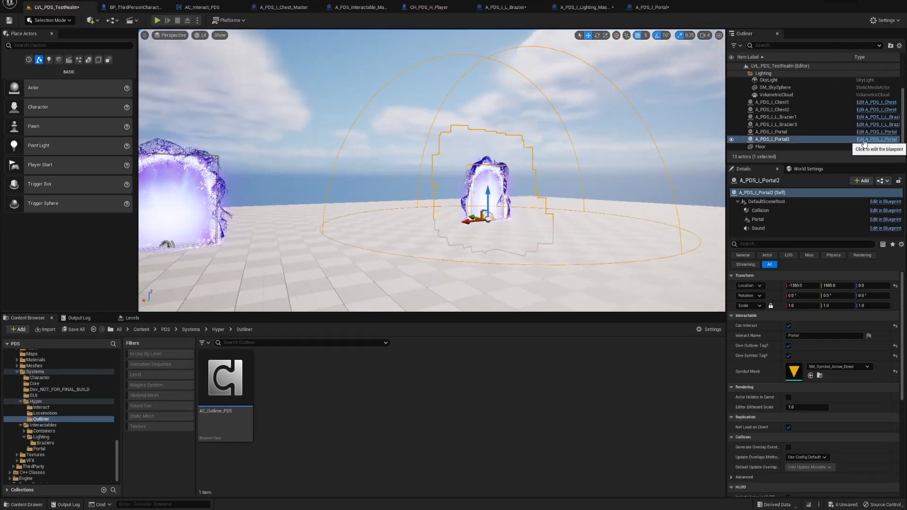
click(876, 139)
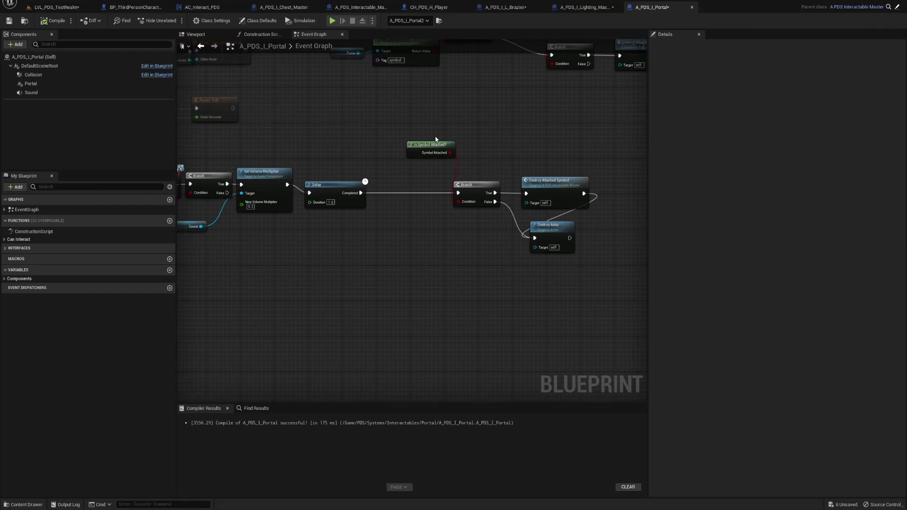
Step: Review the portal's construction script and its delayed destroy-symbol event graph
click(259, 34)
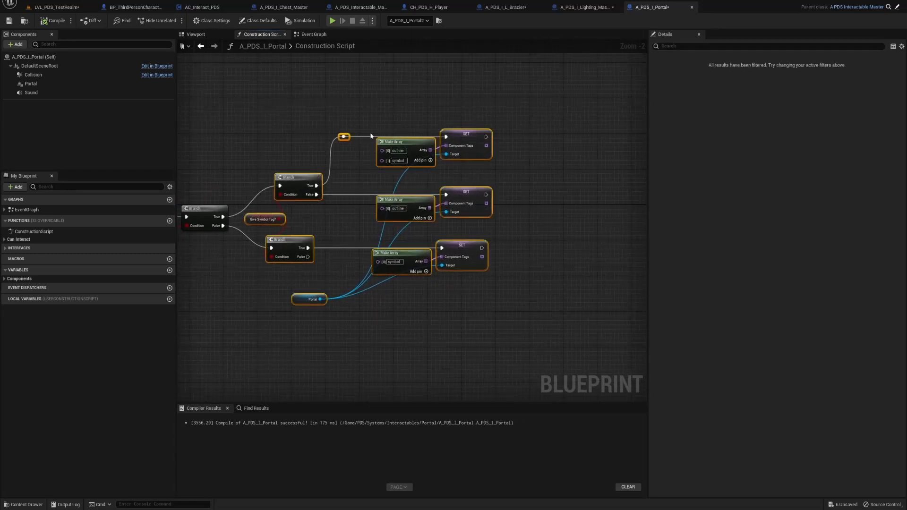
click(313, 34)
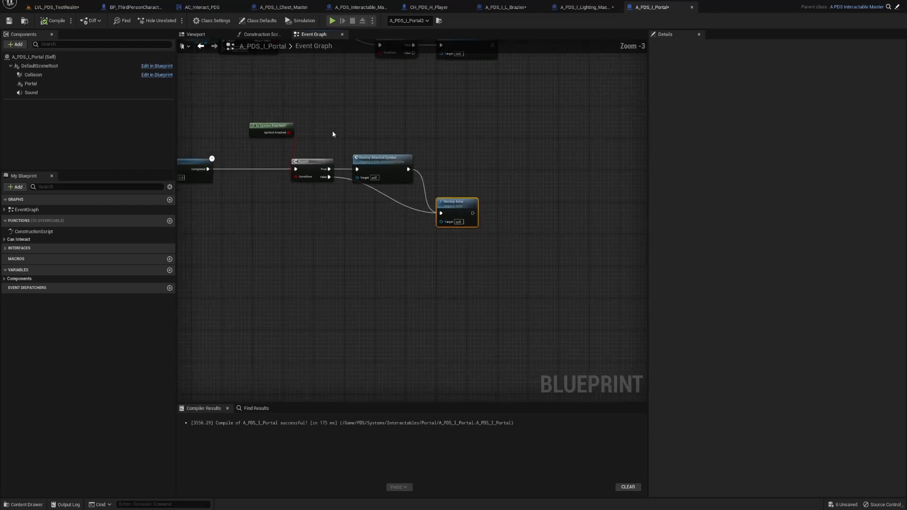
scroll(down, 3)
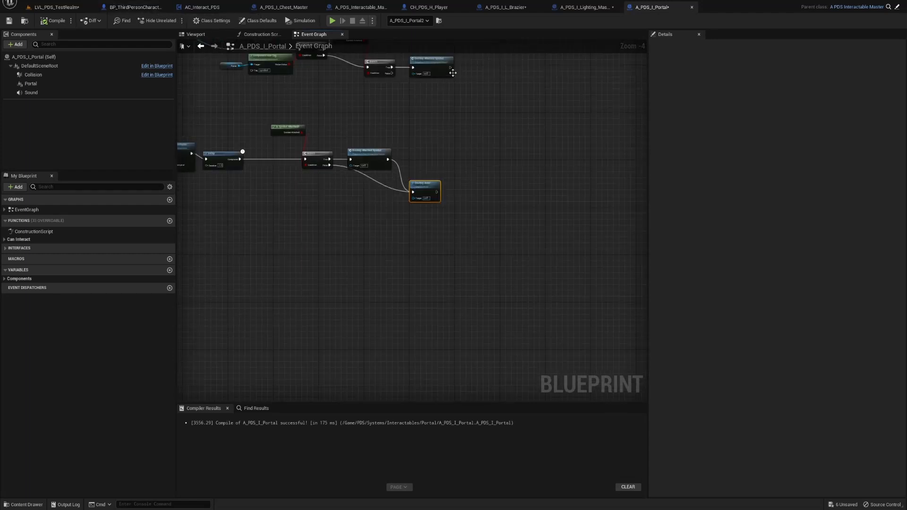
mouse_move(284, 78)
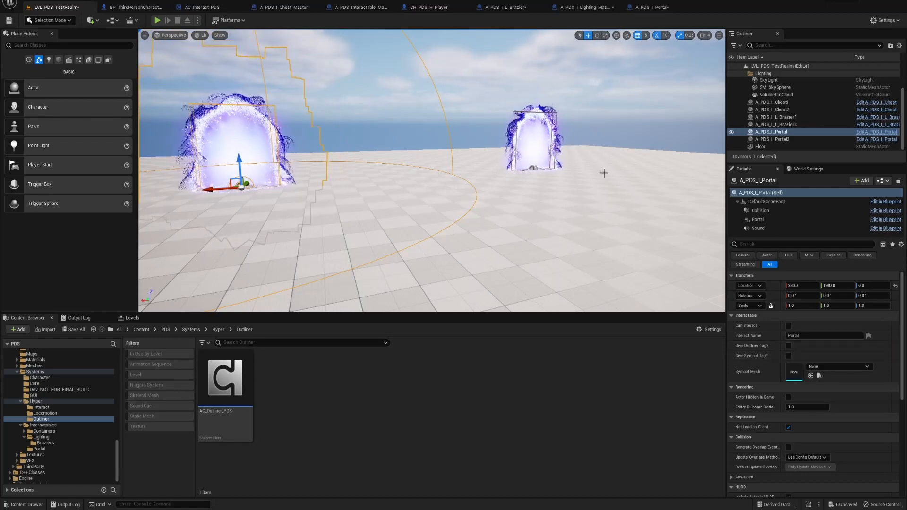
Step: Check the portal, chests and braziers' symbol settings in the Outliner, then play the level
click(772, 139)
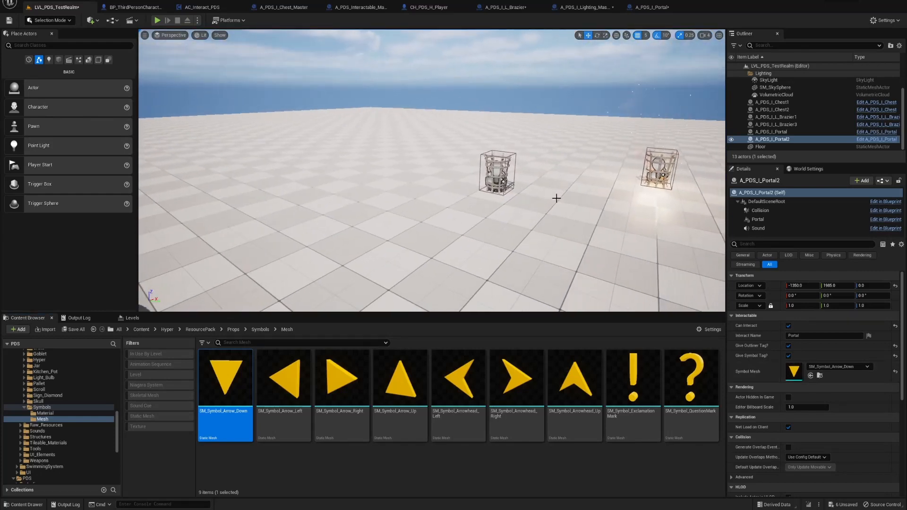
click(772, 117)
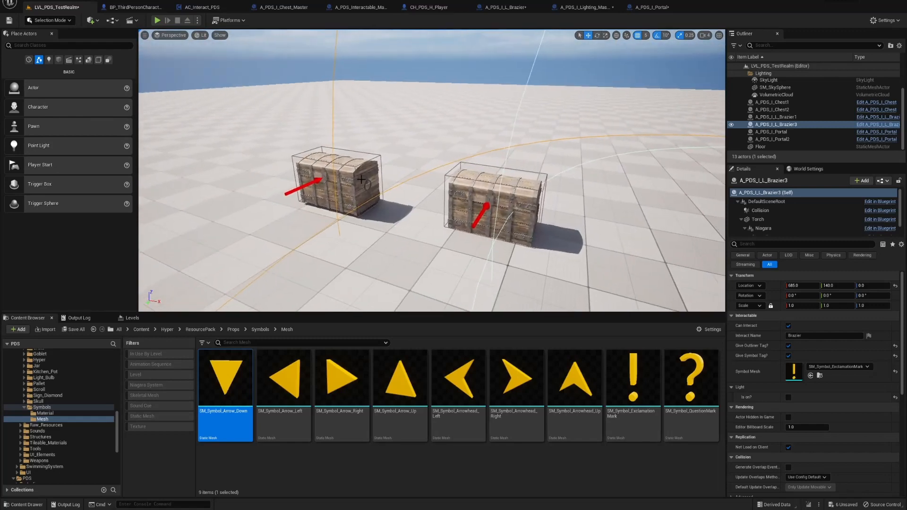
click(766, 110)
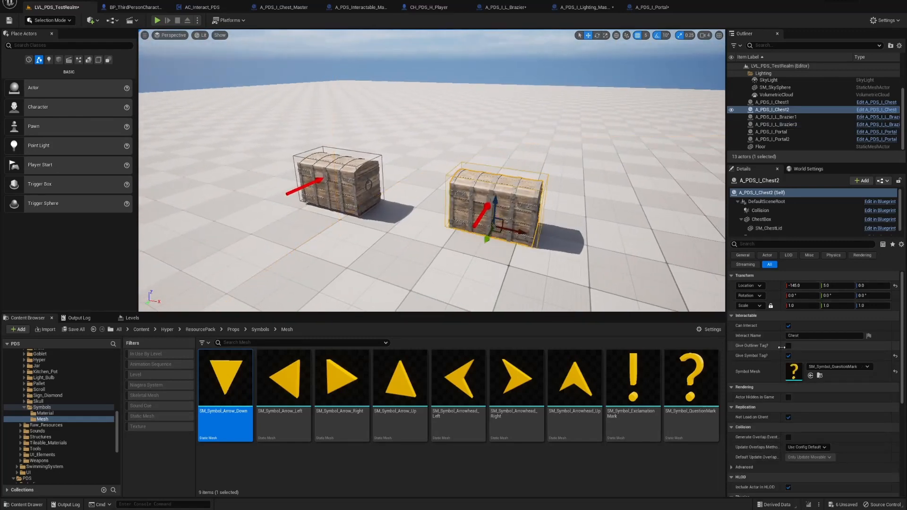
mouse_move(788, 346)
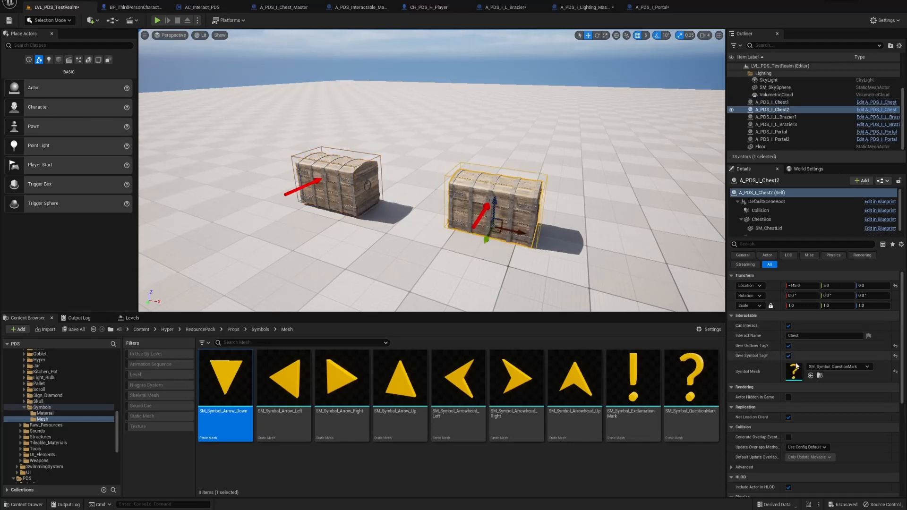
click(771, 102)
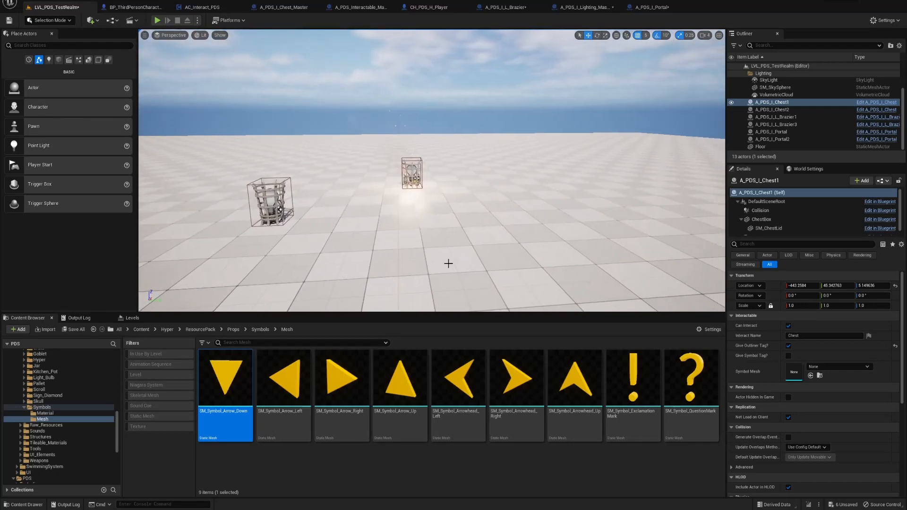
click(774, 117)
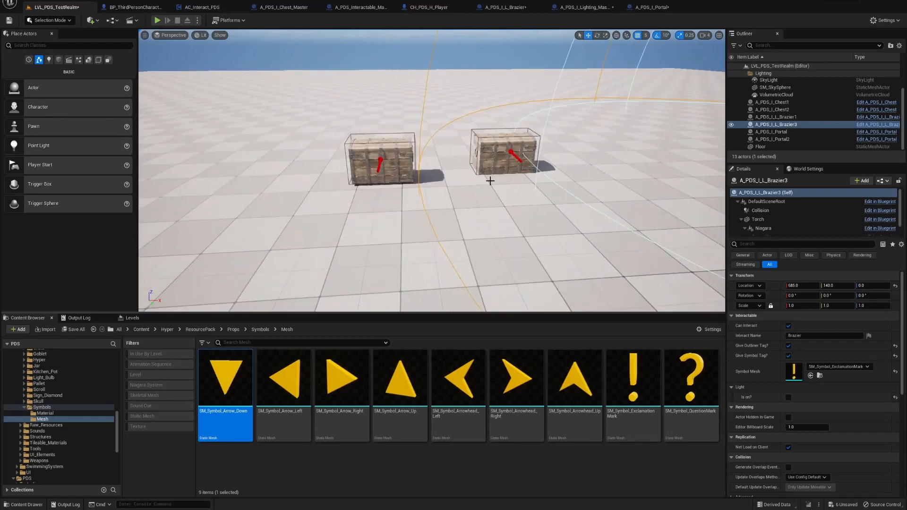
mouse_move(154, 20)
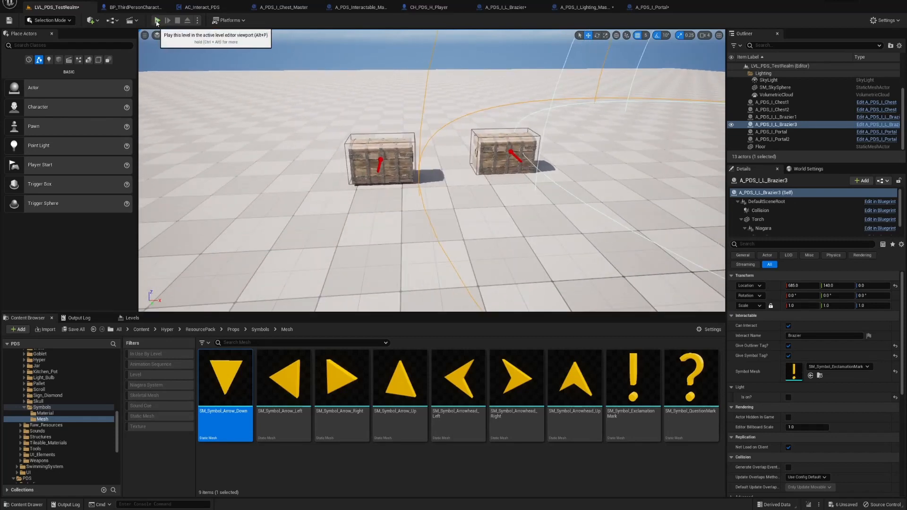
click(155, 21)
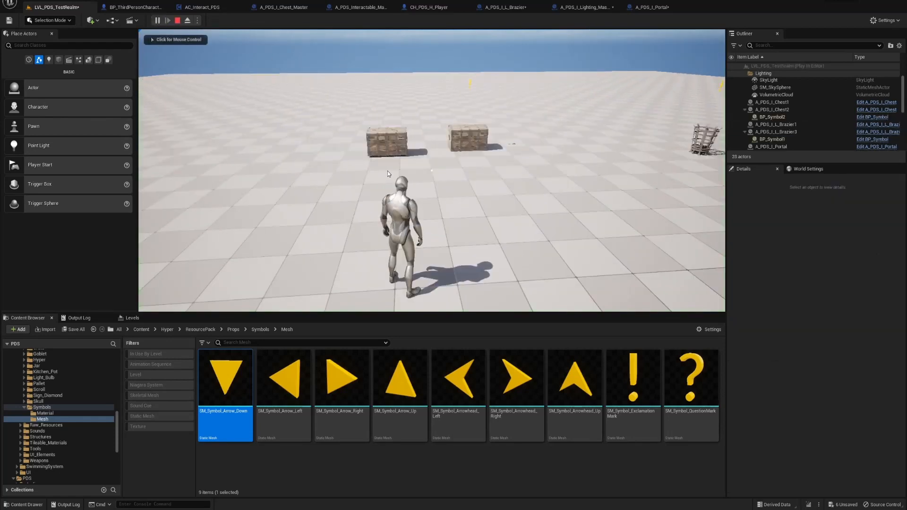